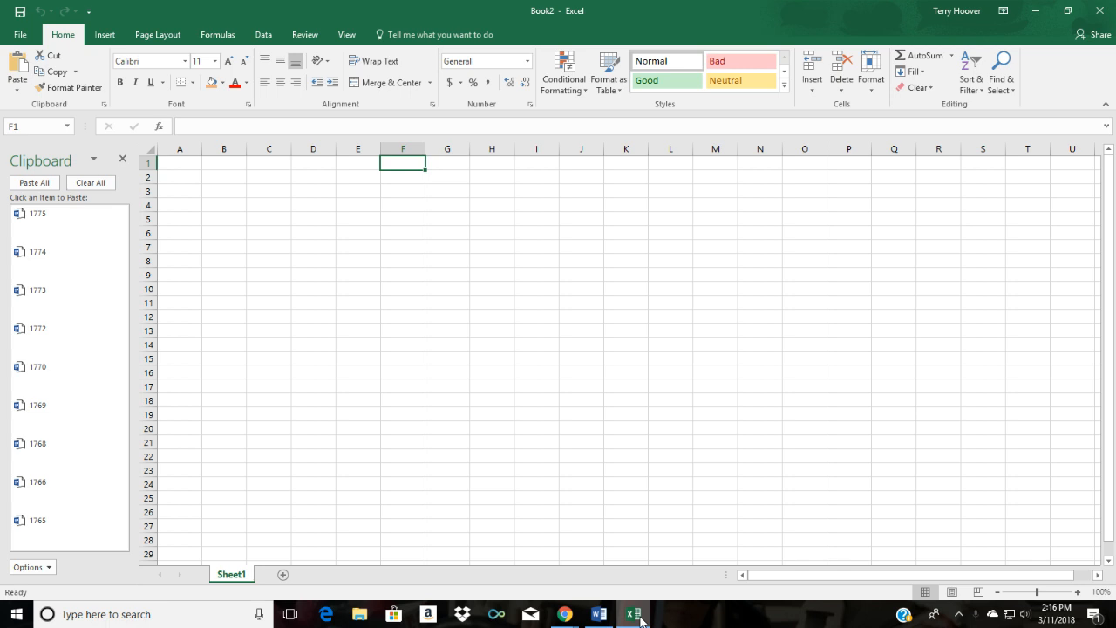
mouse_move(597, 614)
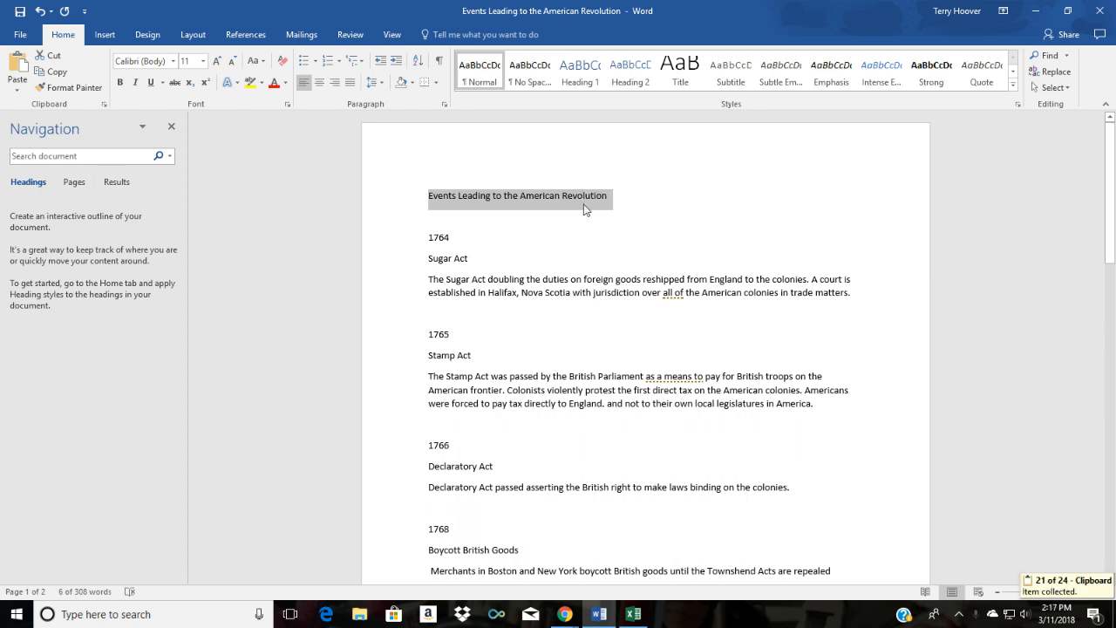
mouse_move(525, 261)
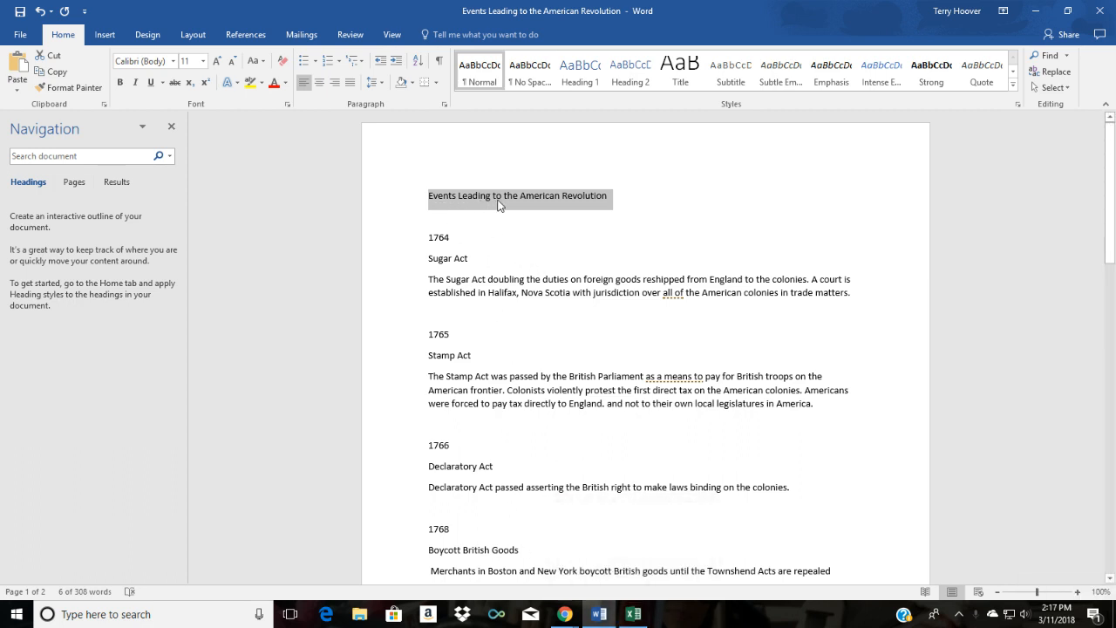
- Paste the title into row 1 and select D1:K1 to hold it
left_click(633, 614)
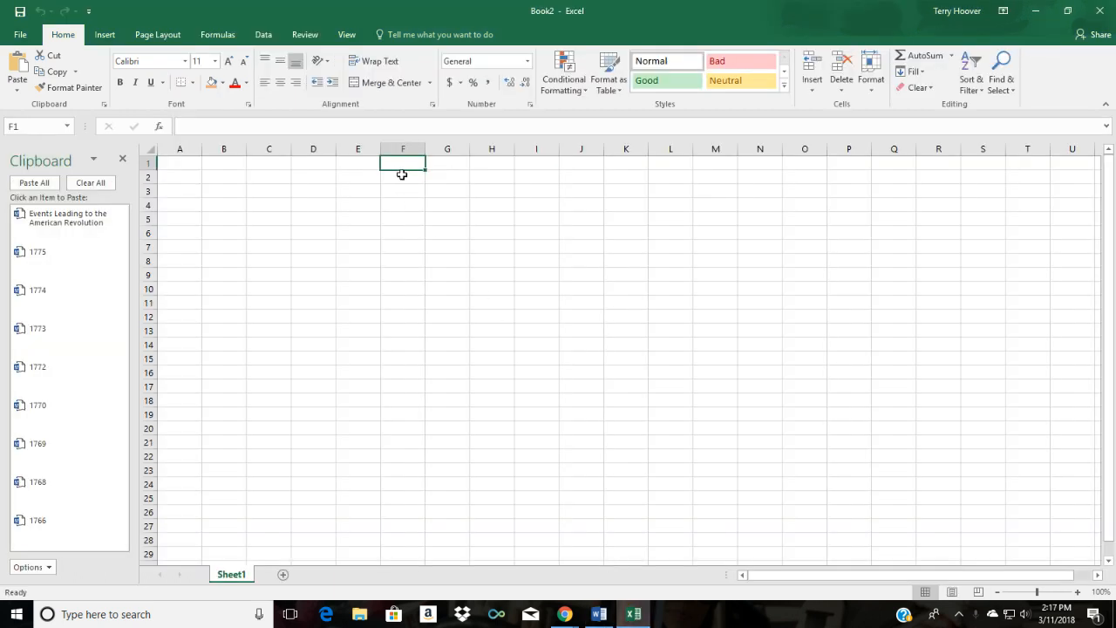
left_click(68, 216)
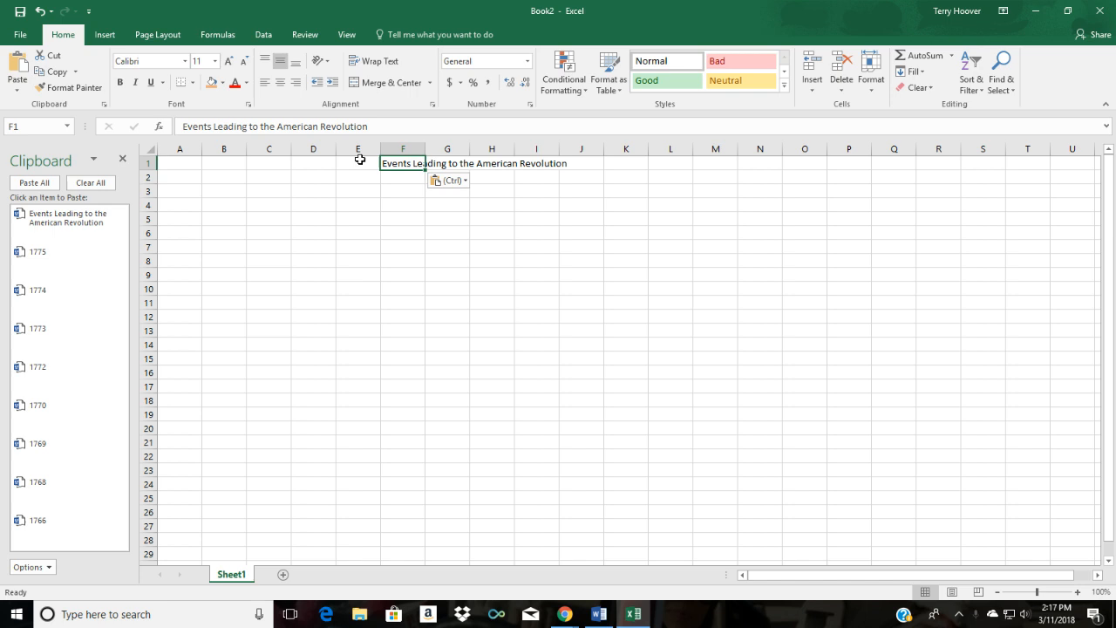
left_click(314, 162)
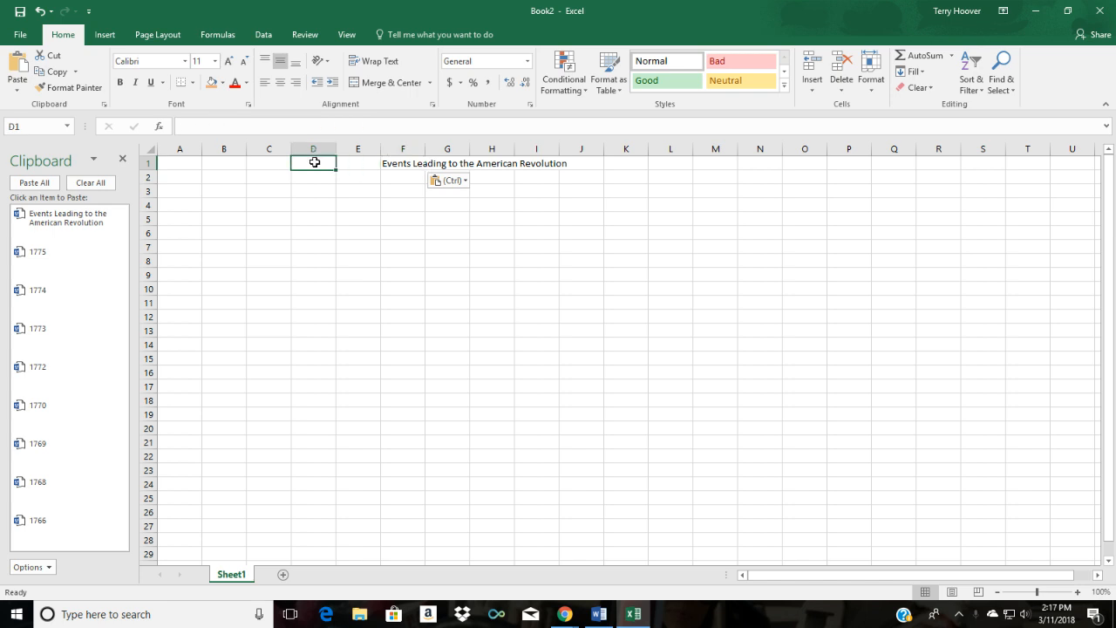
left_click_drag(314, 164, 447, 164)
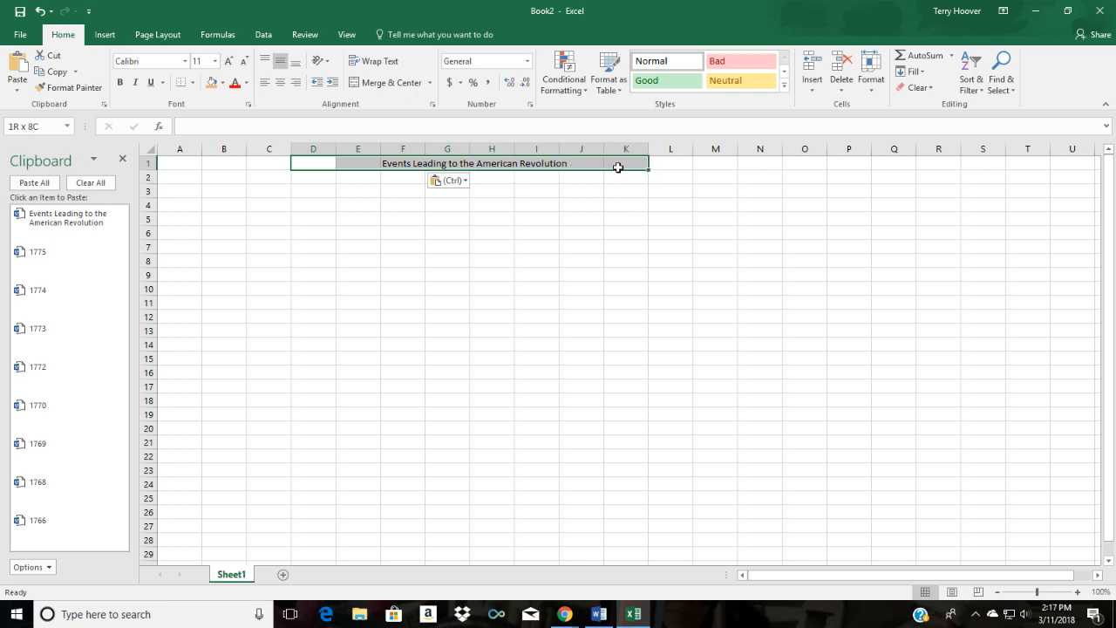
- Merge and centre the title across D1:K1 and enlarge it to 18 point
left_click(478, 164)
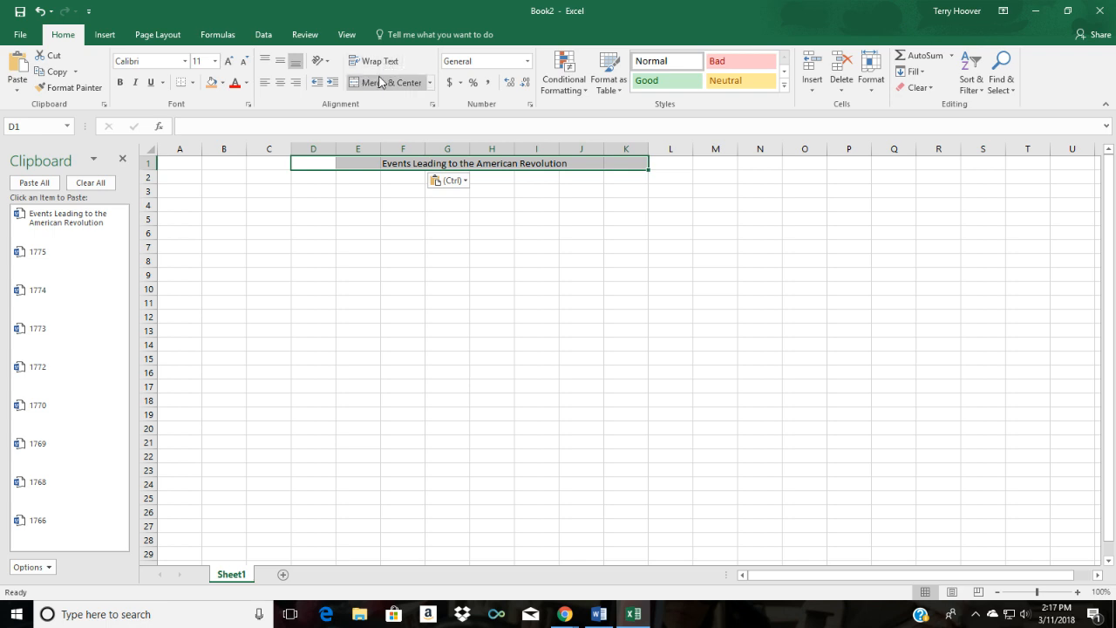
left_click(384, 84)
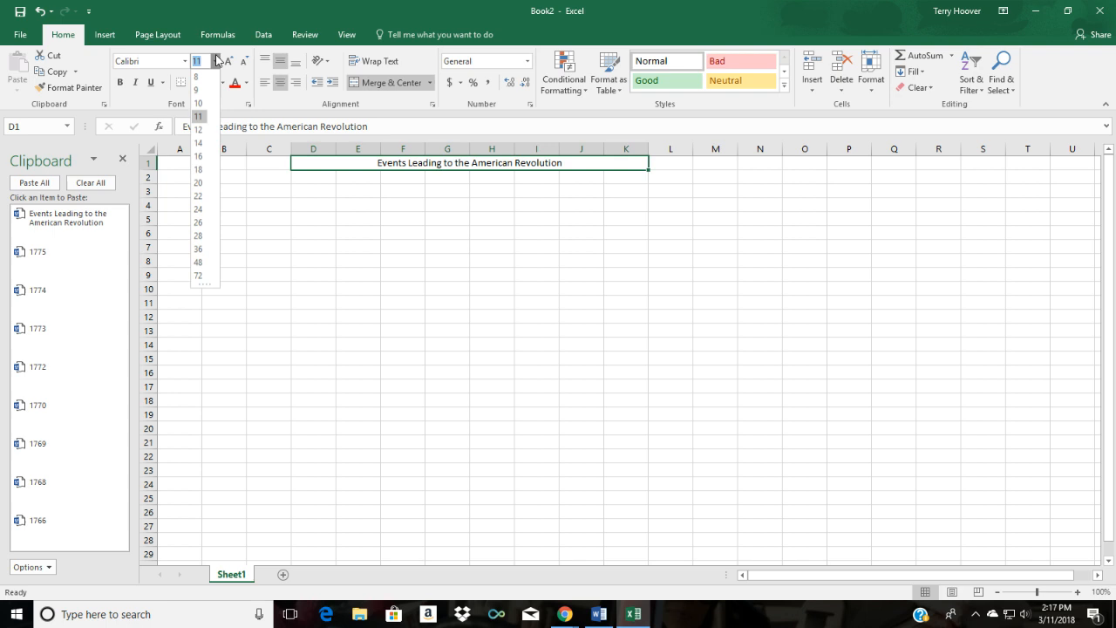
left_click(198, 170)
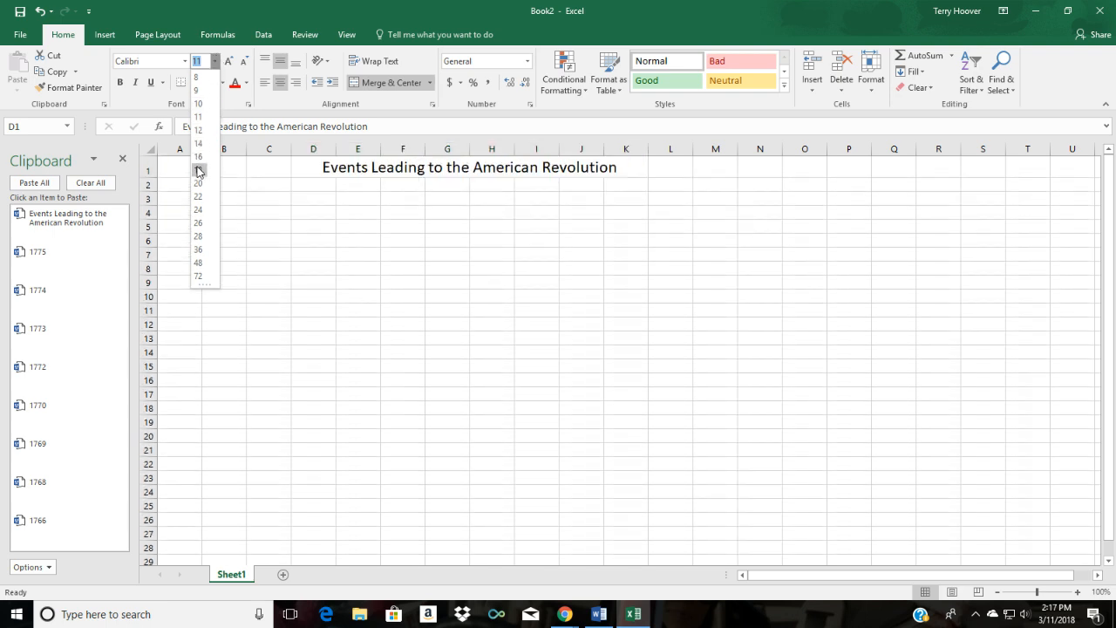
left_click(199, 169)
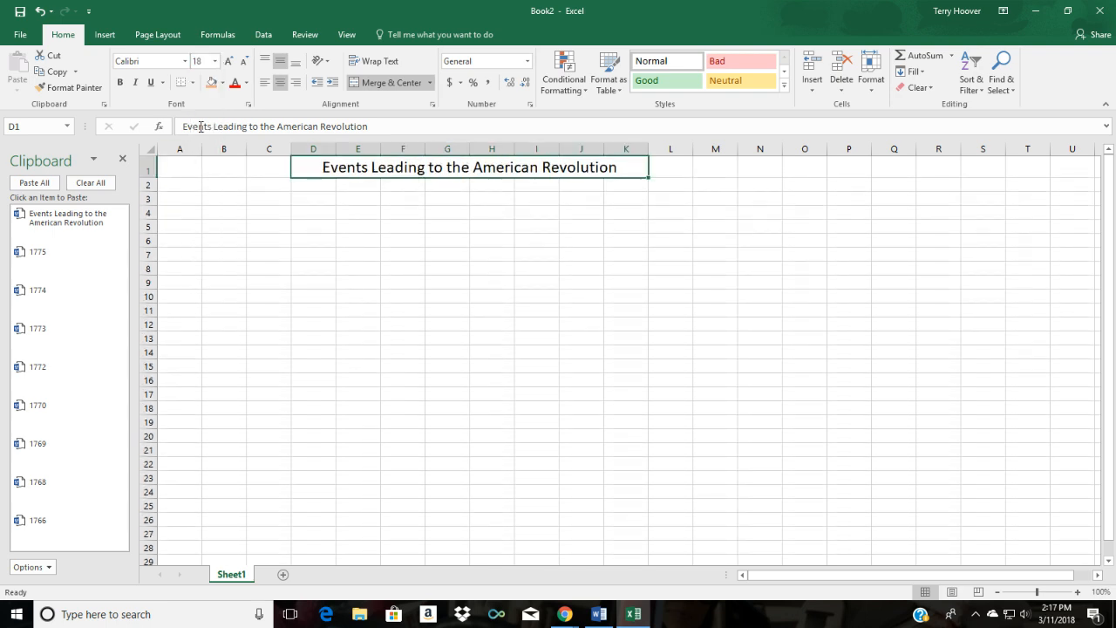
- Fill the merged title cell with gold
left_click(221, 82)
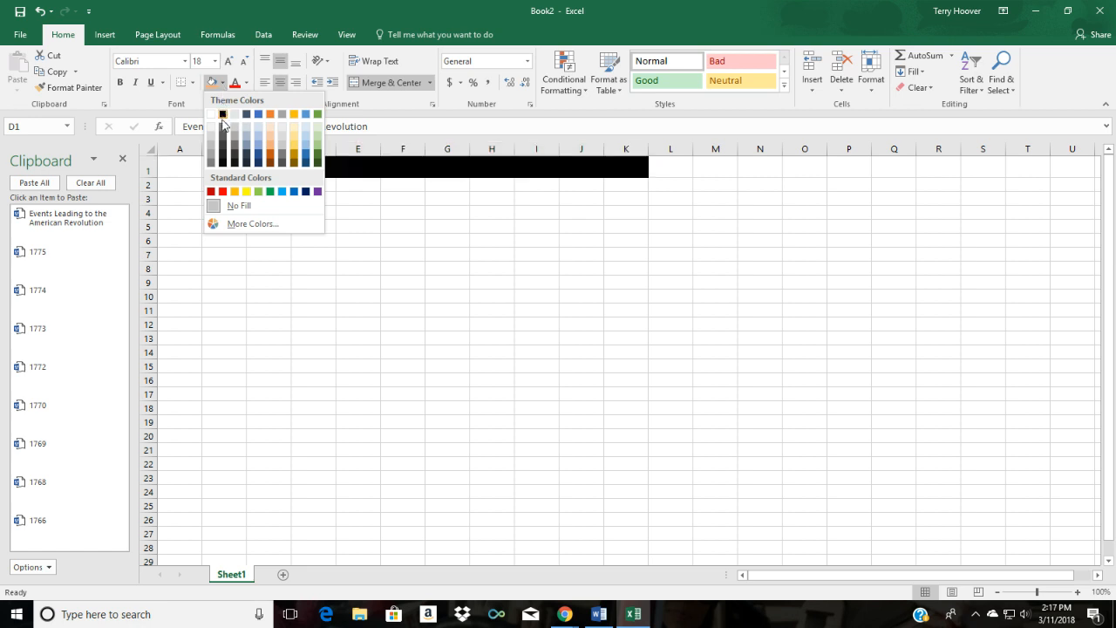
left_click(293, 146)
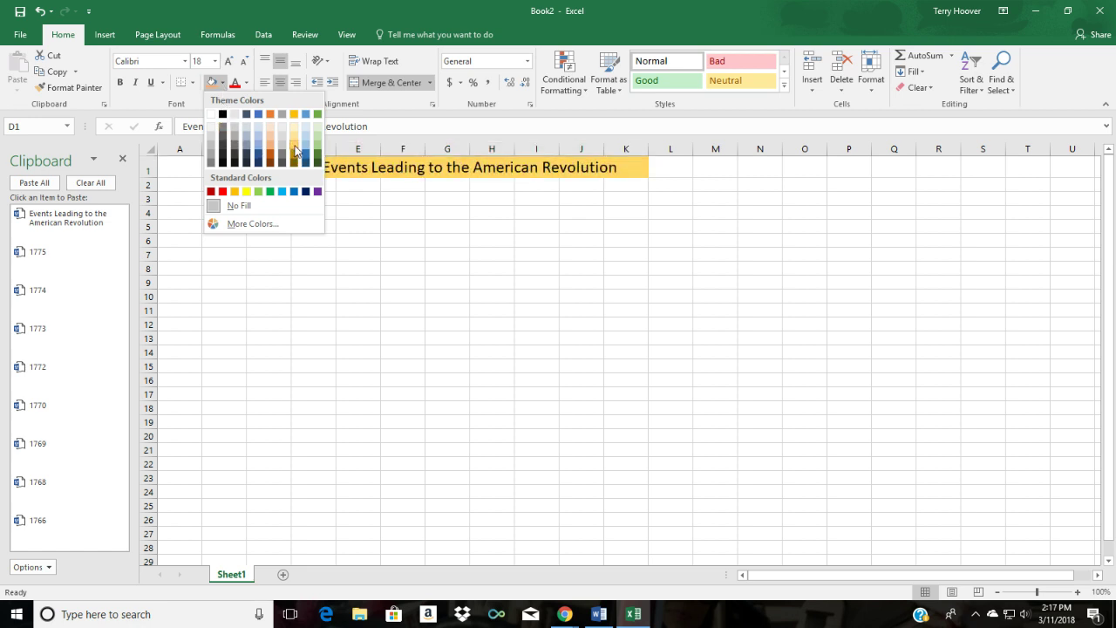
mouse_move(295, 150)
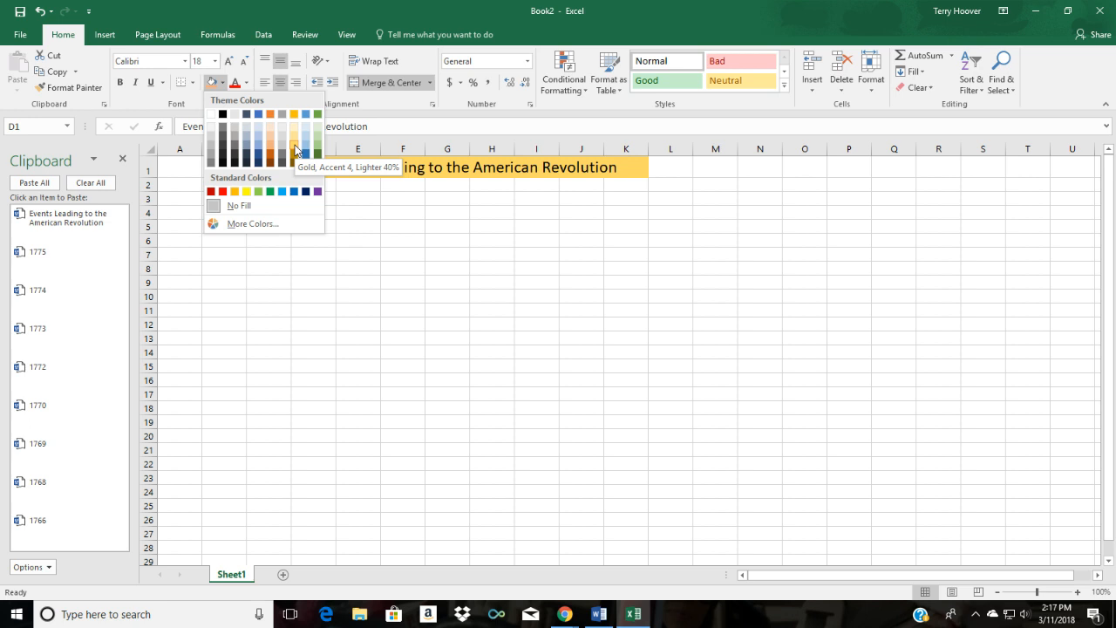
left_click(297, 150)
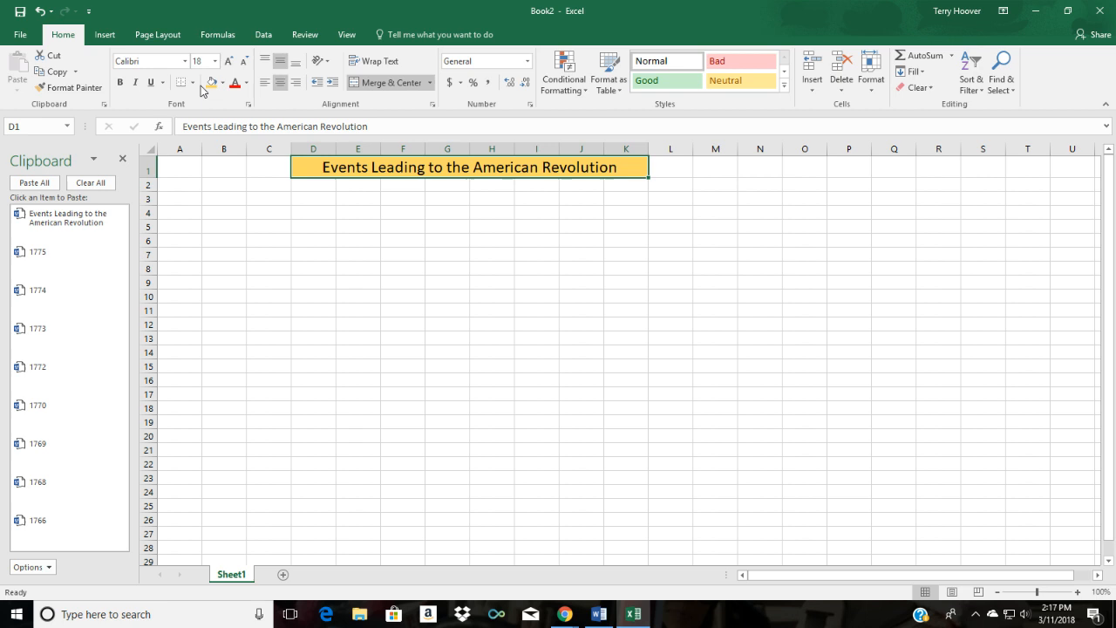
- Put a thick outside border around the title, then move to row 5 for the years
left_click(191, 84)
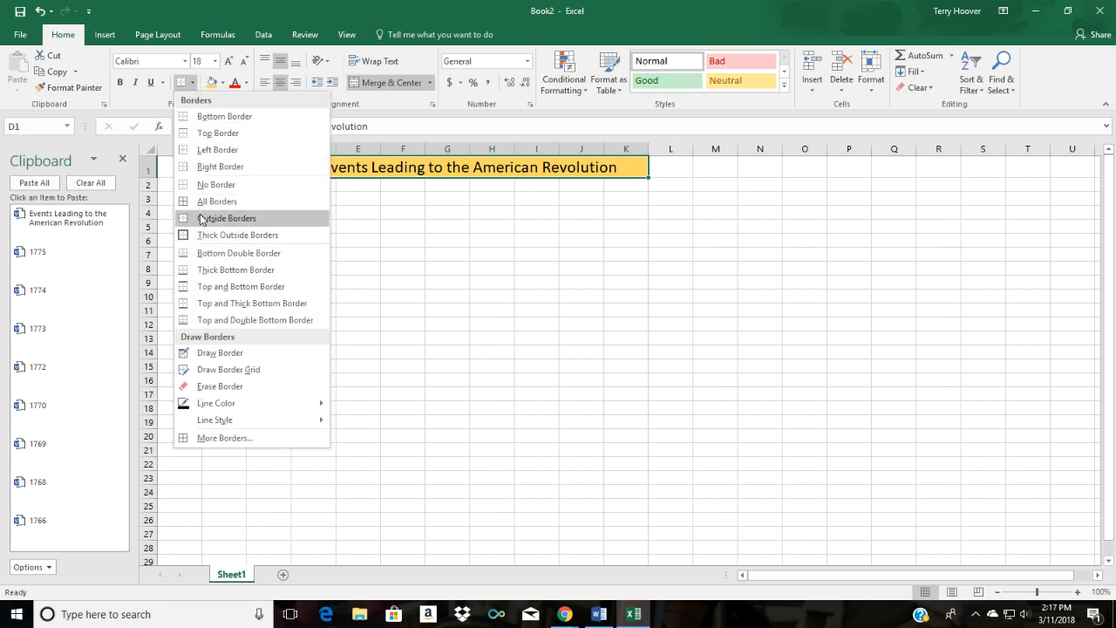
mouse_move(213, 227)
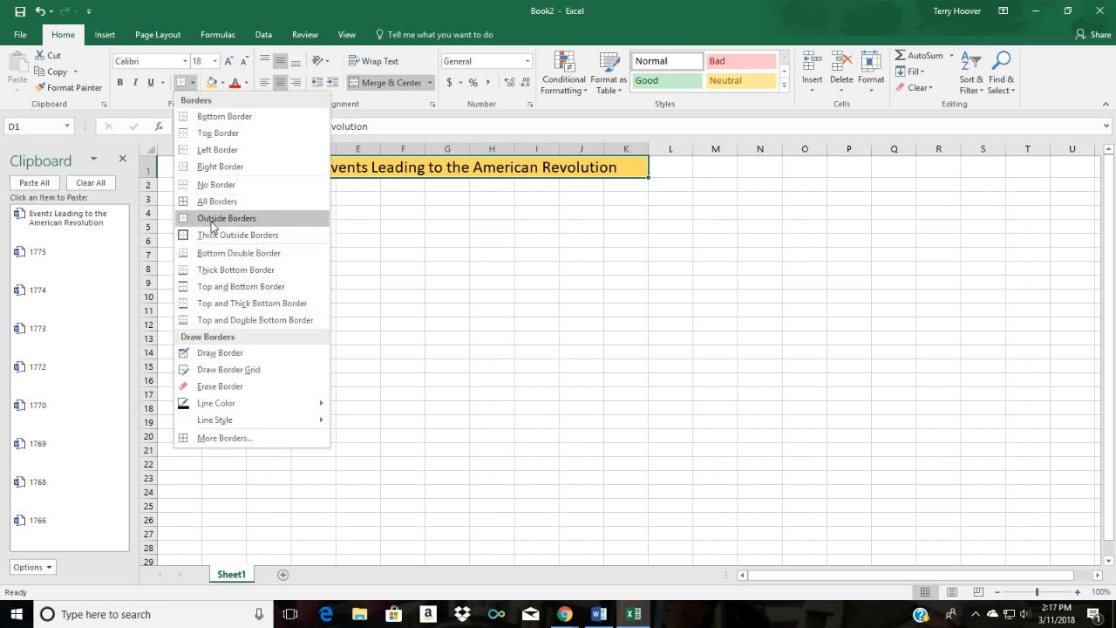
mouse_move(237, 234)
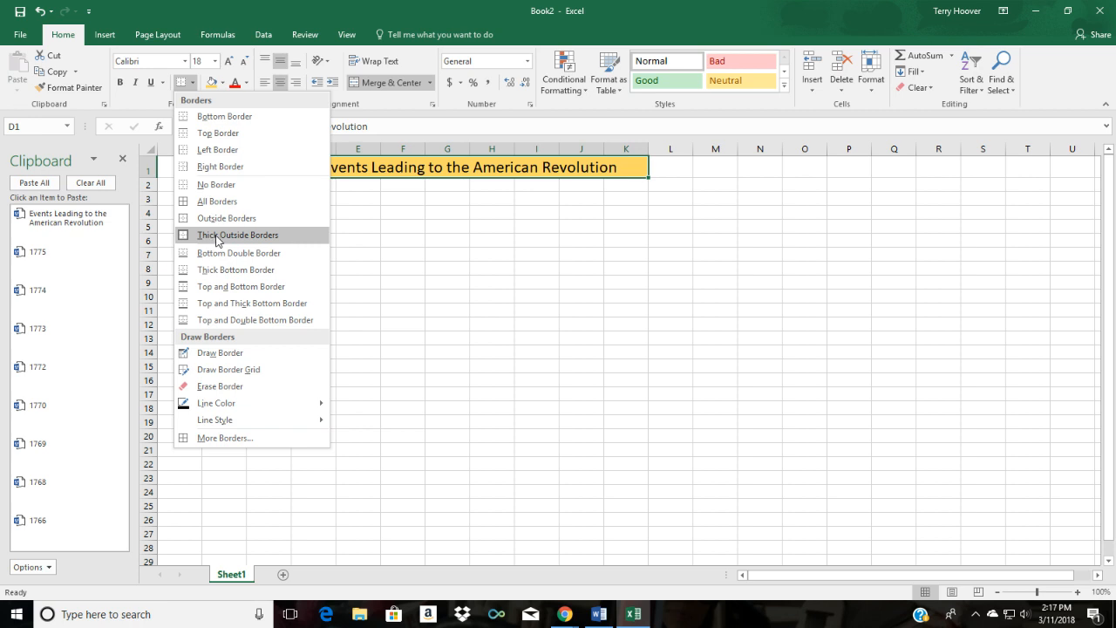
left_click(238, 234)
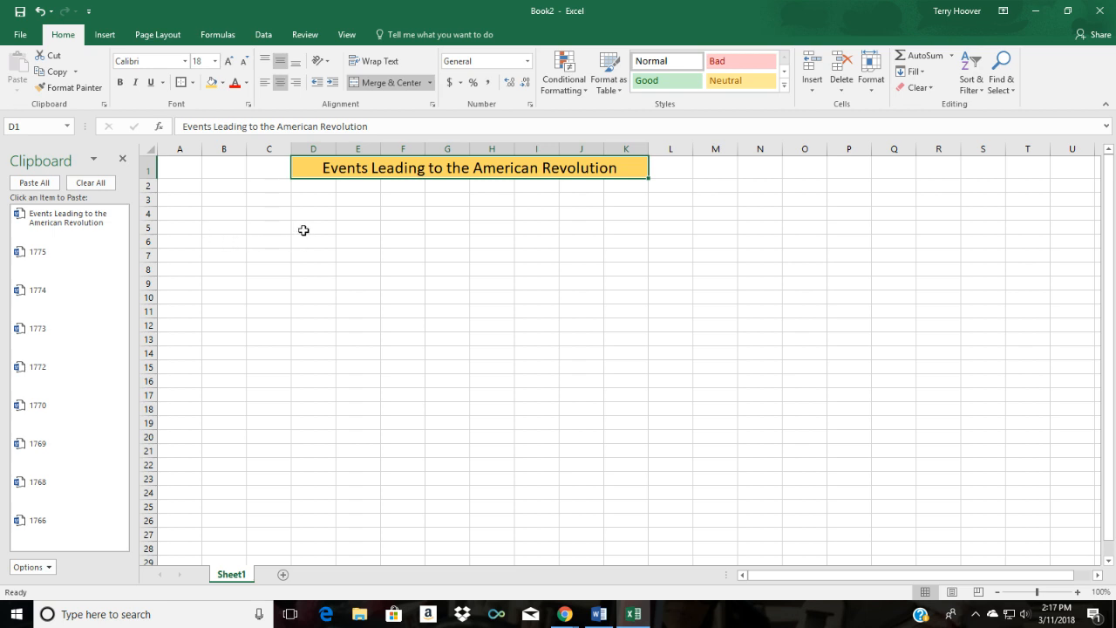
left_click(312, 227)
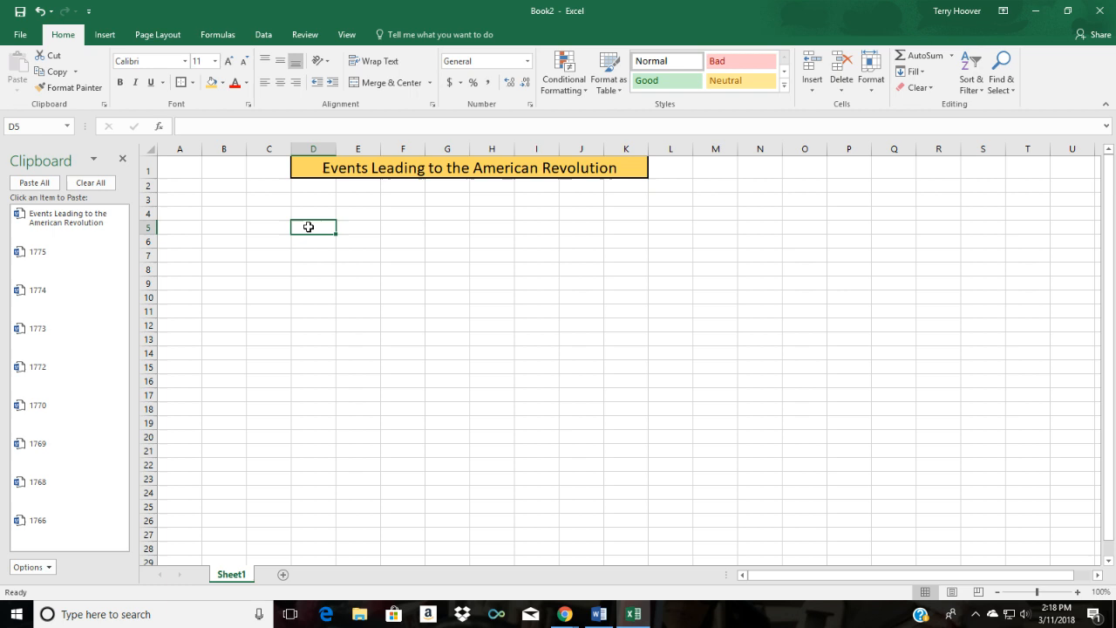
mouse_move(272, 227)
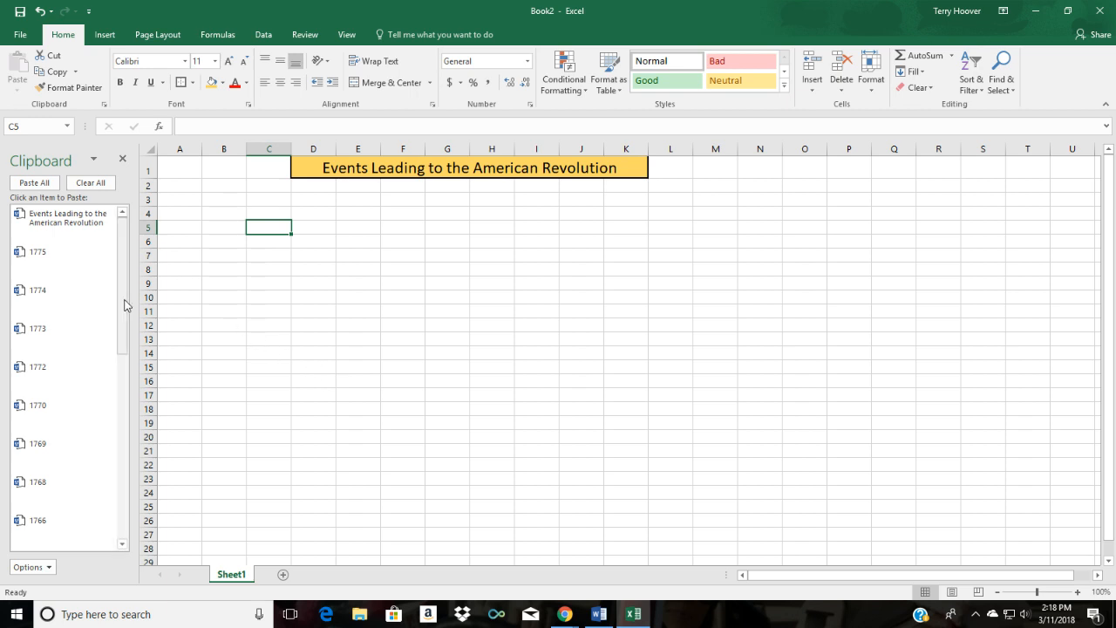
mouse_move(122, 519)
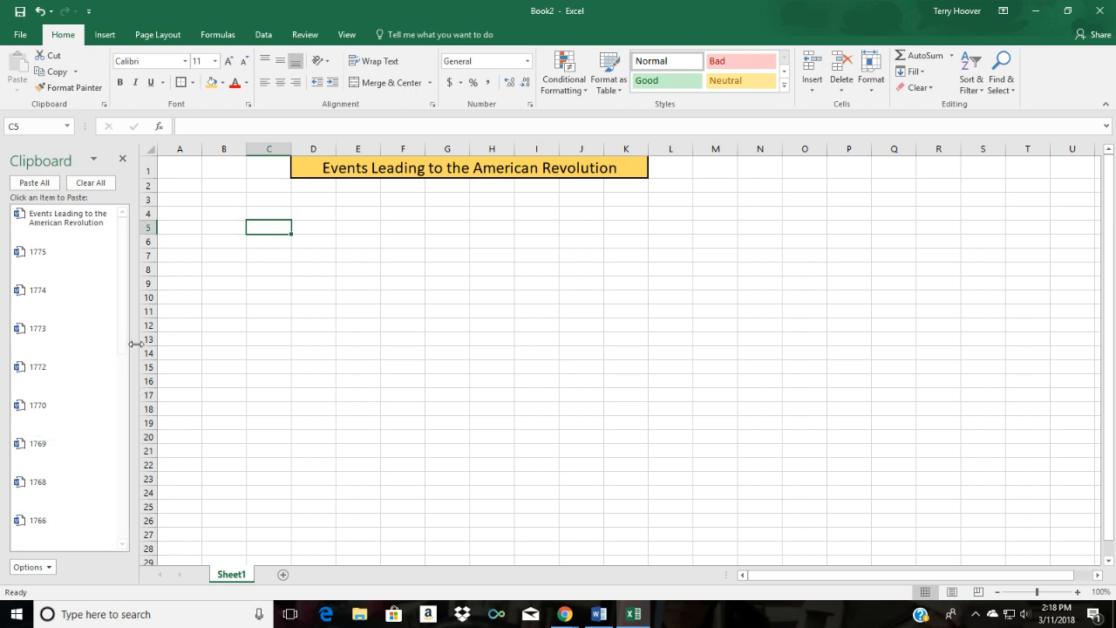
mouse_move(122, 342)
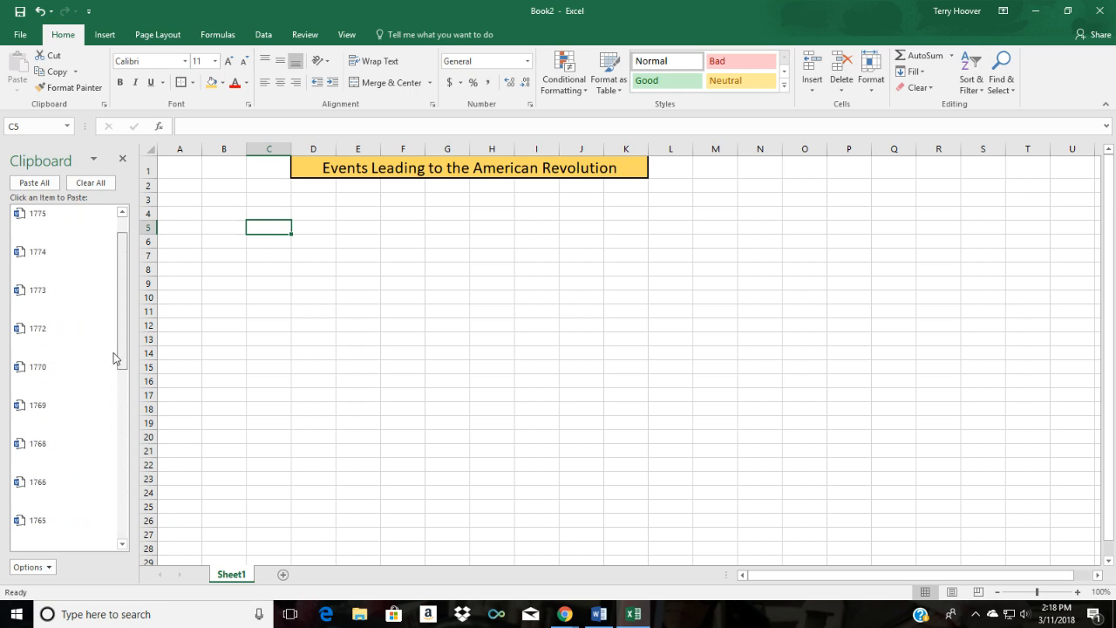
- Paste the years 1764, 1765, 1766, 1768 and 1770 into successive cells of row 5
scroll("down", 3)
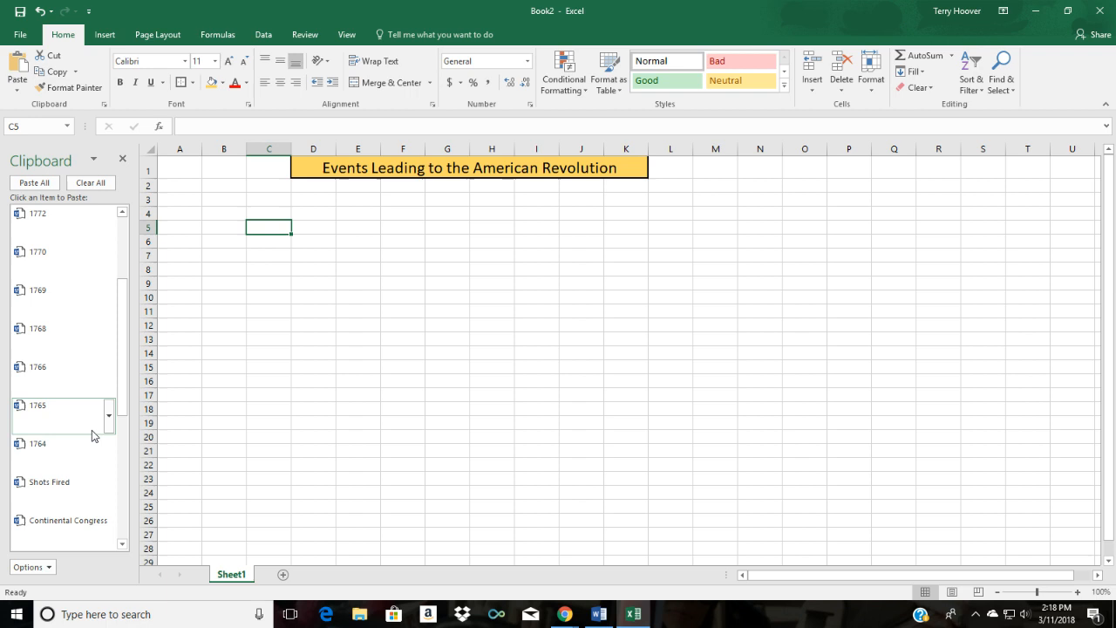
left_click(38, 443)
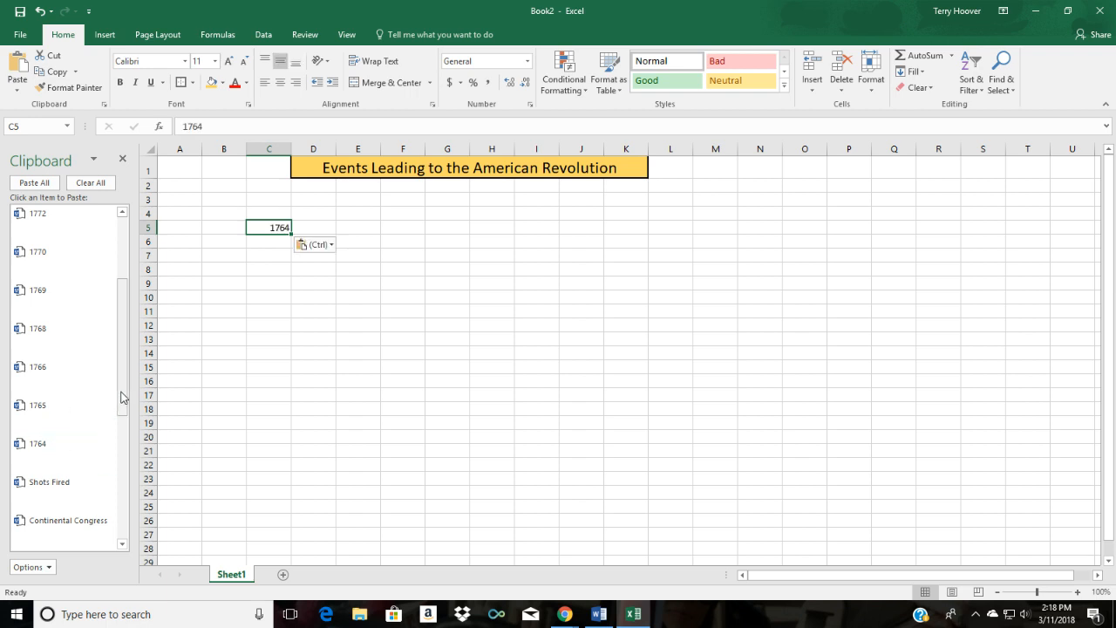
left_click(314, 227)
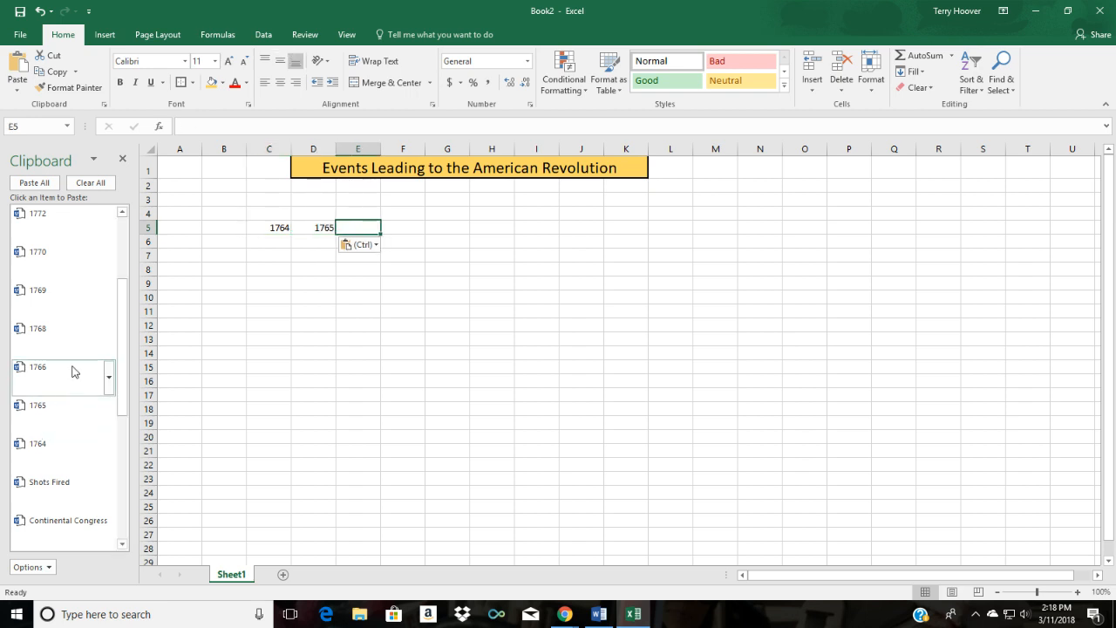
left_click(38, 366)
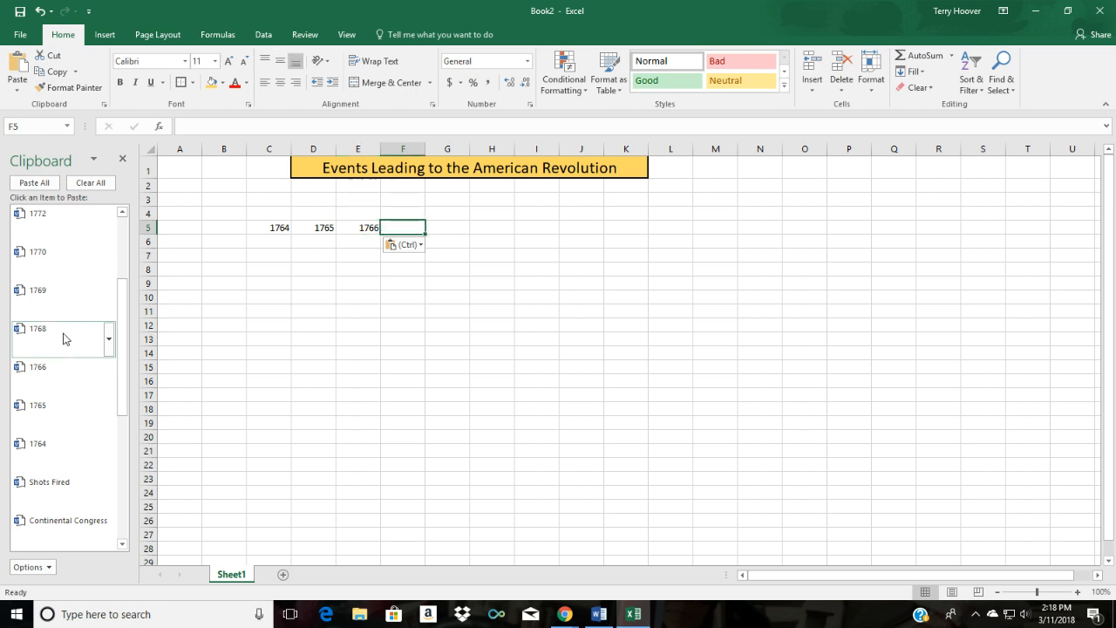
left_click(39, 328)
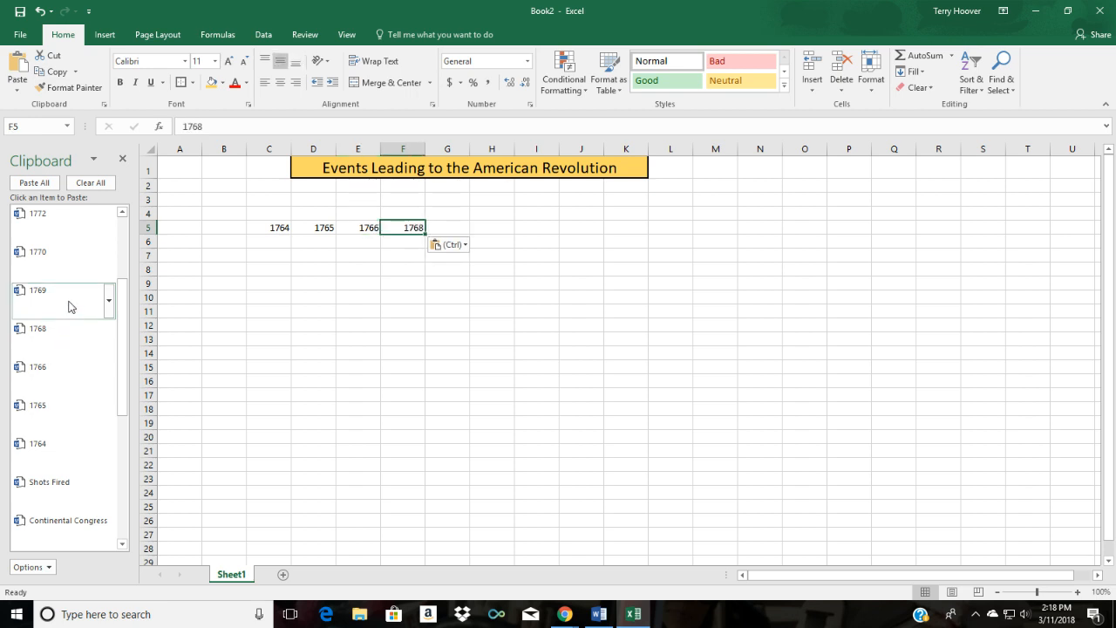
left_click(39, 290)
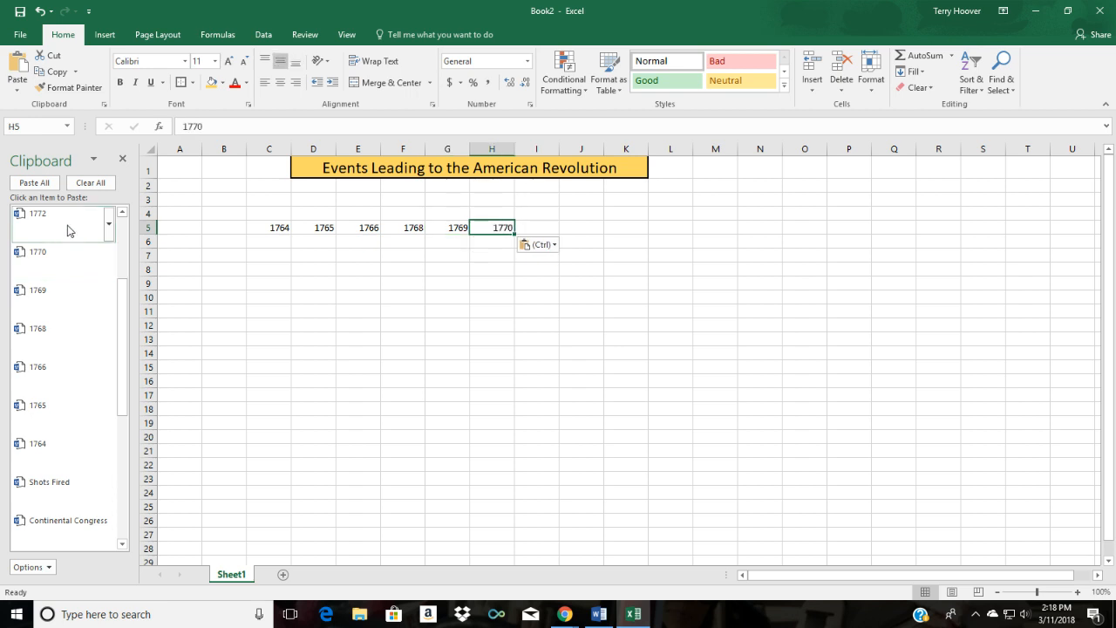
- Paste the remaining years 1772, 1773, 1774 and 1775 to finish the row at L5
left_click(37, 213)
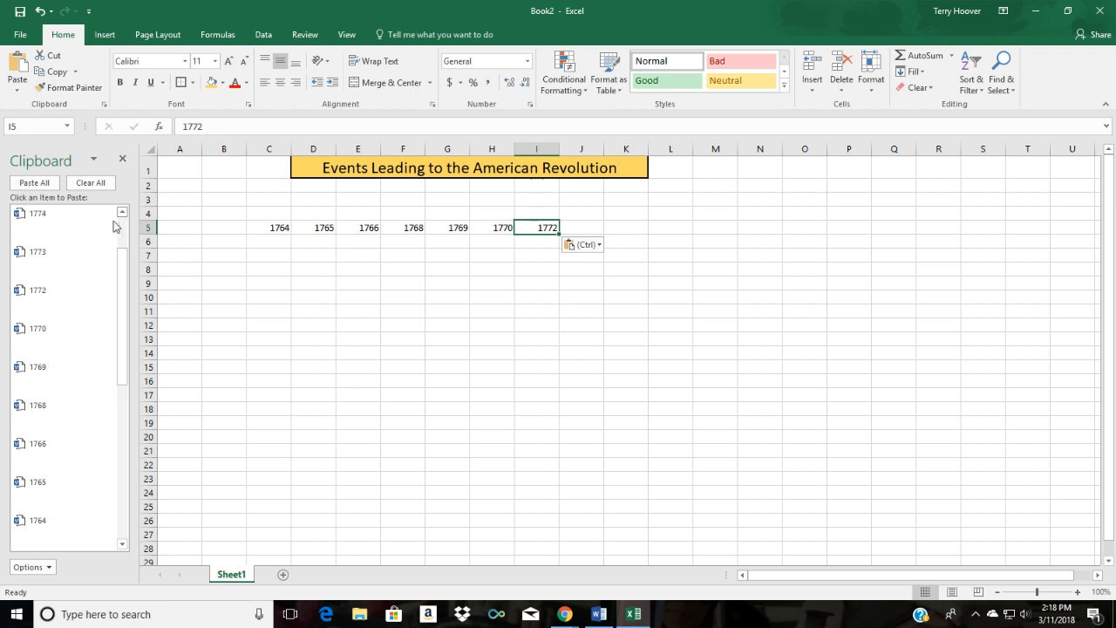
mouse_move(75, 296)
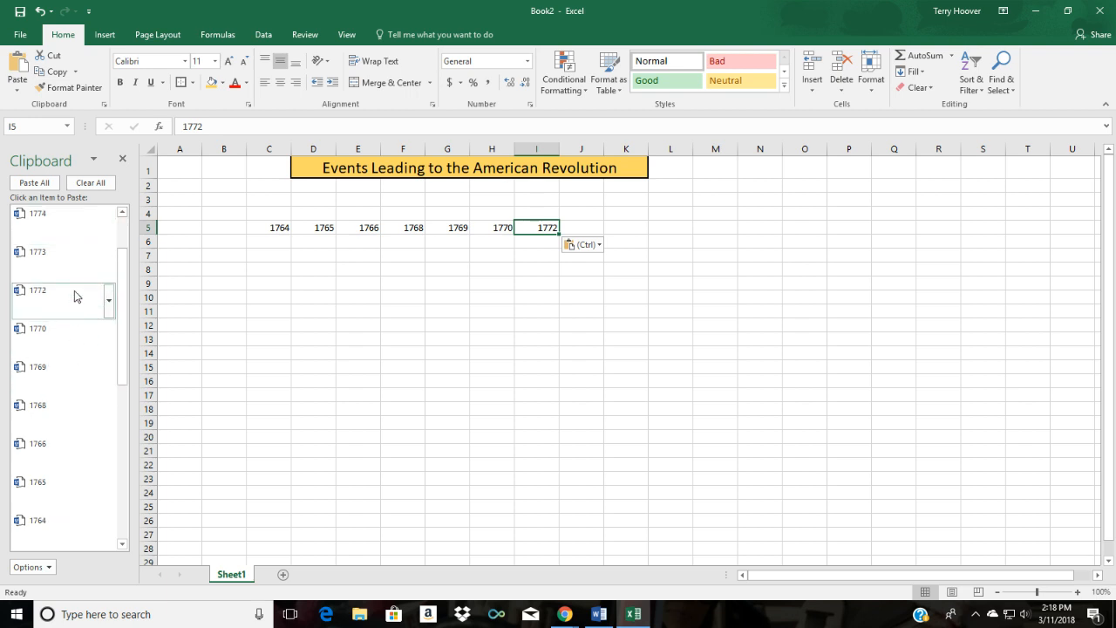
left_click(583, 227)
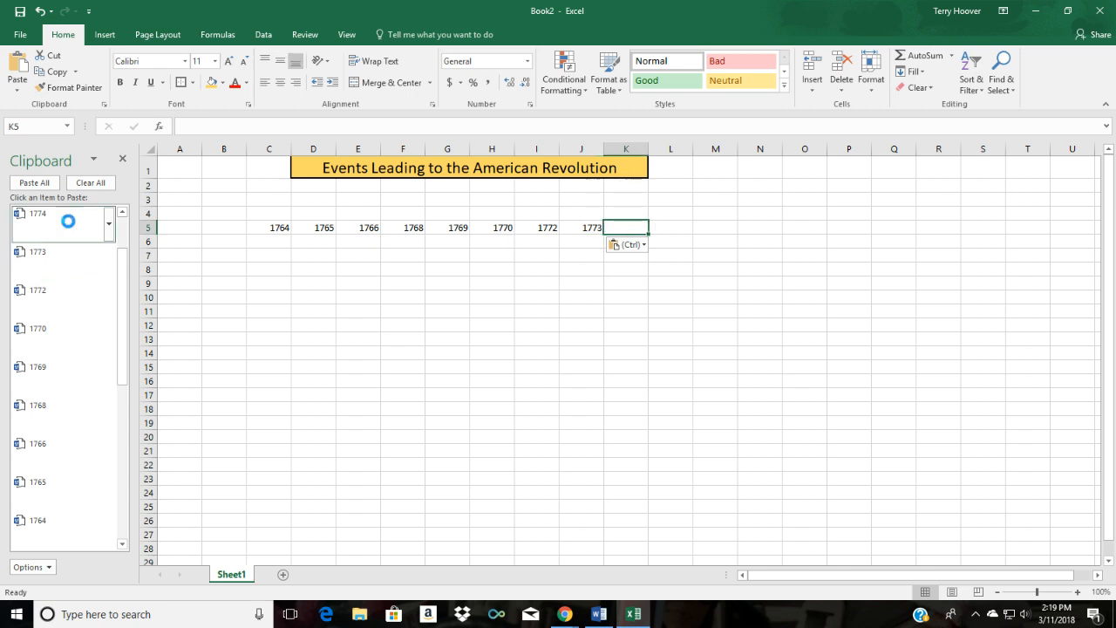
left_click(37, 213)
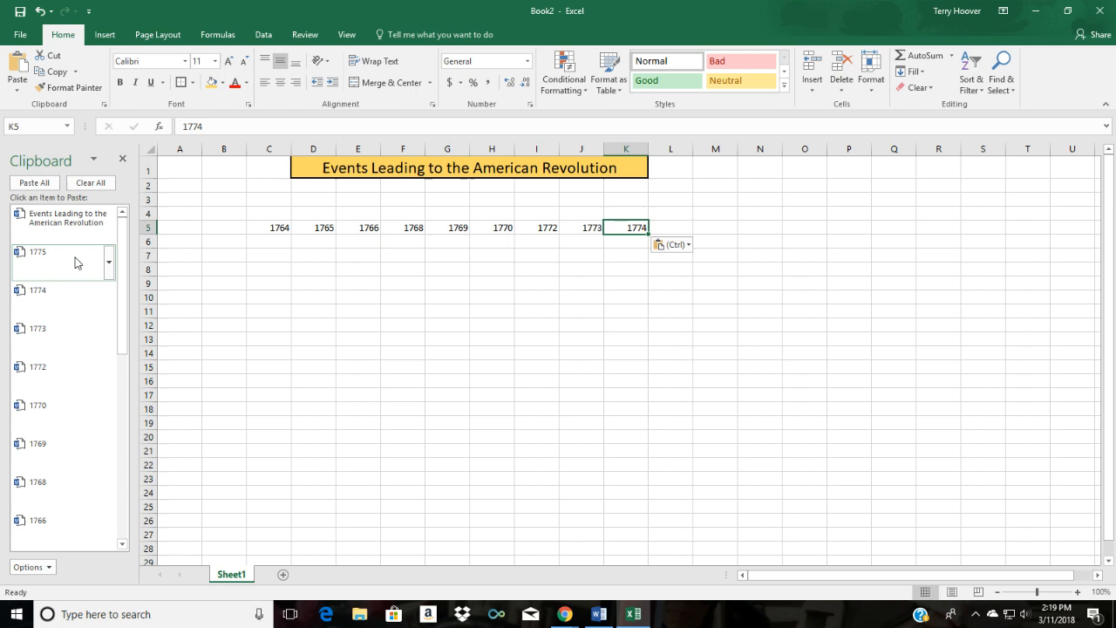
left_click(39, 251)
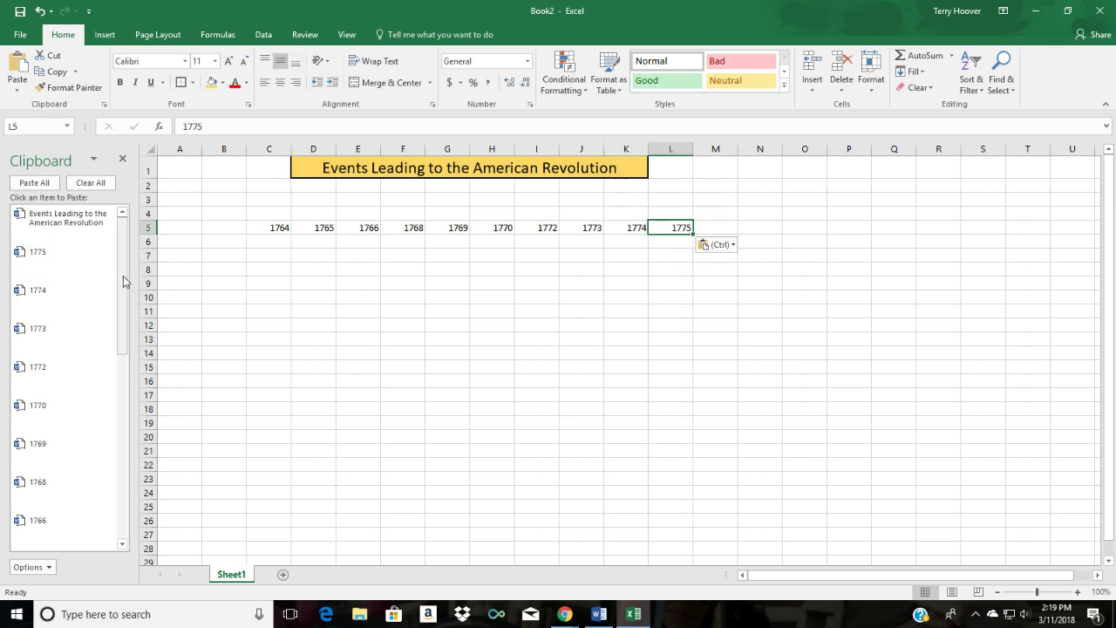
- Select the year row 1764–1775, centre the years and enlarge them to size 16
scroll("down", 3)
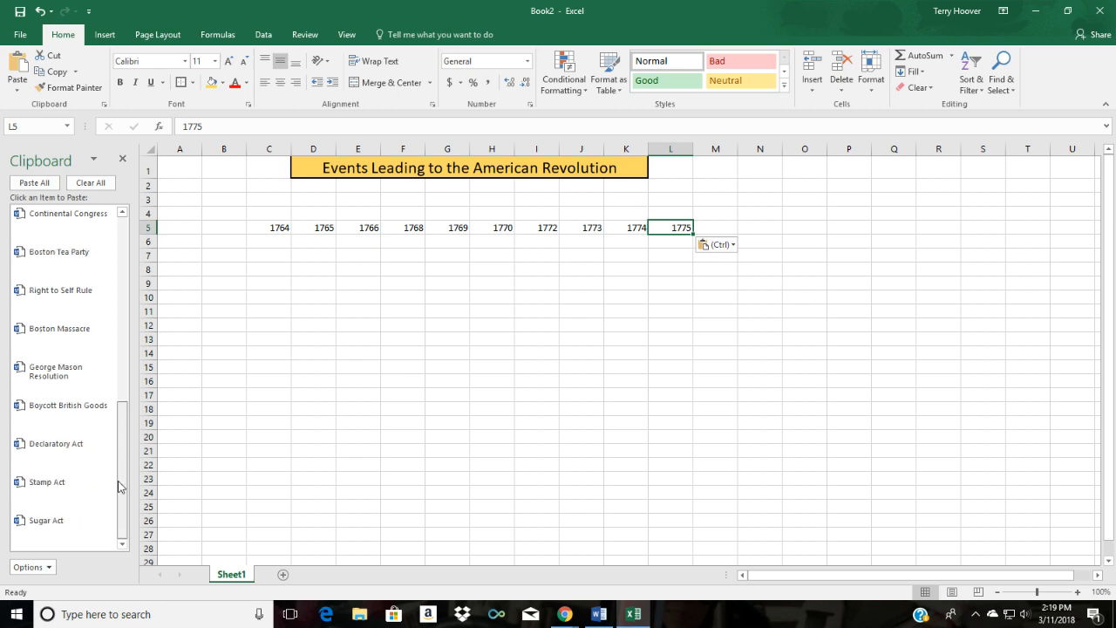
left_click(268, 227)
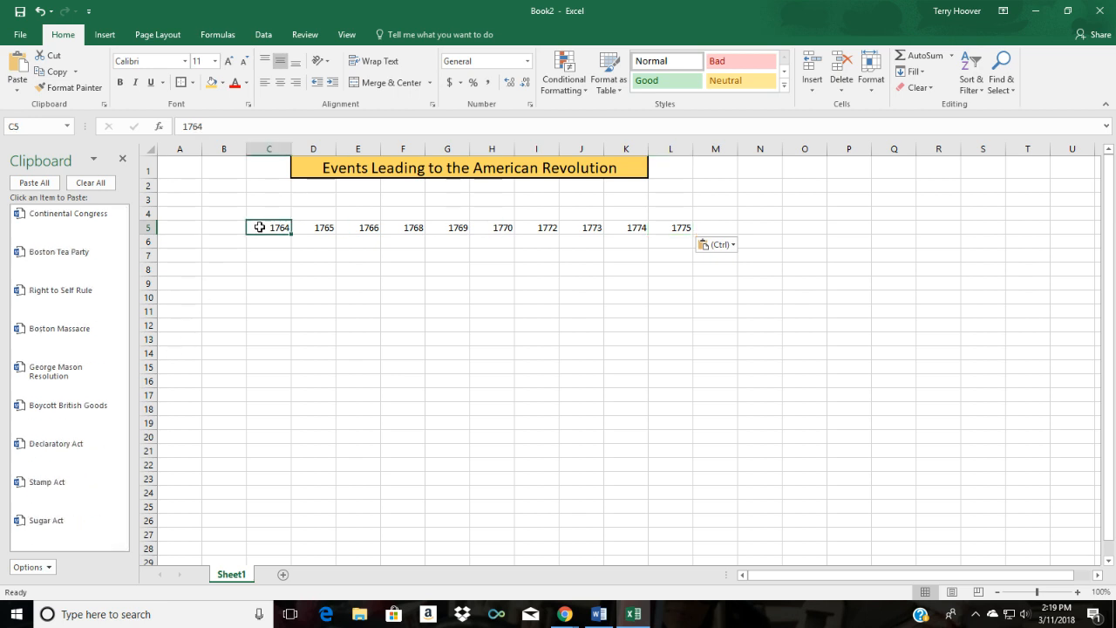
left_click_drag(269, 227, 537, 227)
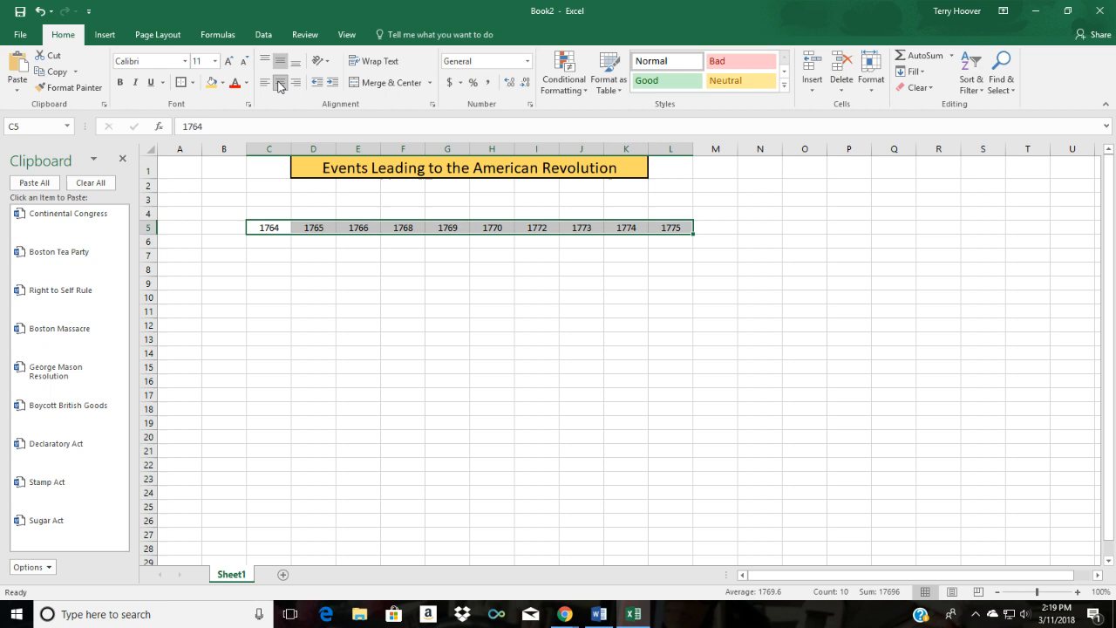
left_click(206, 63)
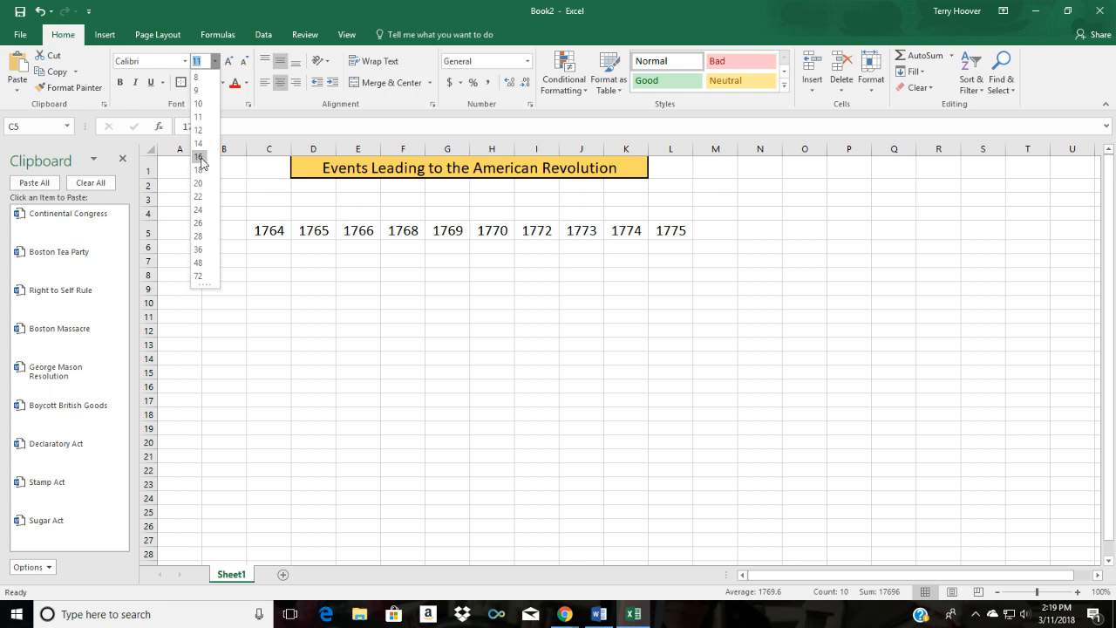
left_click(198, 160)
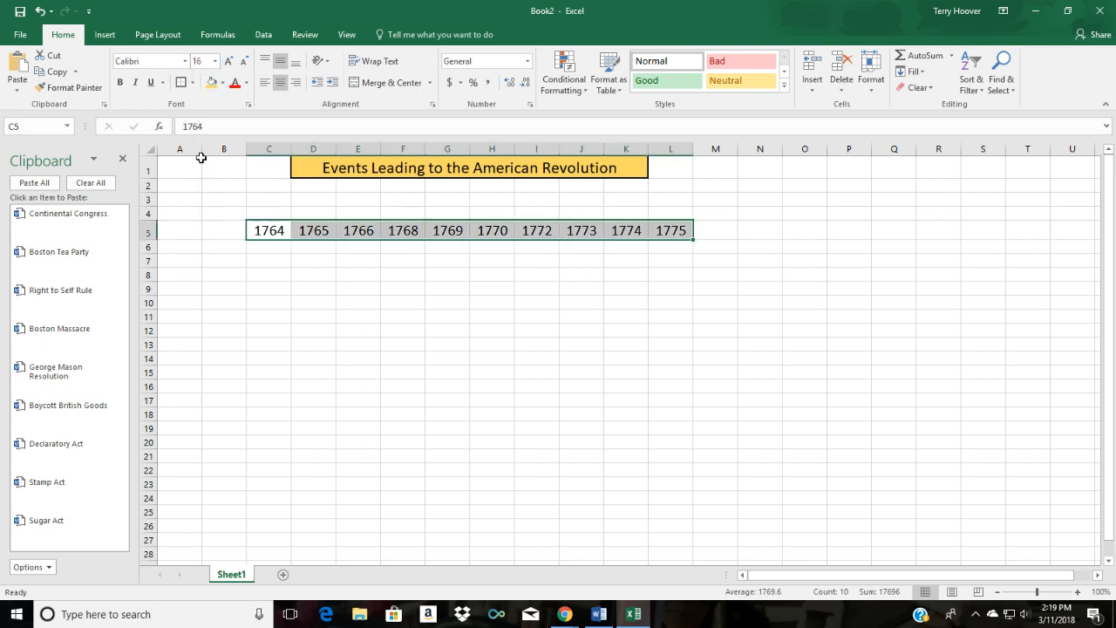
- Give the year row a gold fill and borders around every cell
left_click(220, 84)
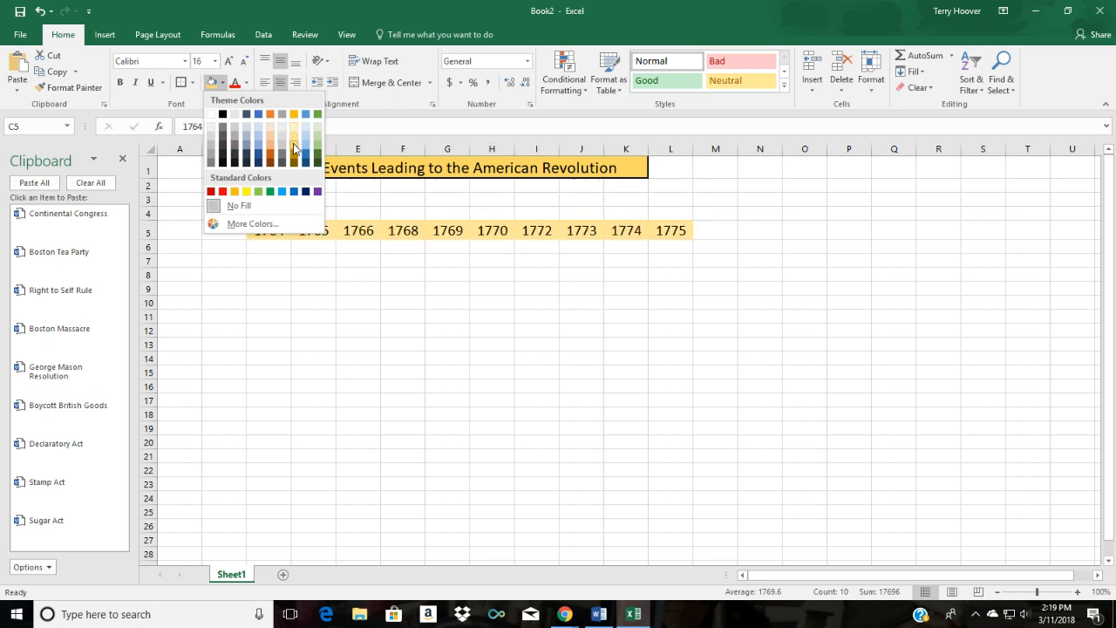
mouse_move(294, 148)
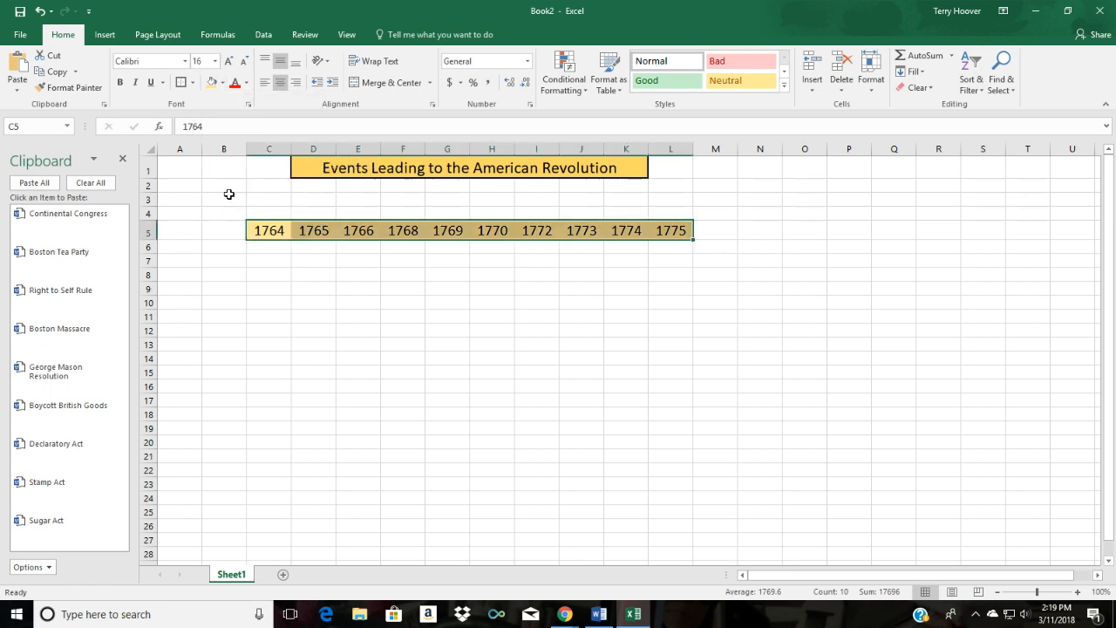
left_click(190, 82)
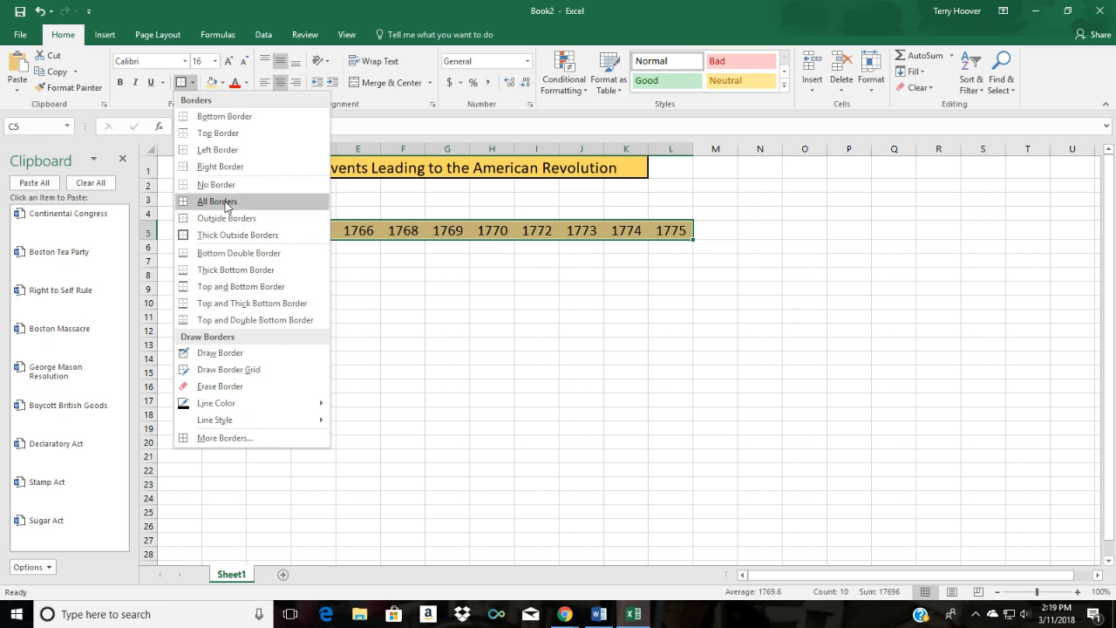
left_click(216, 203)
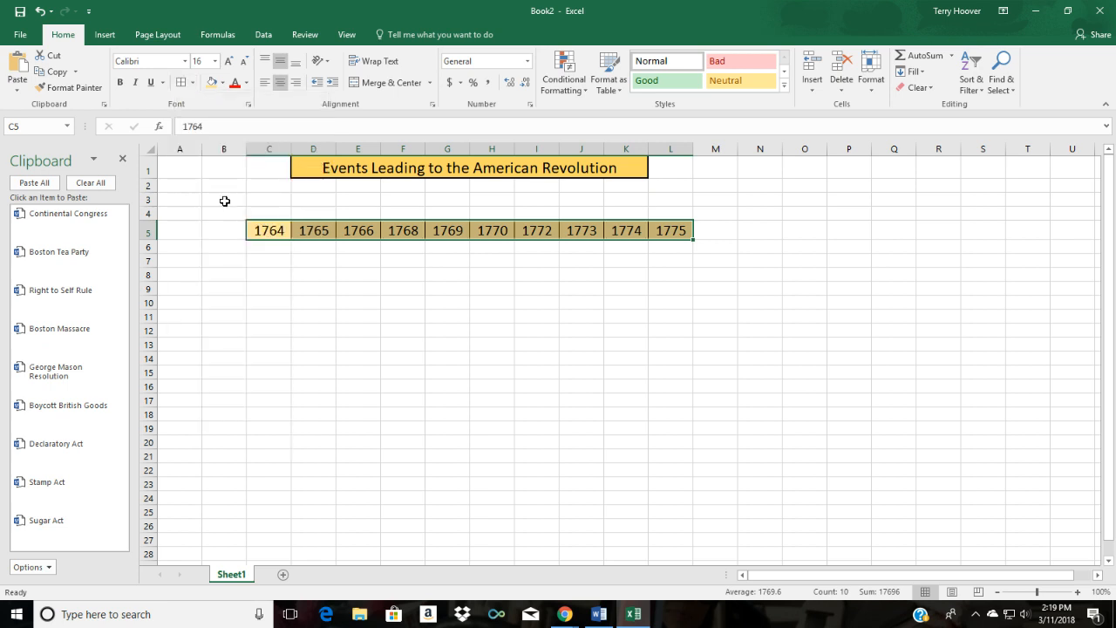
left_click(269, 213)
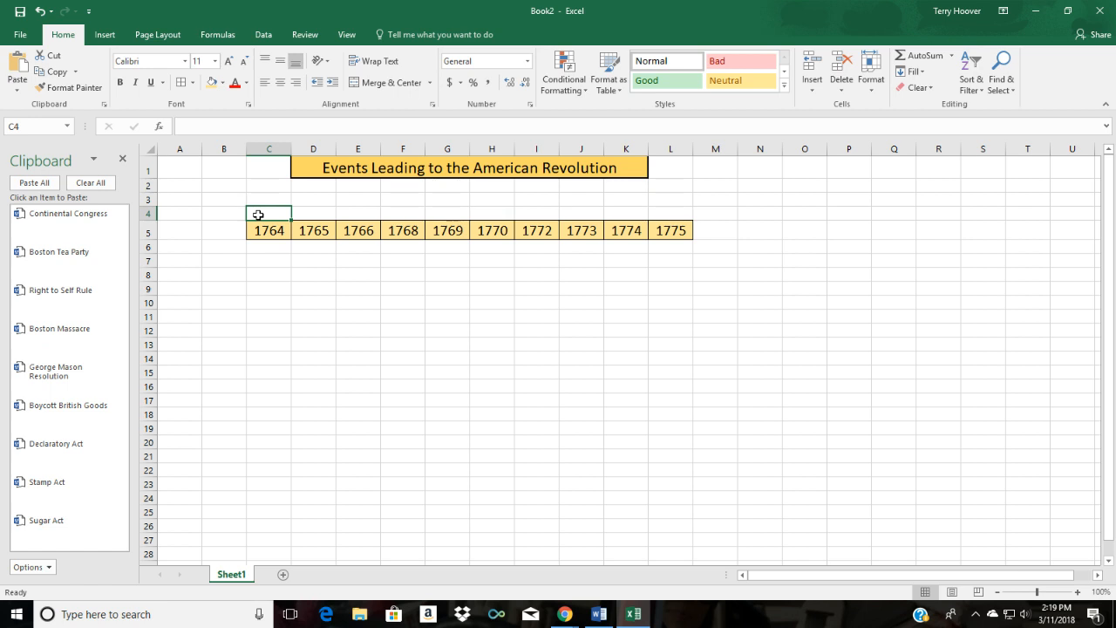
mouse_move(153, 321)
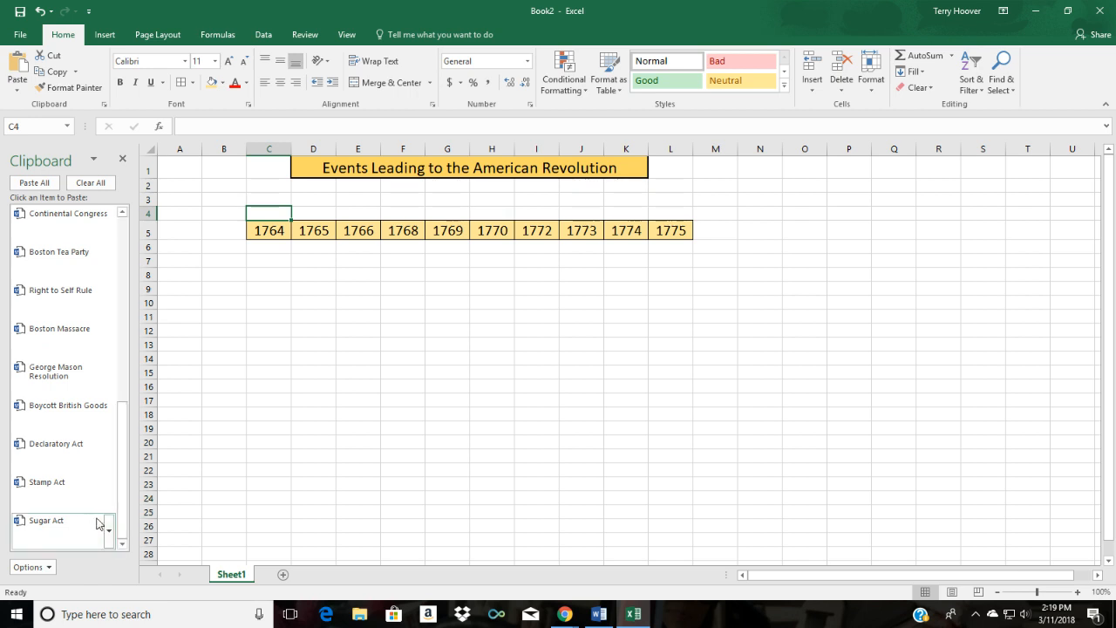
mouse_move(125, 440)
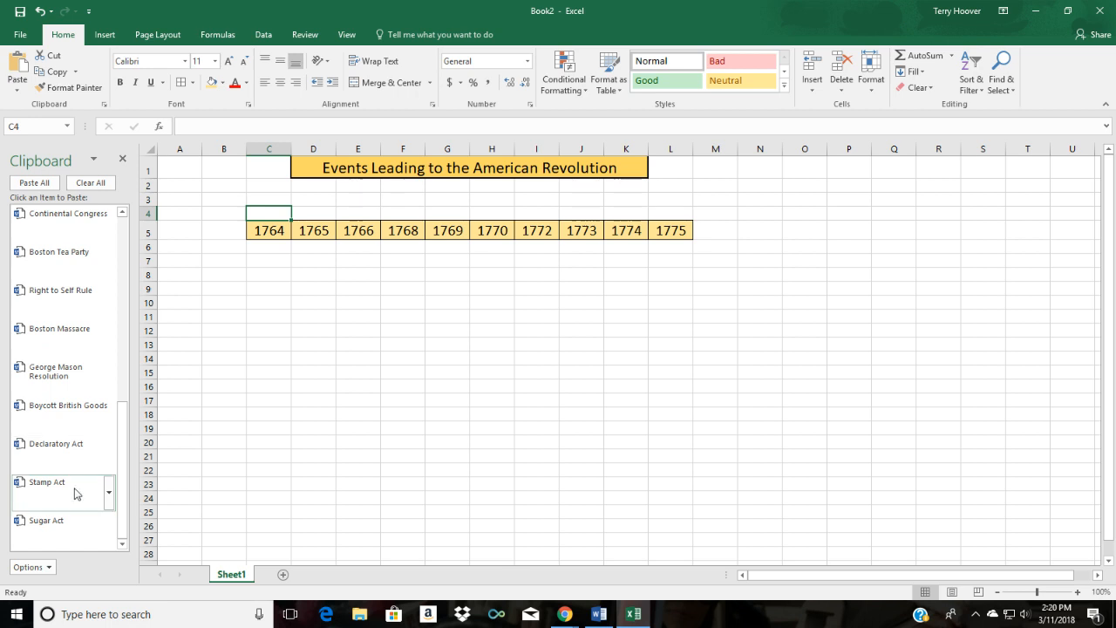
mouse_move(126, 483)
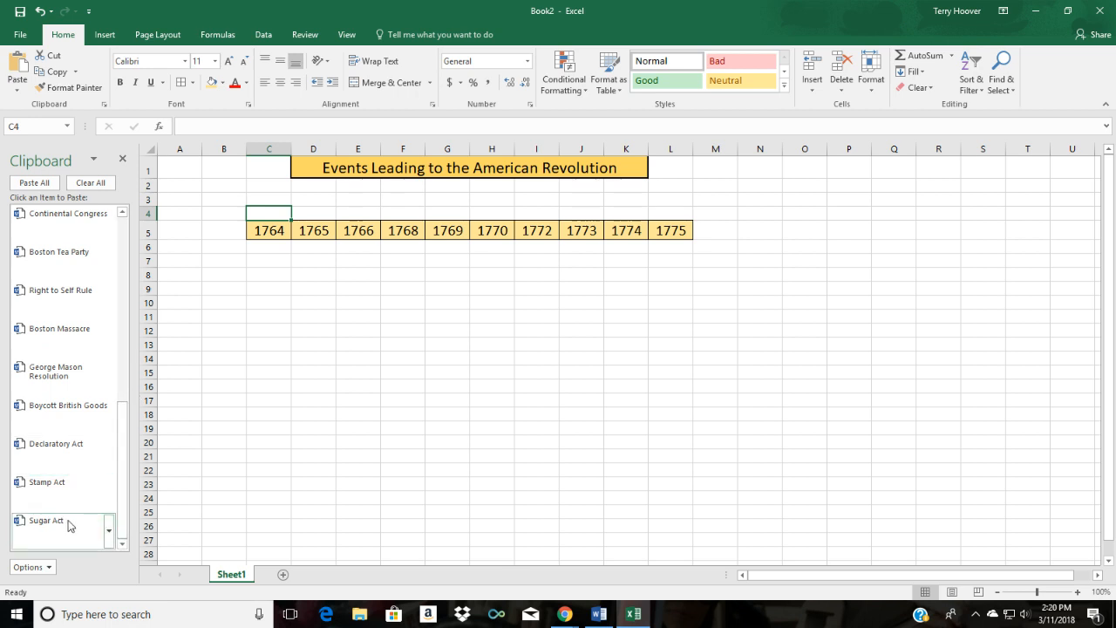
- Paste Sugar Act, Stamp Act, George Mason Resolution and Boston Massacre above their years
left_click(47, 518)
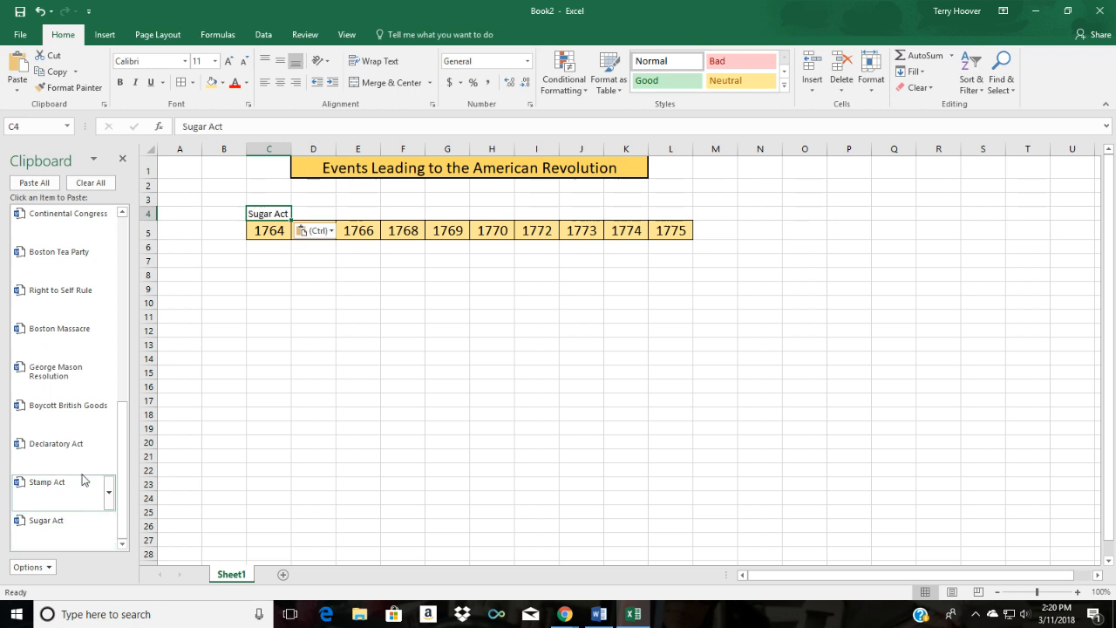
left_click(314, 213)
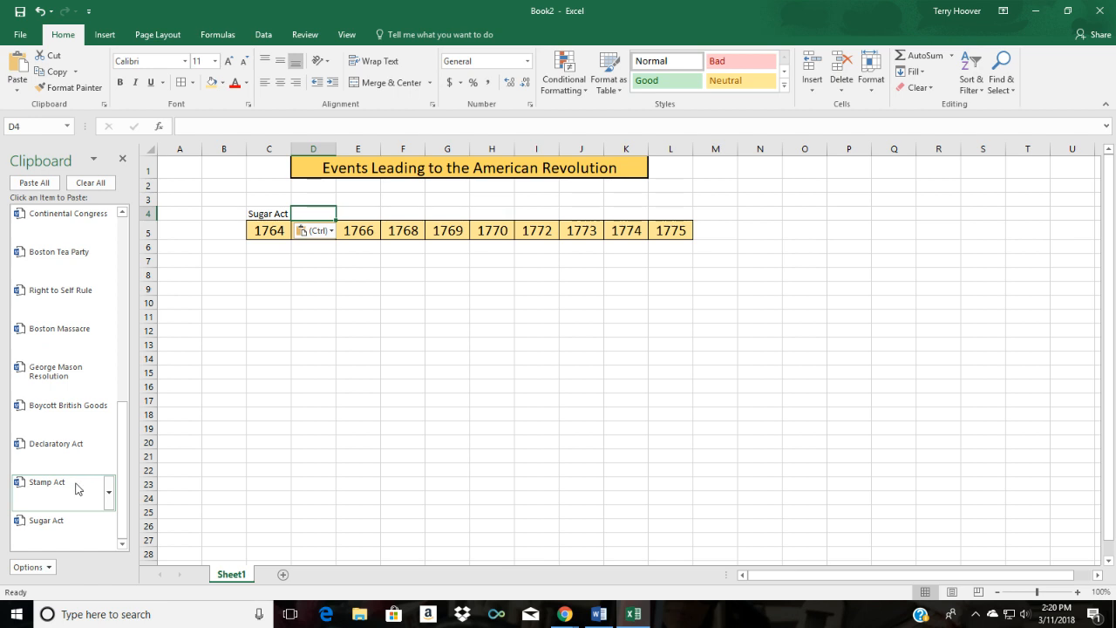
left_click(45, 478)
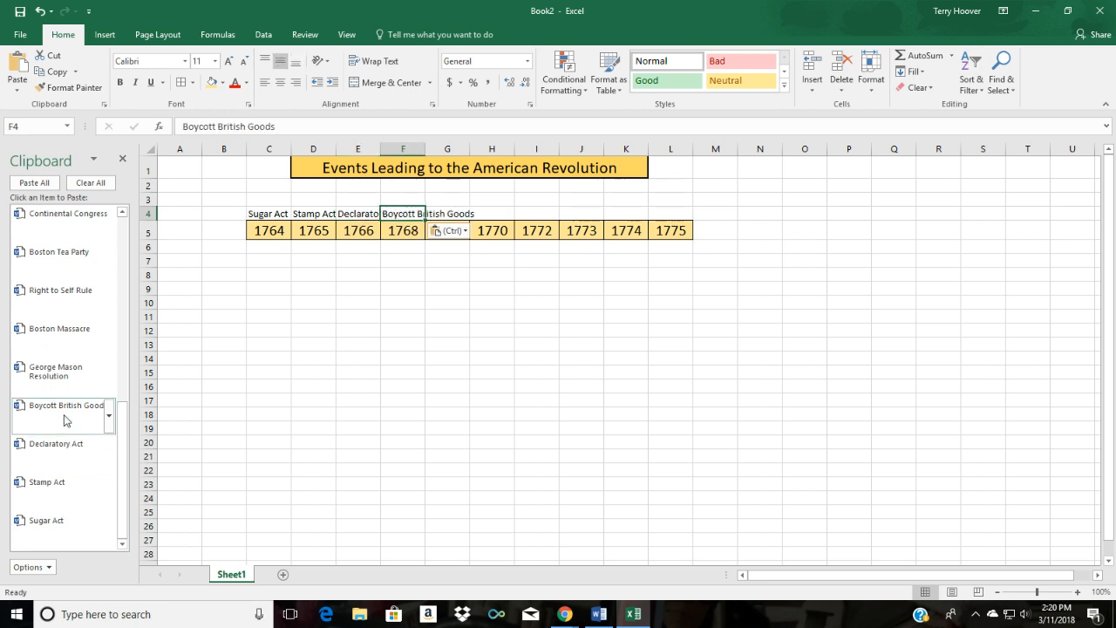
left_click(54, 372)
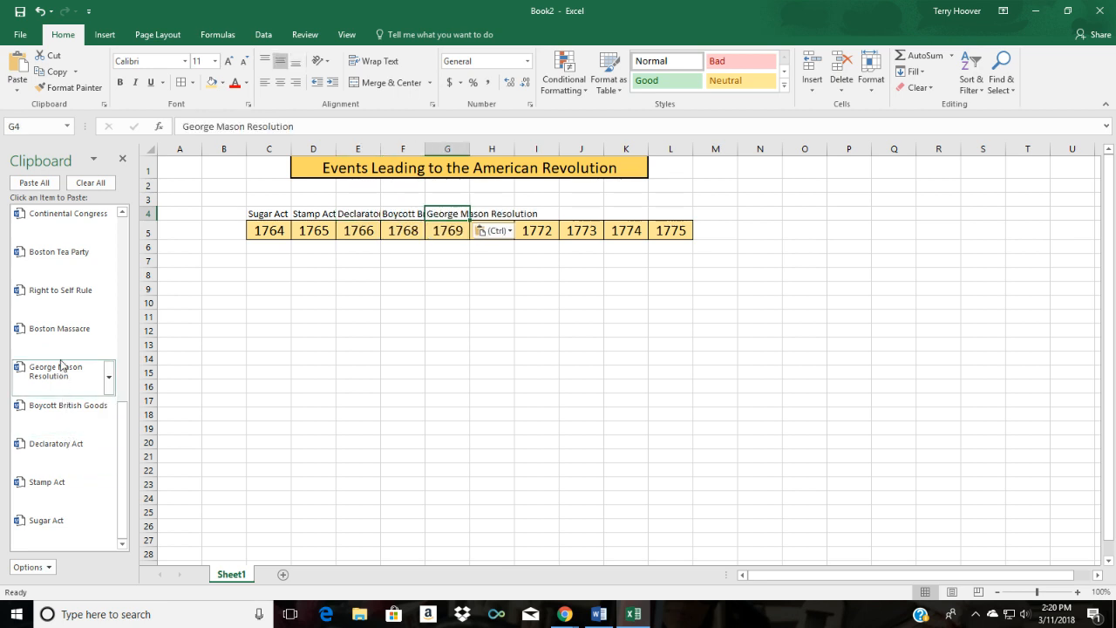
left_click(59, 328)
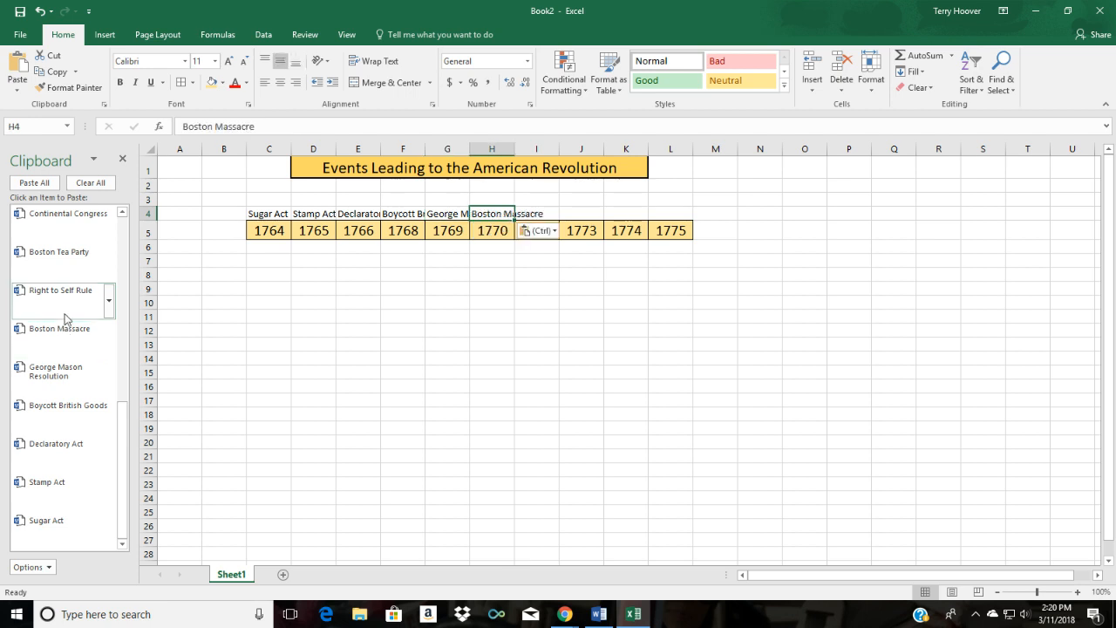
- Paste Right to Self Rule, Boston Tea Party, Continental Congress and Shots Fired above 1772–1775
left_click(59, 290)
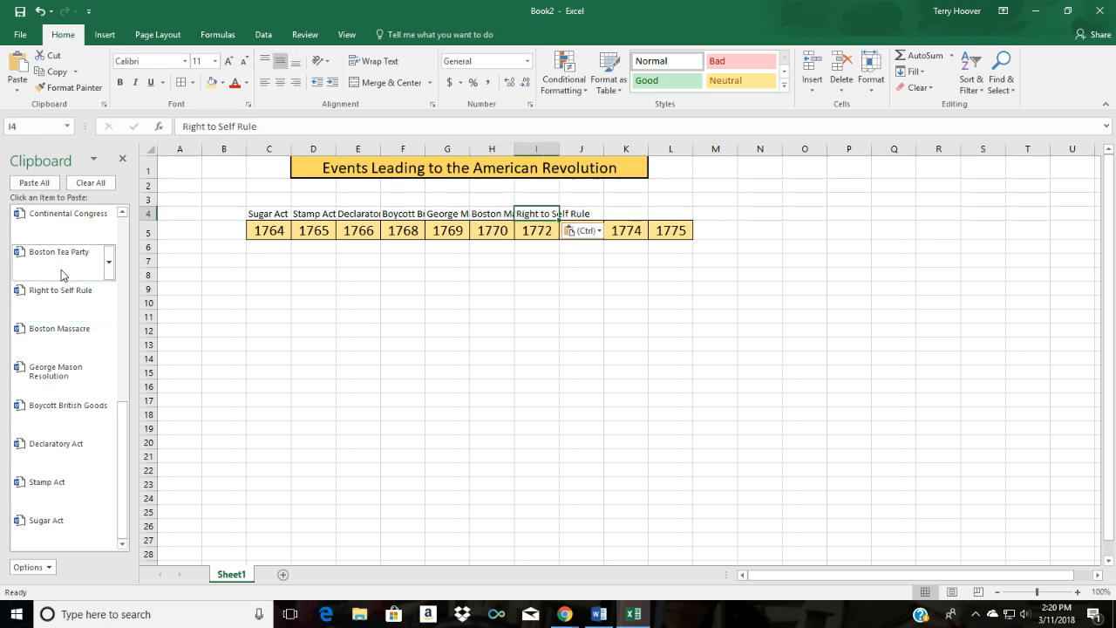
left_click(59, 251)
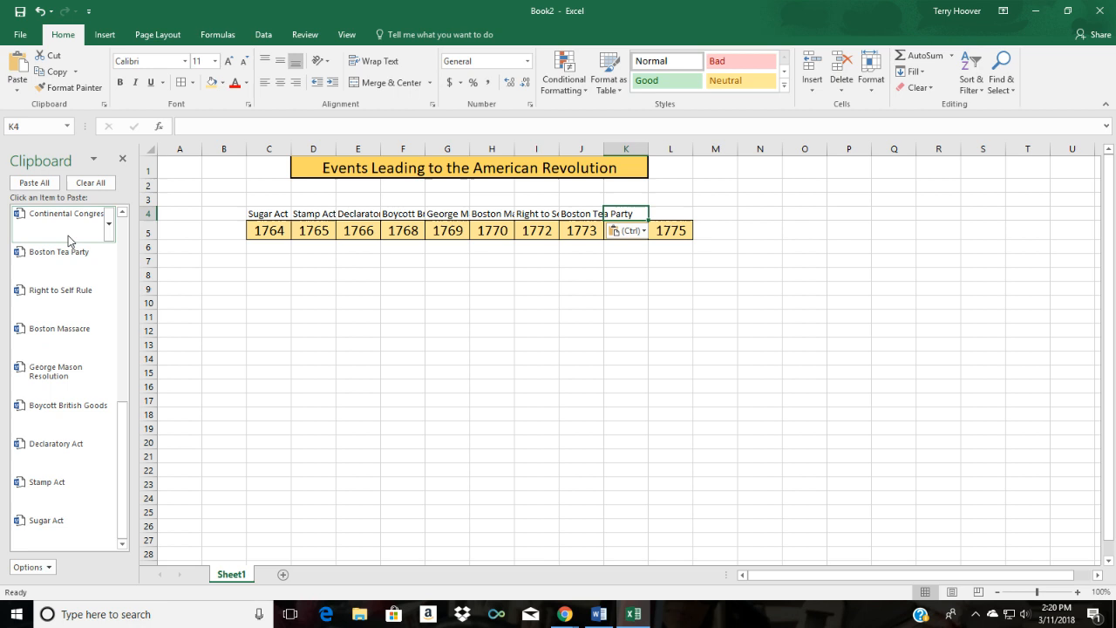
left_click(61, 213)
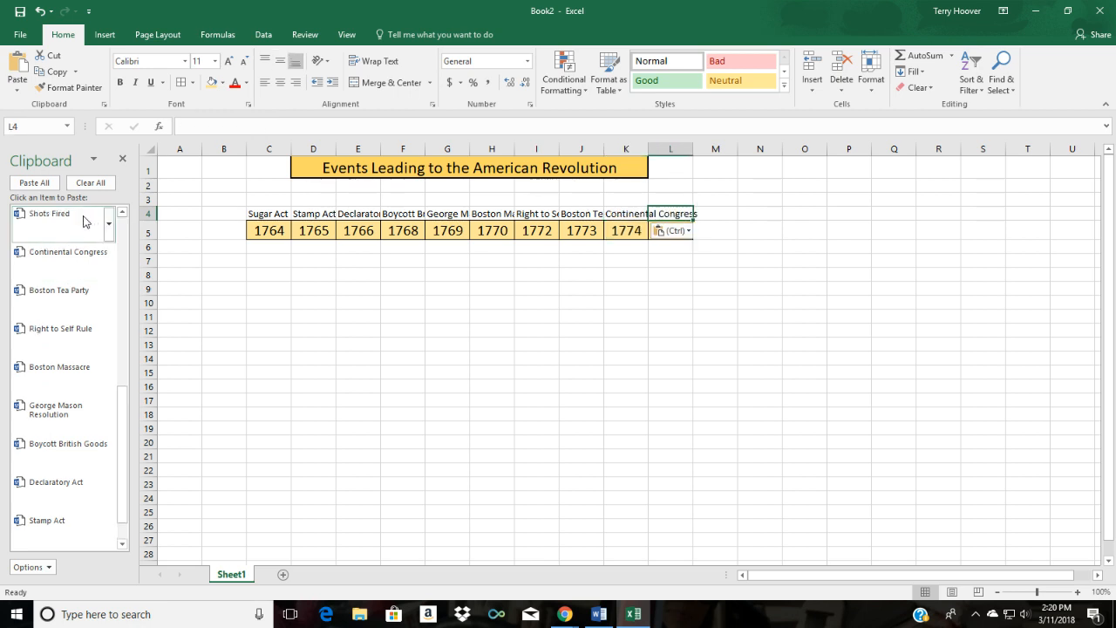
left_click(48, 213)
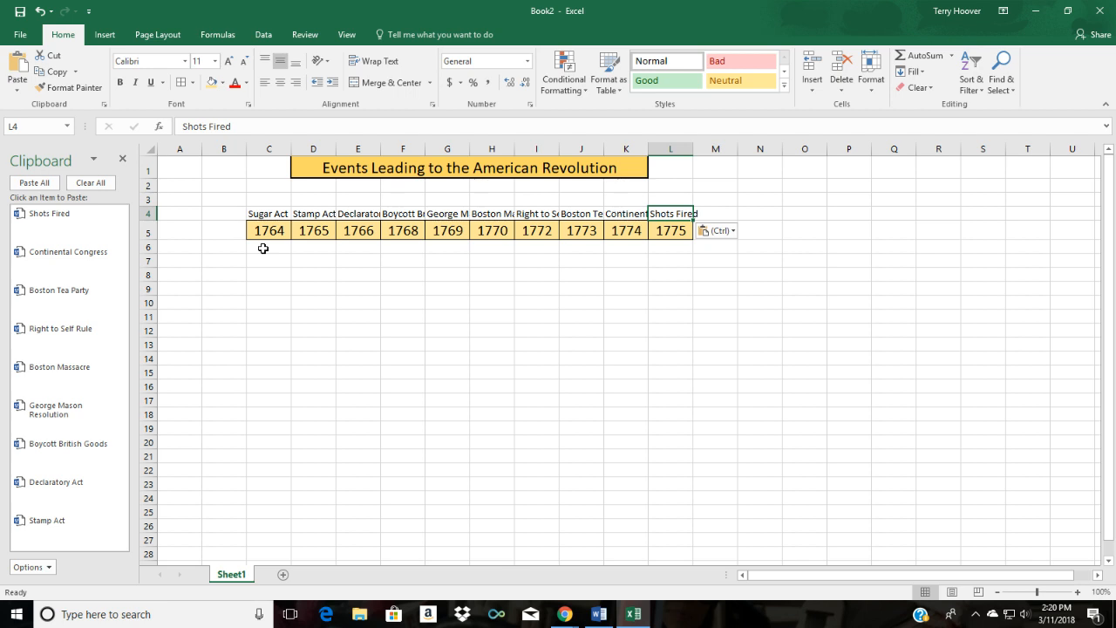
- Copy the Sugar Act and Stamp Act descriptions from Word and paste them under 1764 and 1765
left_click(269, 248)
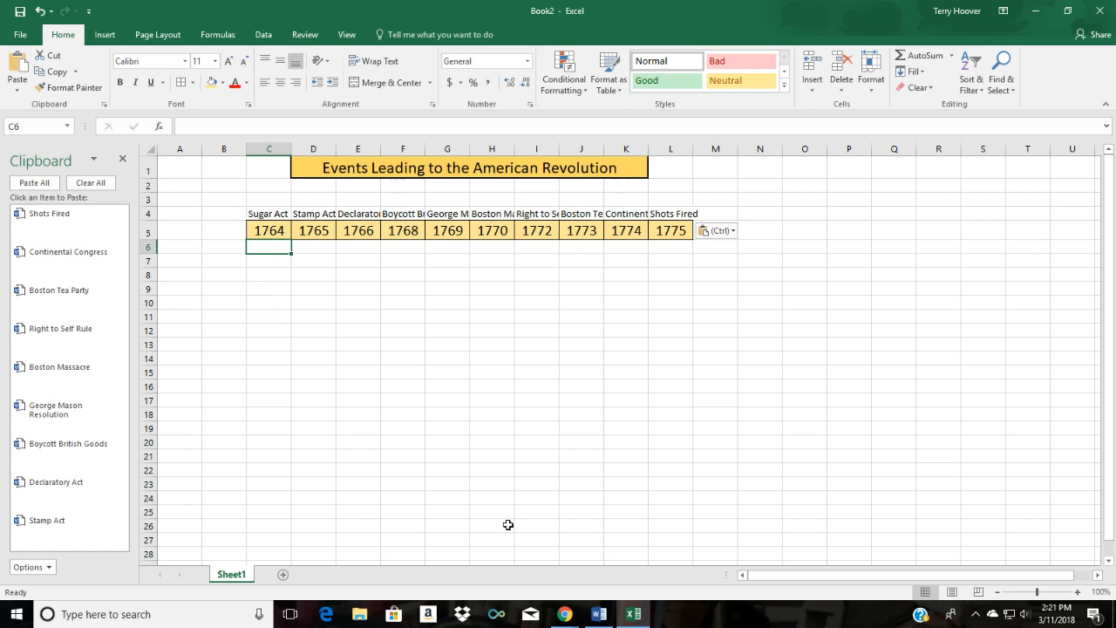
left_click(599, 614)
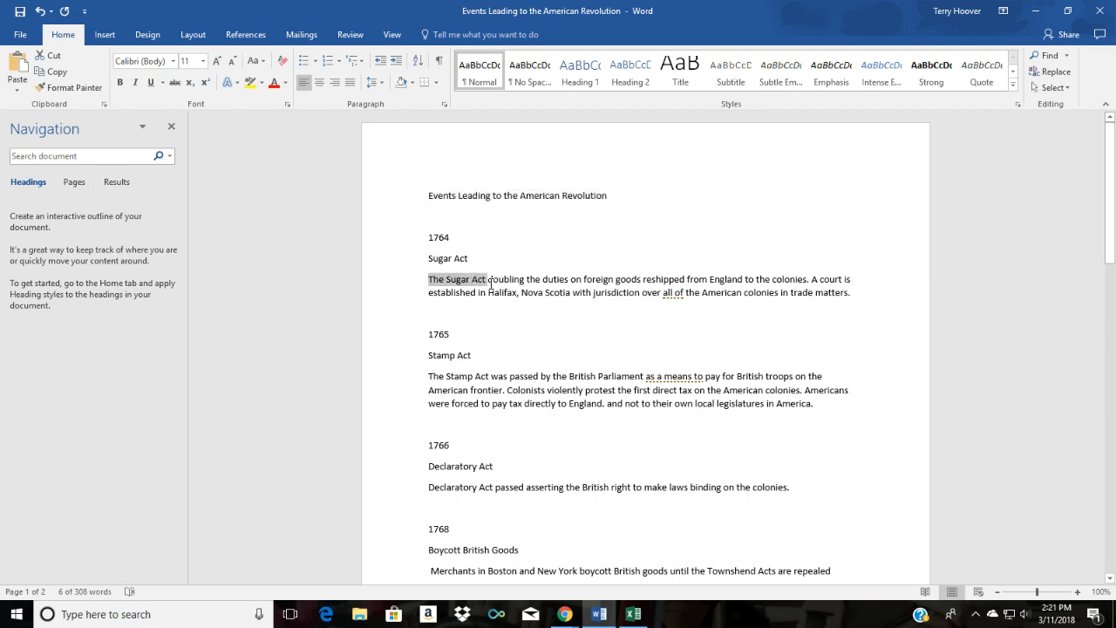
left_click_drag(430, 279, 848, 293)
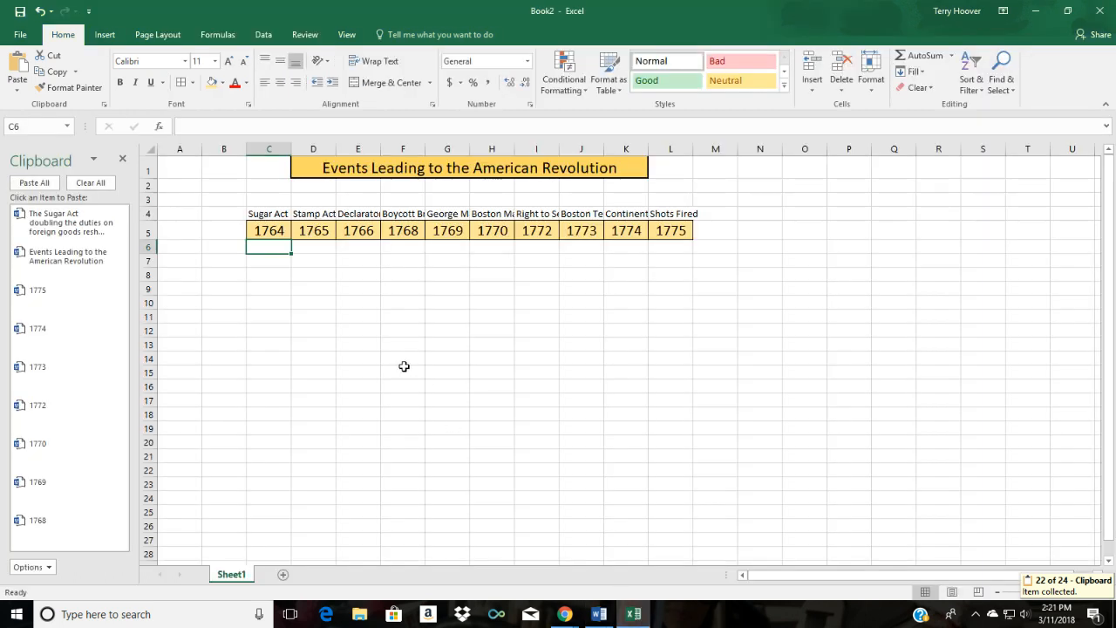
left_click(69, 220)
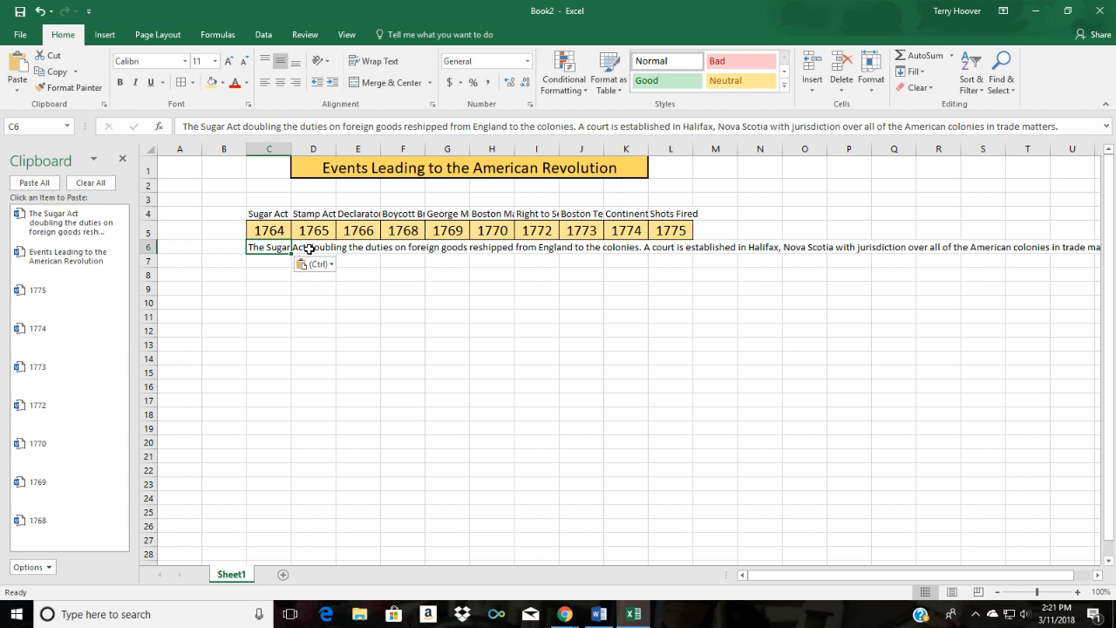
left_click(313, 248)
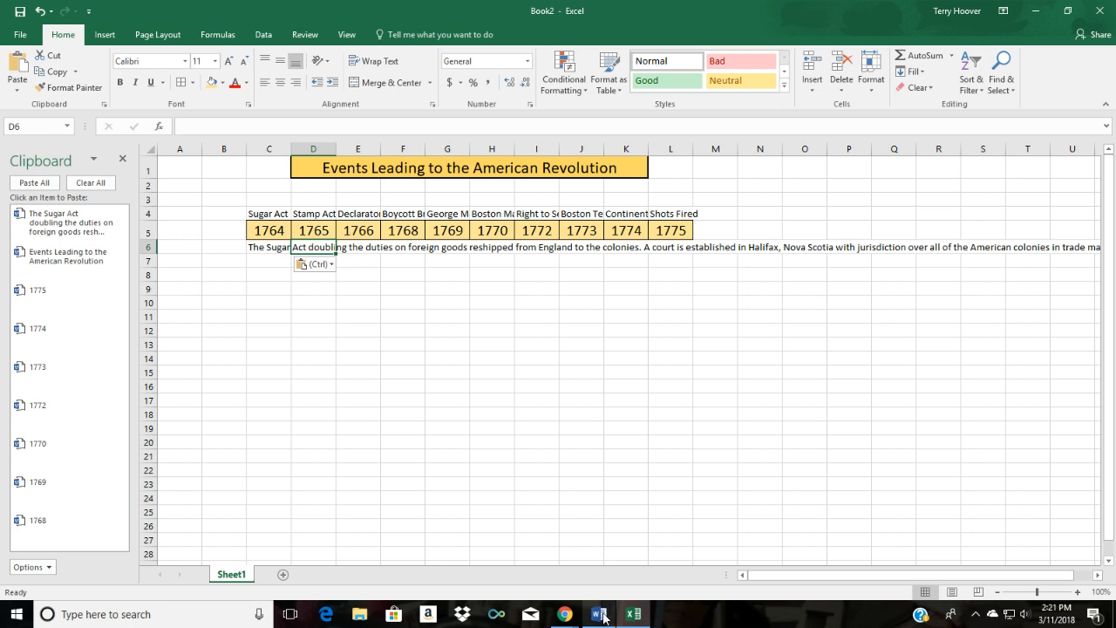
left_click(597, 614)
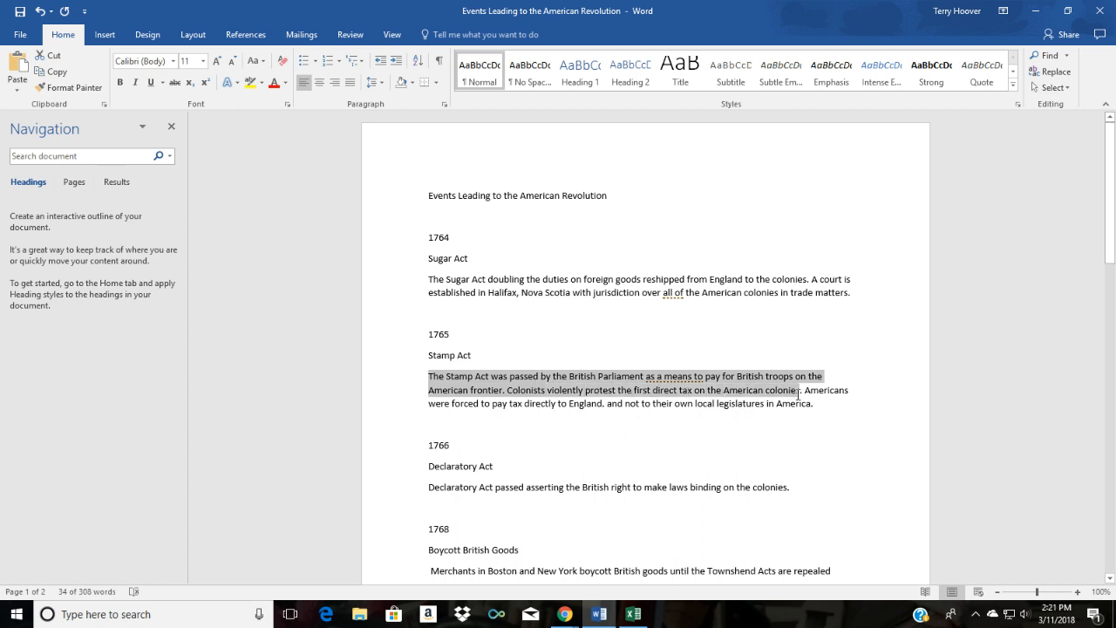
left_click_drag(797, 391, 812, 405)
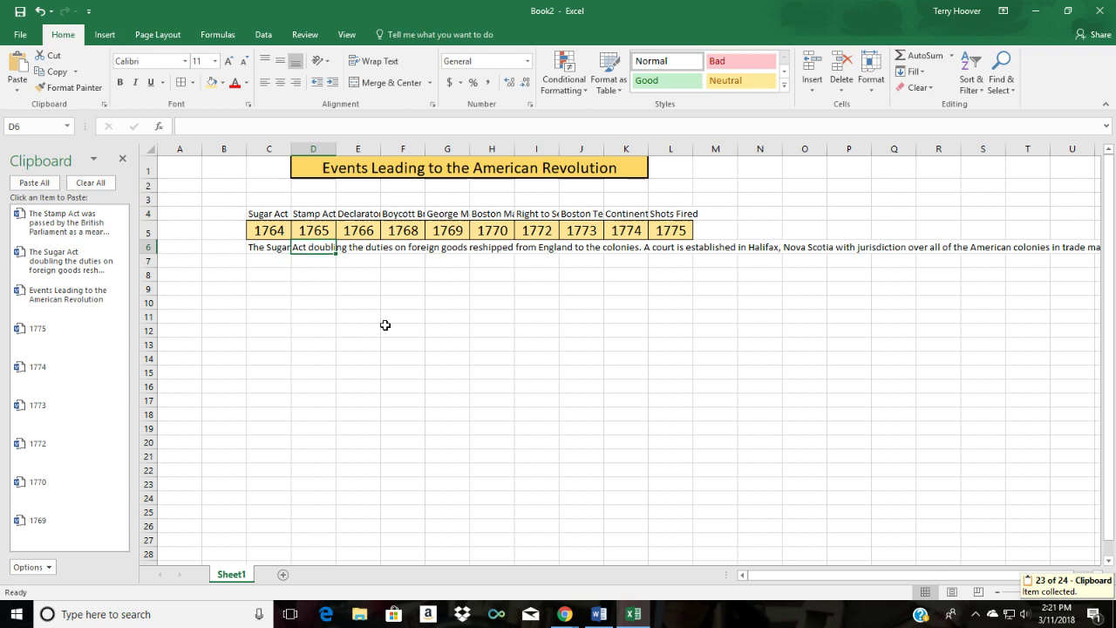
left_click(68, 220)
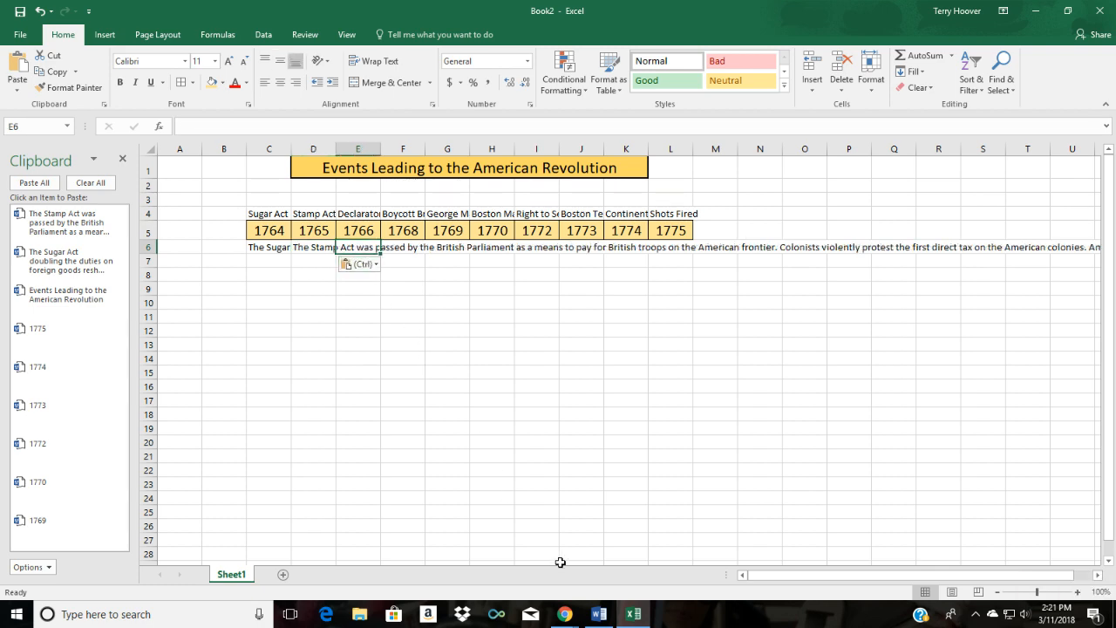
- Paste the Declaratory Act description under 1766 and the boycott description under 1768
left_click(597, 614)
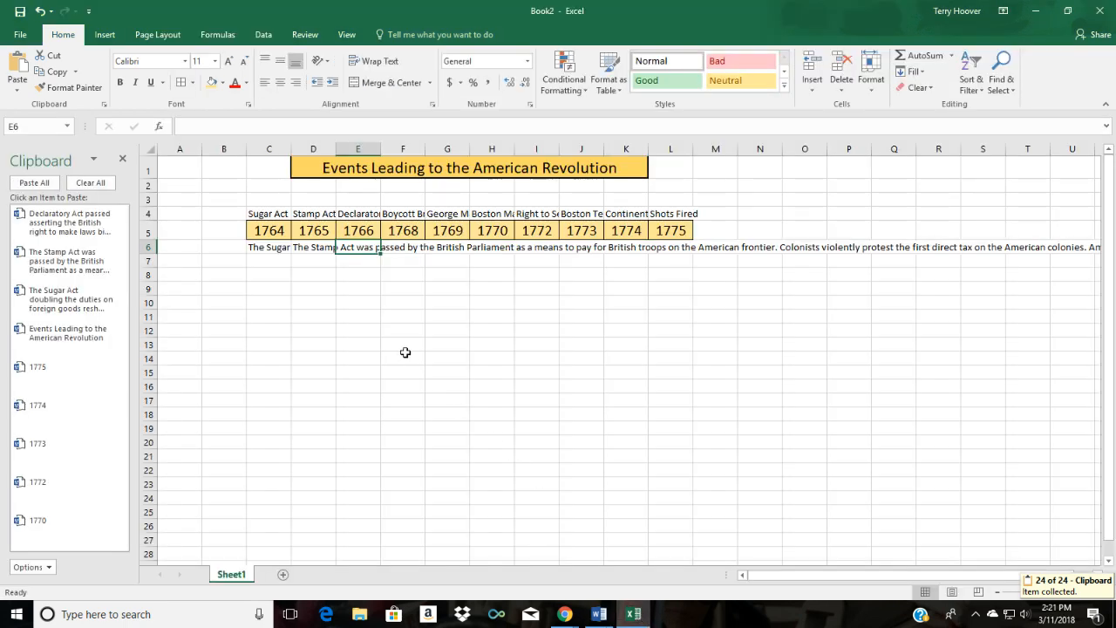
left_click(70, 218)
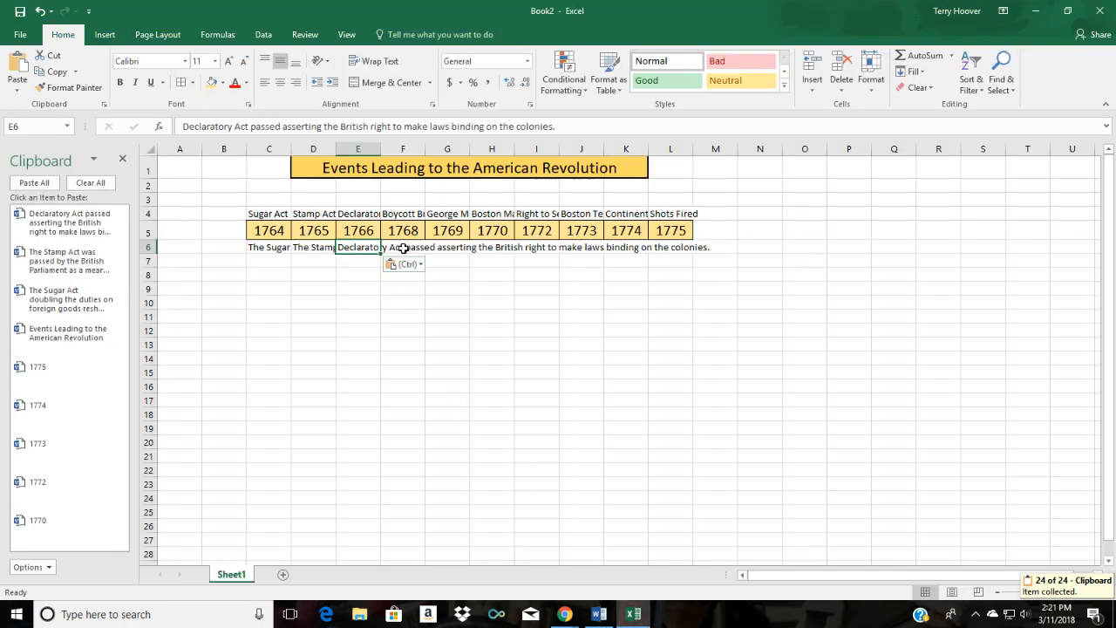
left_click(600, 614)
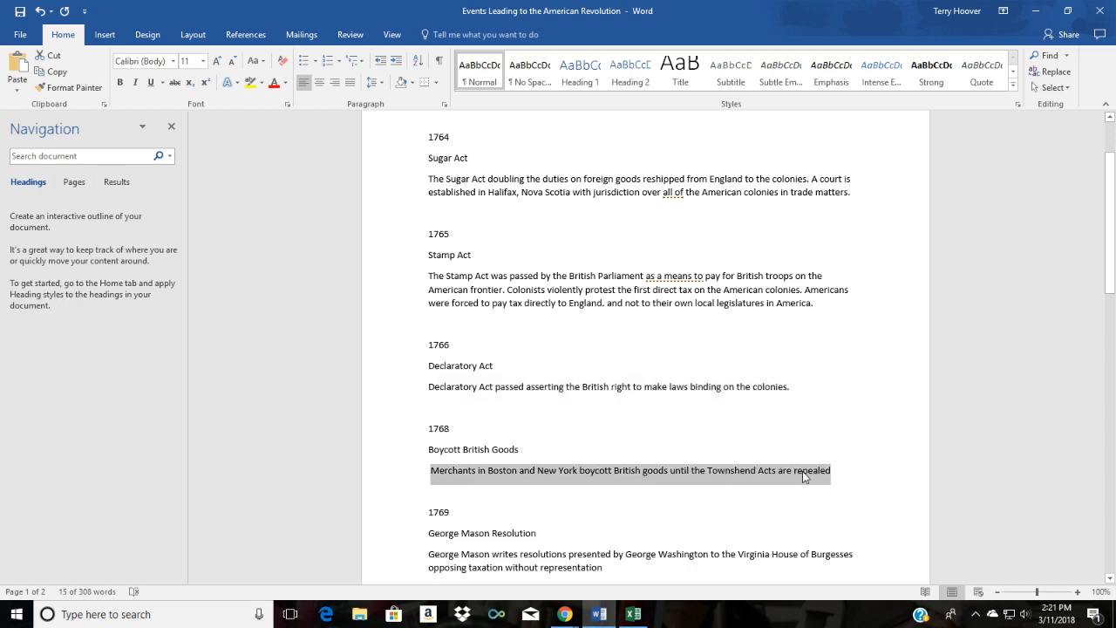
left_click(633, 614)
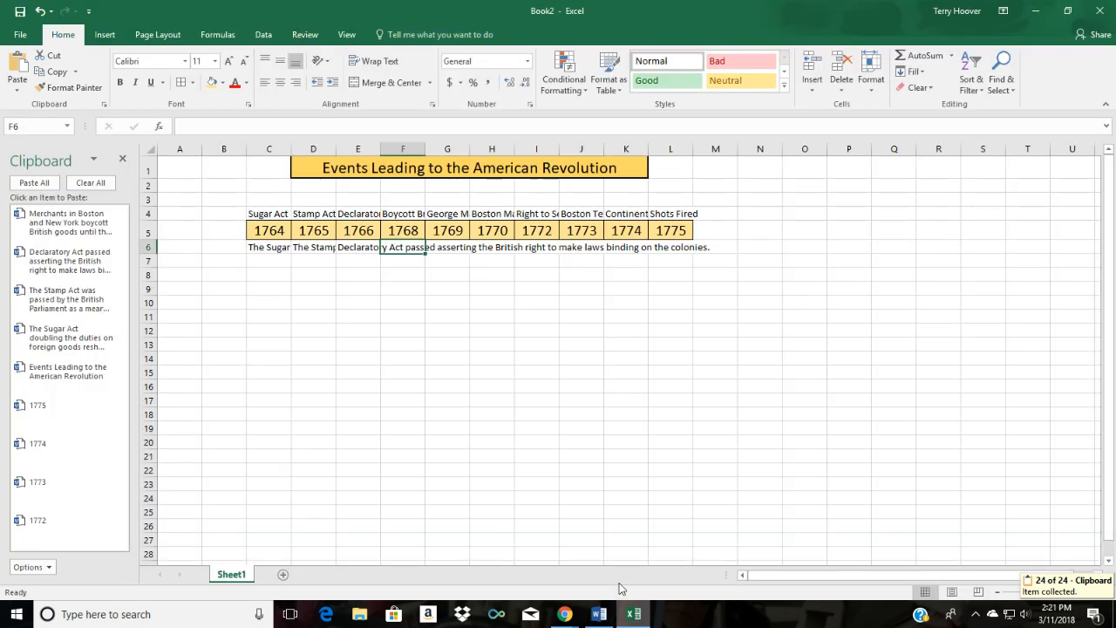
mouse_move(399, 293)
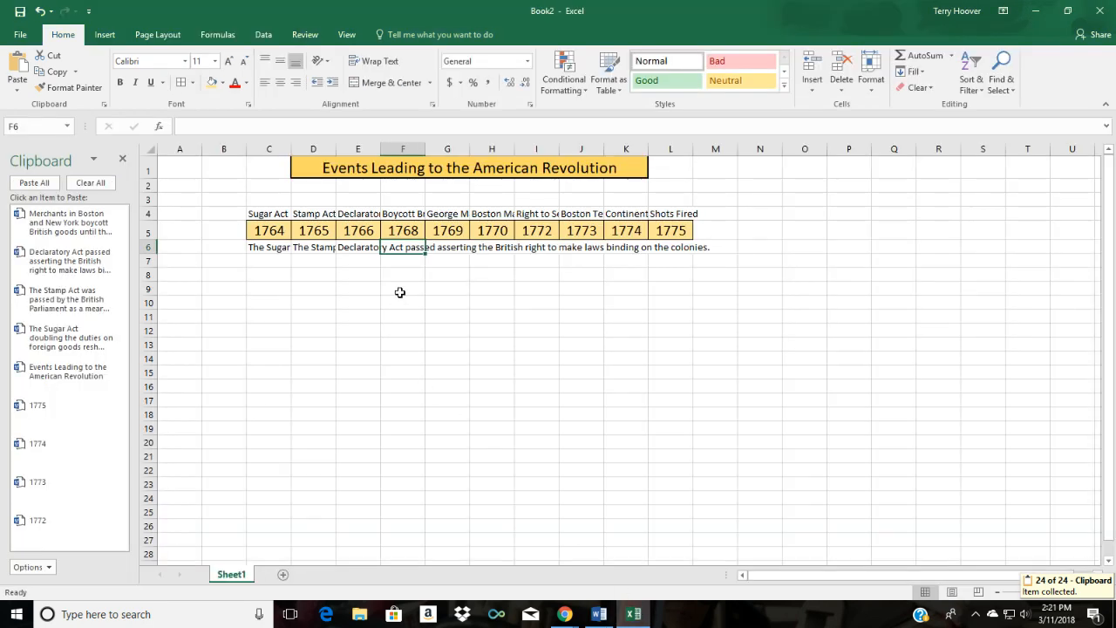
left_click(67, 224)
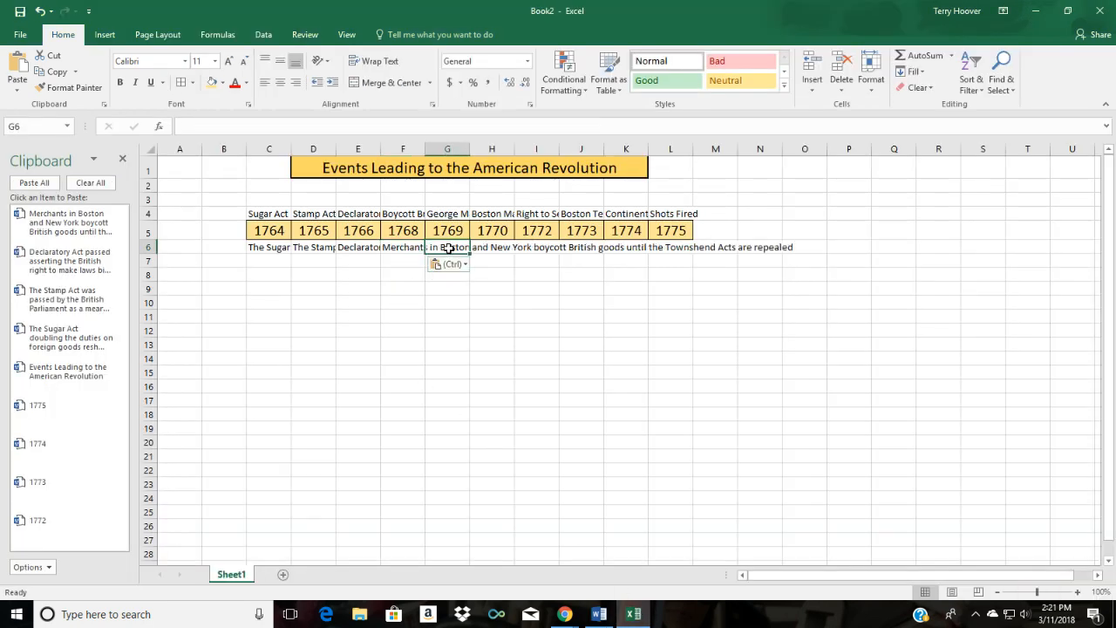
- Copy the middle event descriptions from the Word notes and paste them under their years
left_click(597, 614)
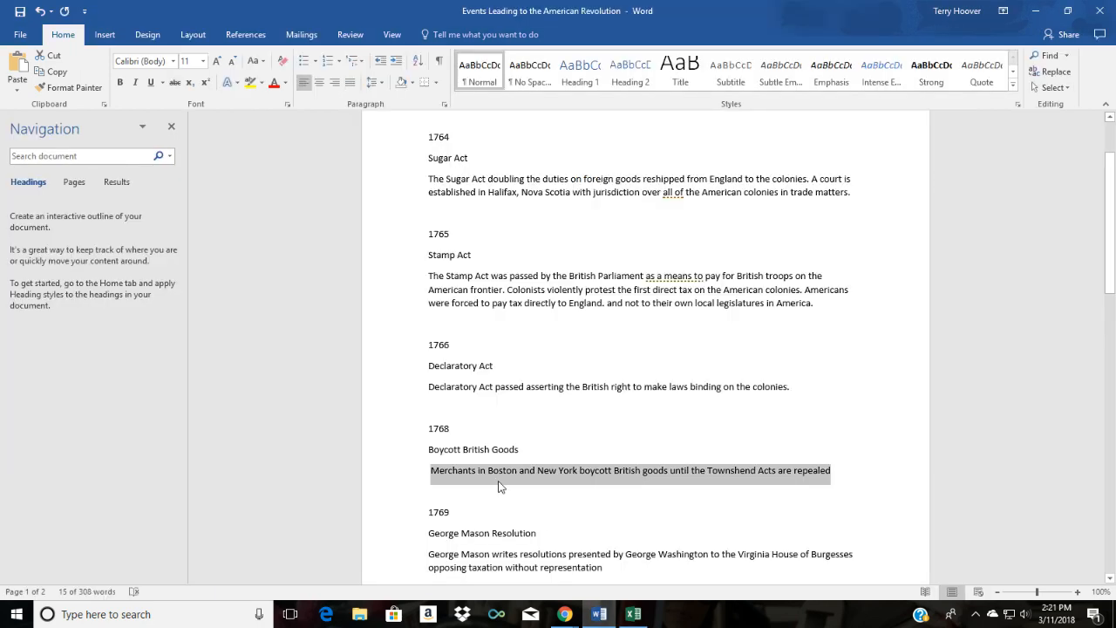
scroll("down", 3)
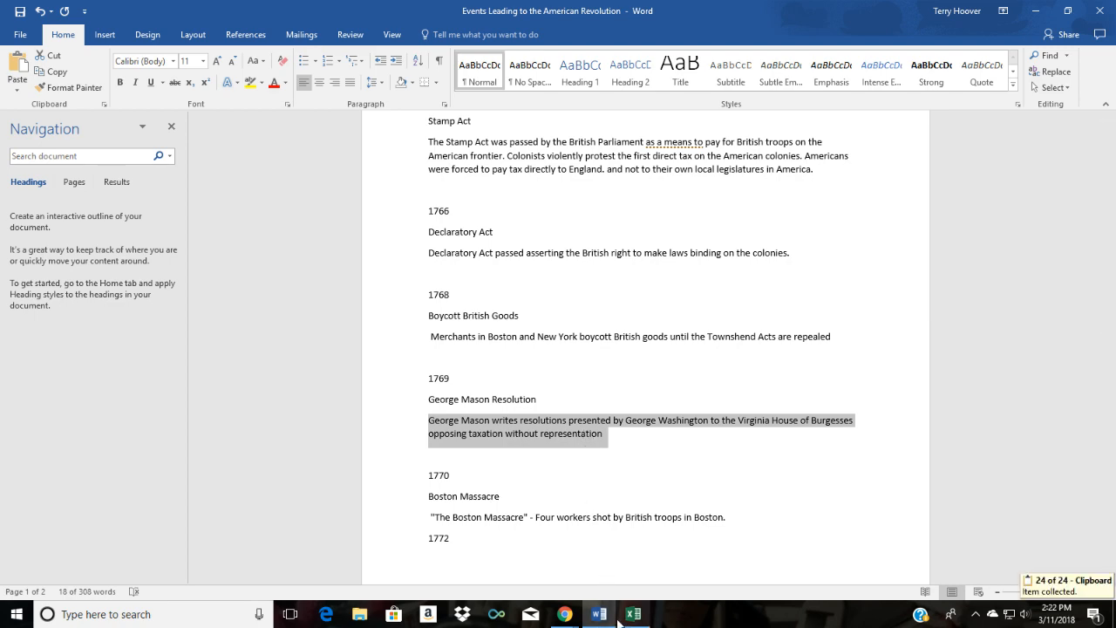
left_click(635, 615)
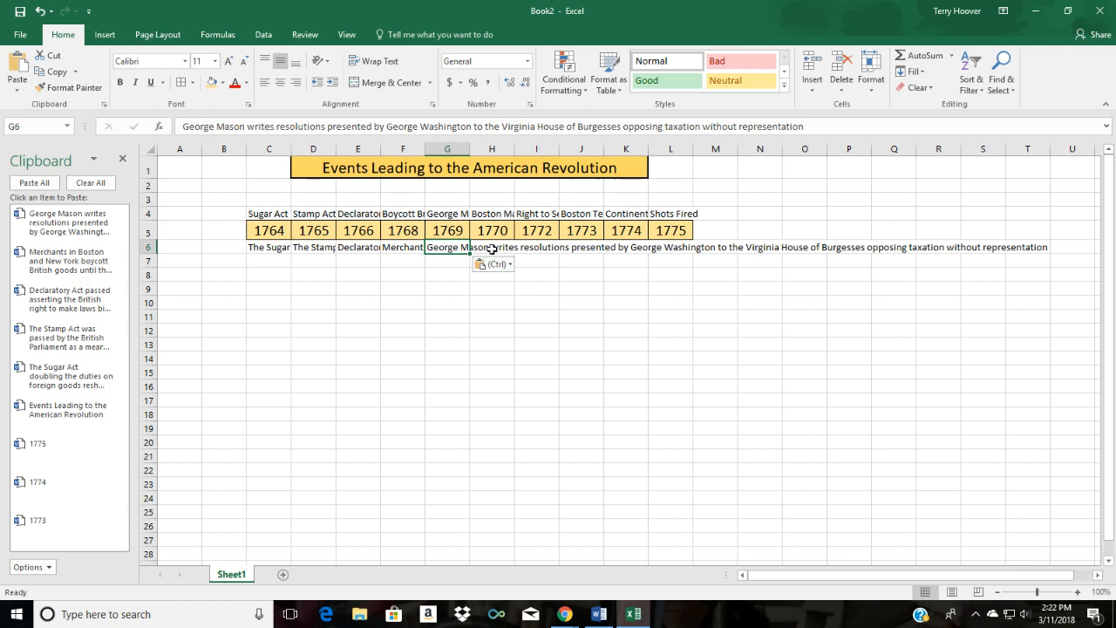
left_click(597, 614)
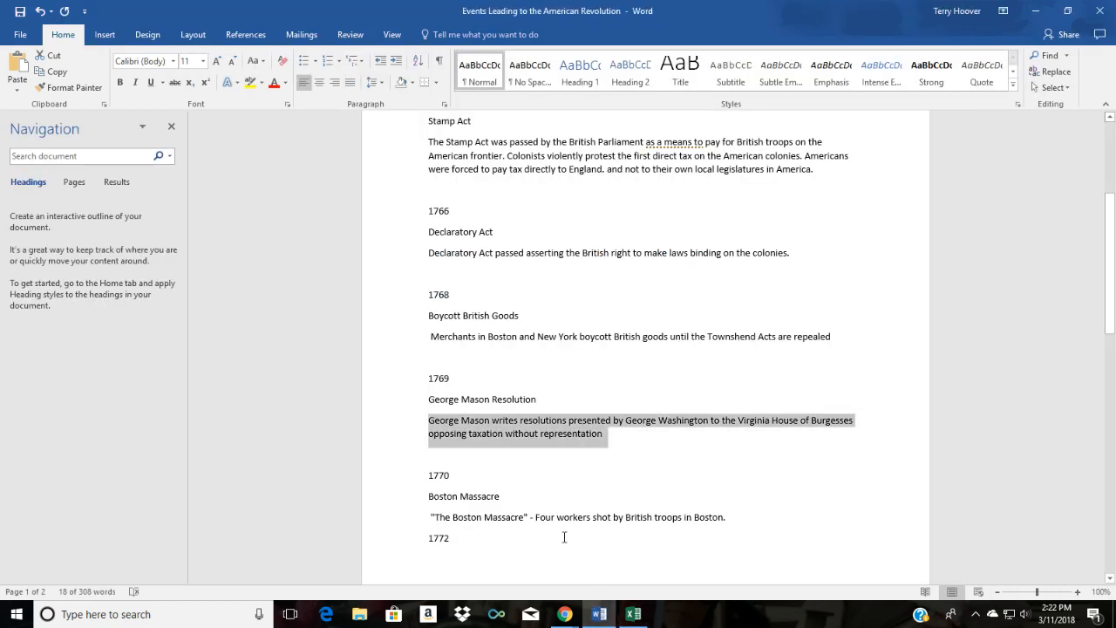
scroll("down", 3)
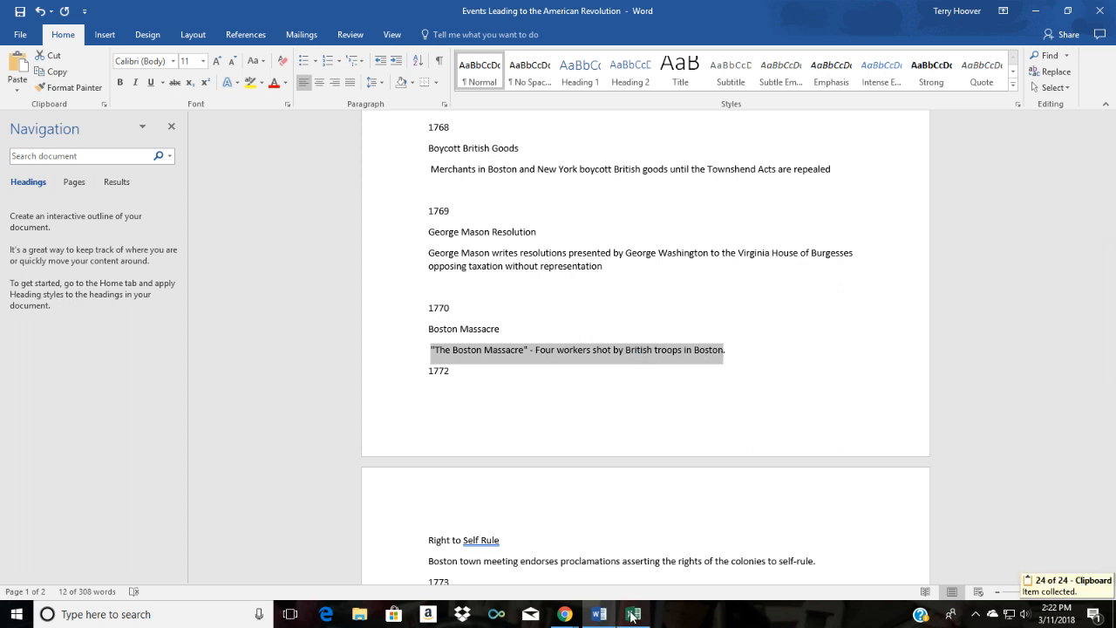
left_click(633, 614)
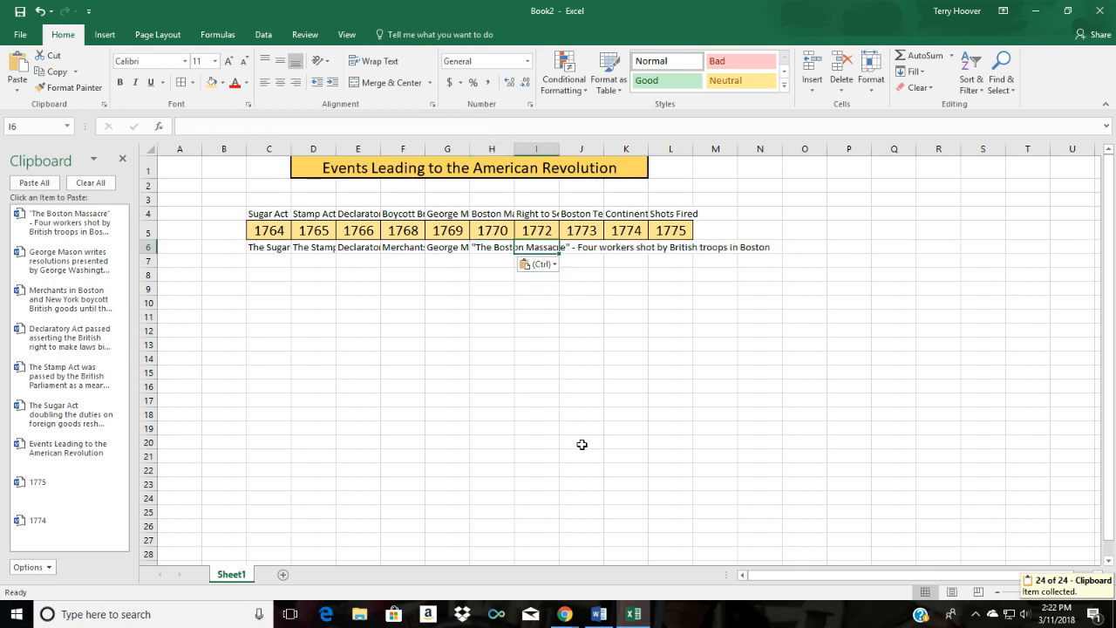
left_click(597, 614)
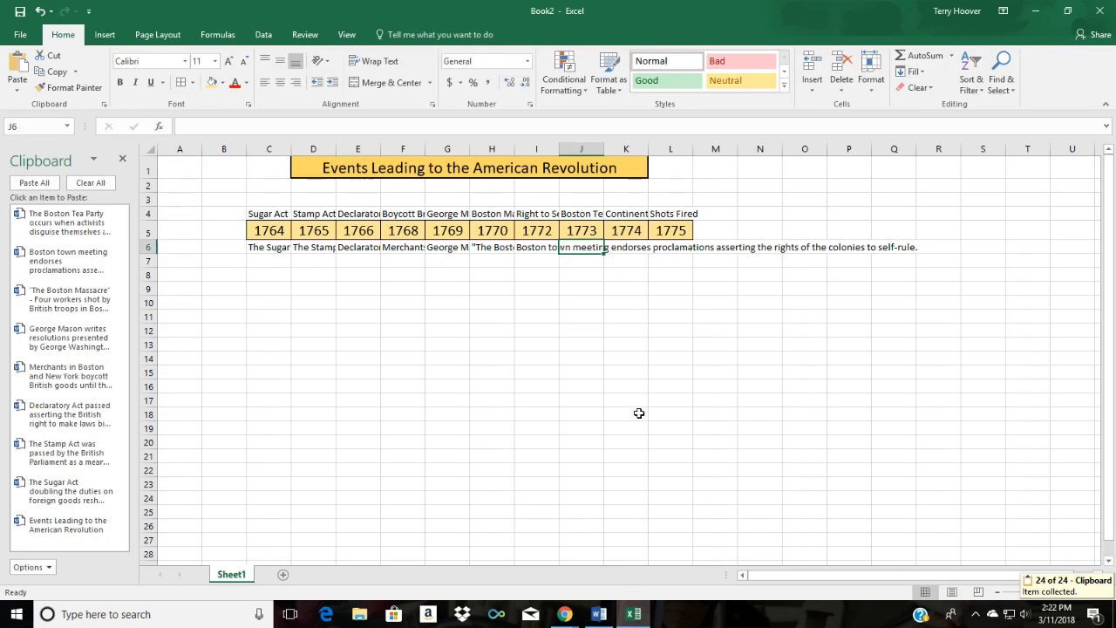
left_click(66, 220)
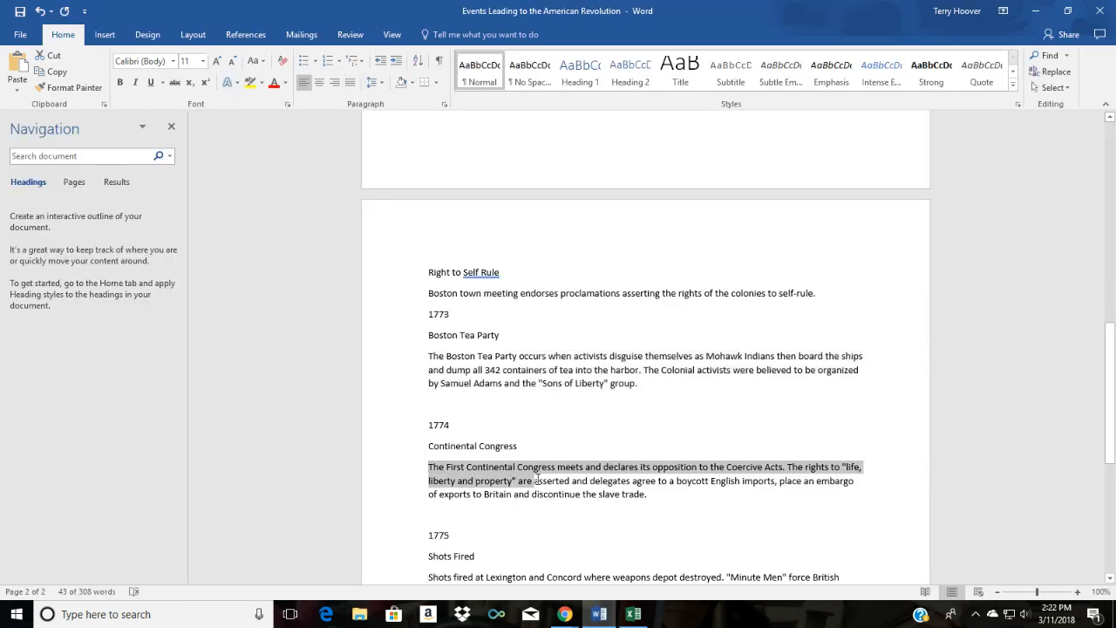
- Copy the Continental Congress and Shots Fired descriptions and paste them under 1774 and 1775
left_click_drag(536, 482, 649, 493)
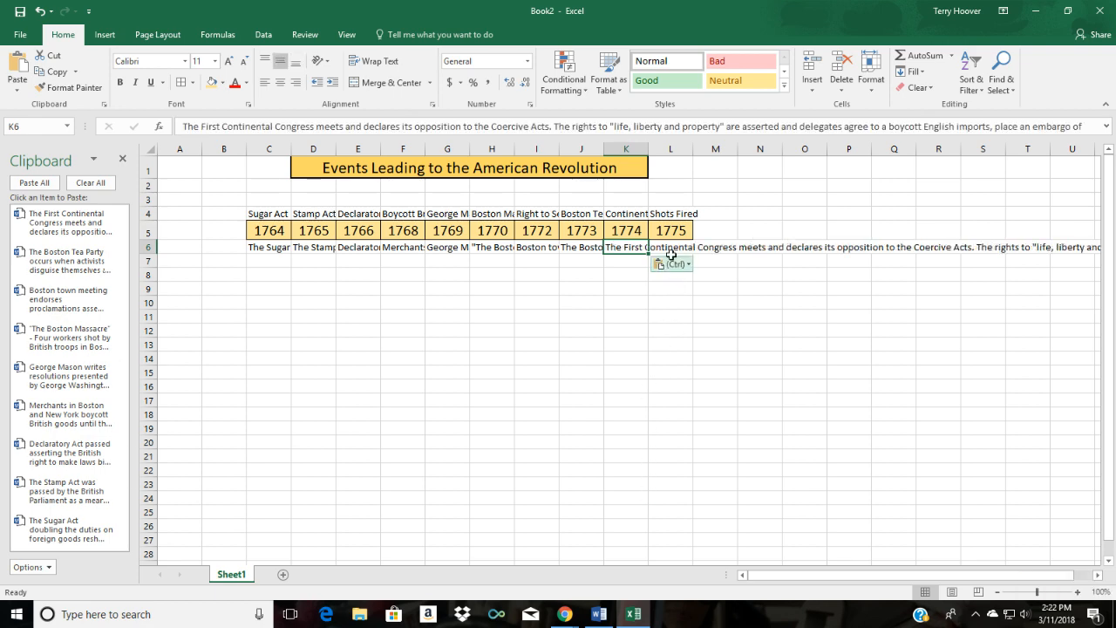
left_click(598, 614)
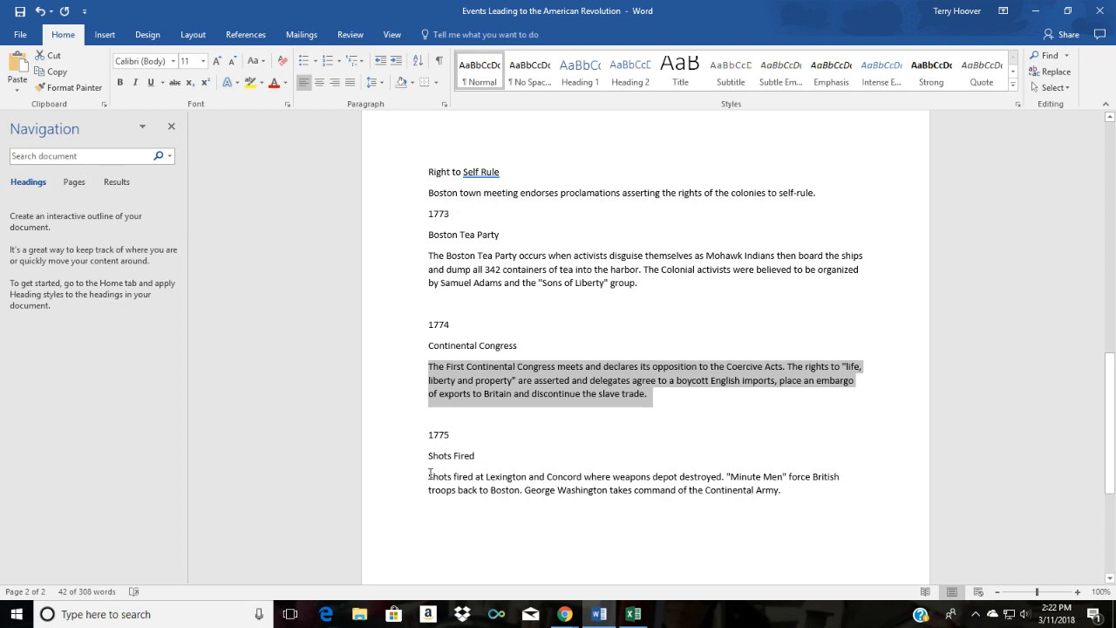
left_click_drag(429, 476, 782, 488)
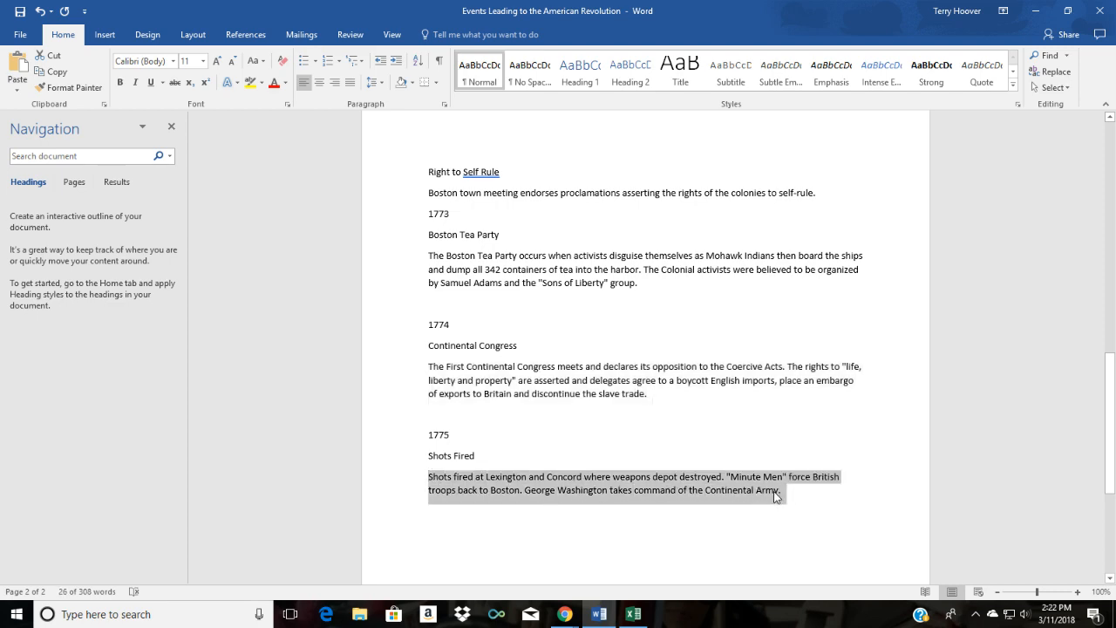
left_click(633, 614)
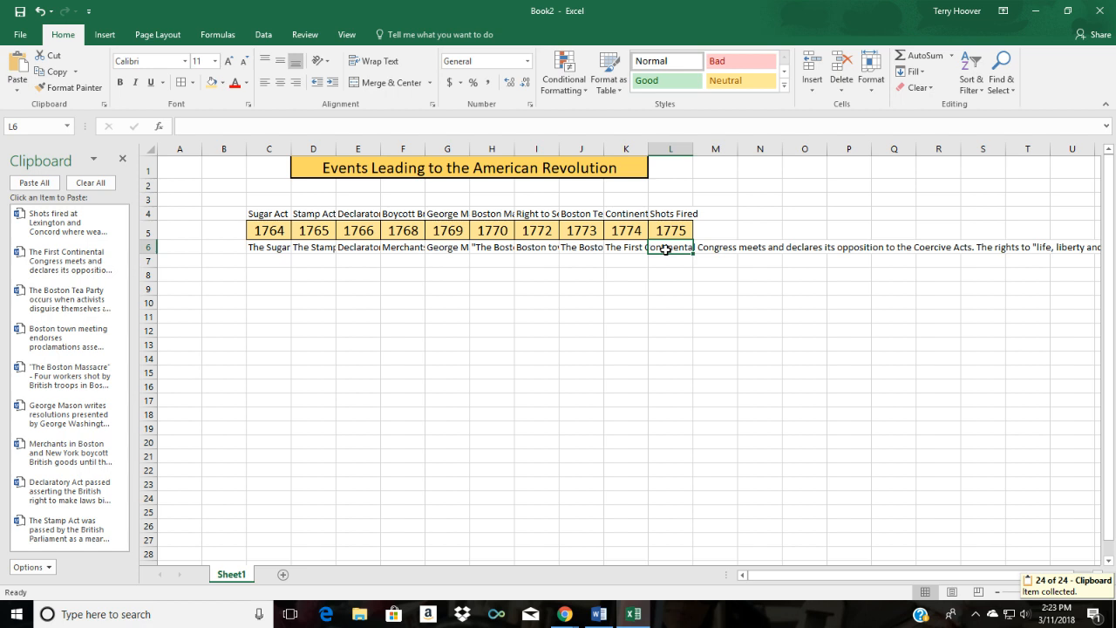
left_click(57, 220)
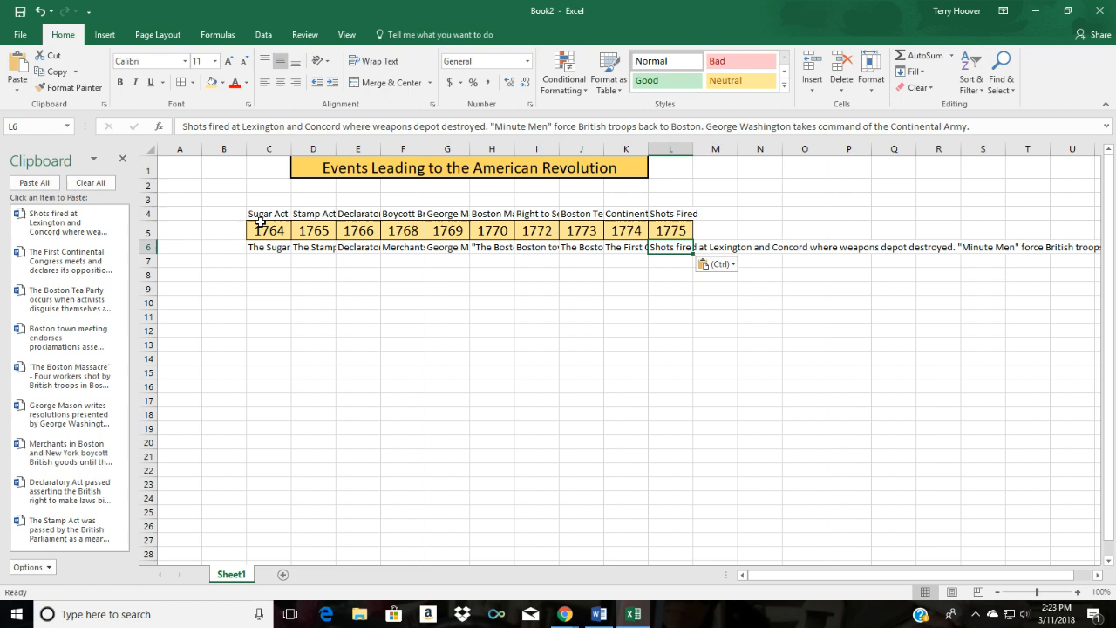
- Angle the event names Sugar Act through Shots Fired counterclockwise above the years
left_click(268, 212)
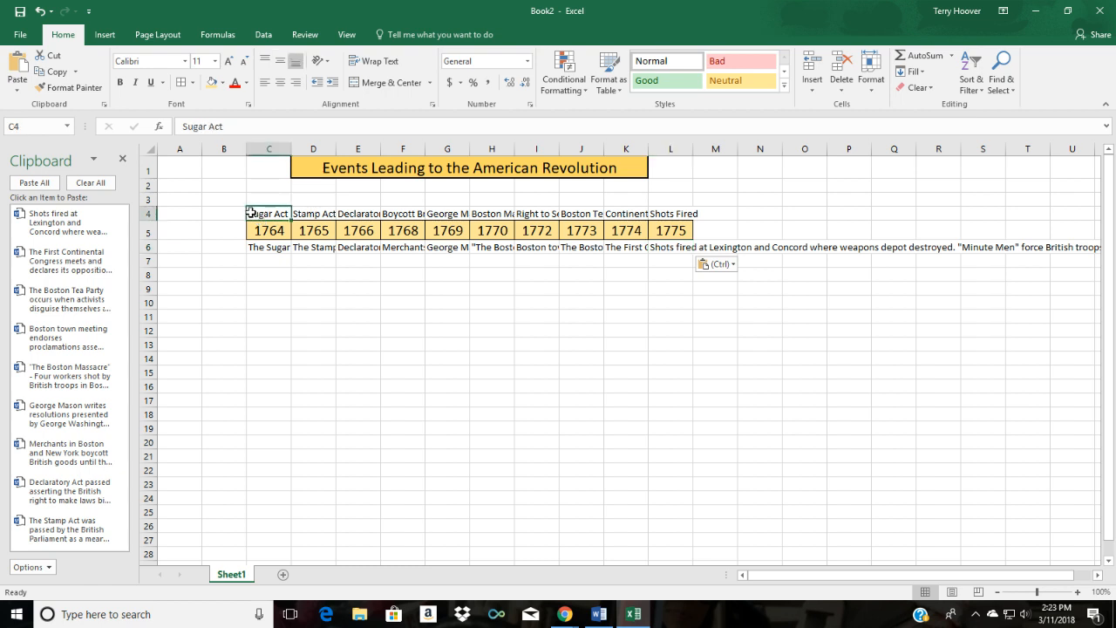
left_click_drag(269, 213, 583, 213)
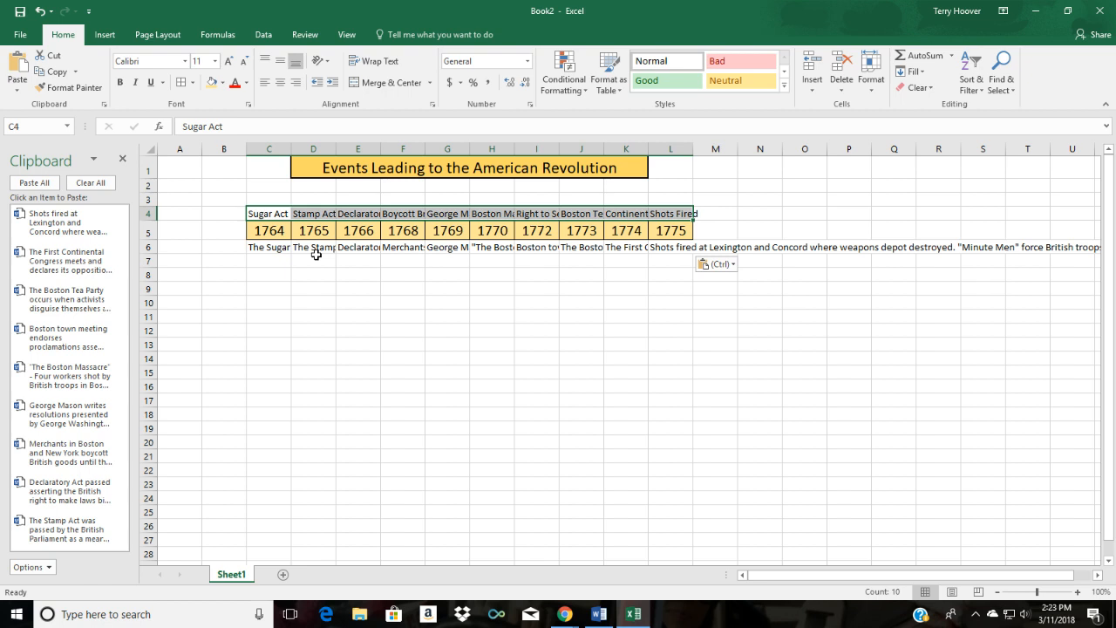
mouse_move(332, 68)
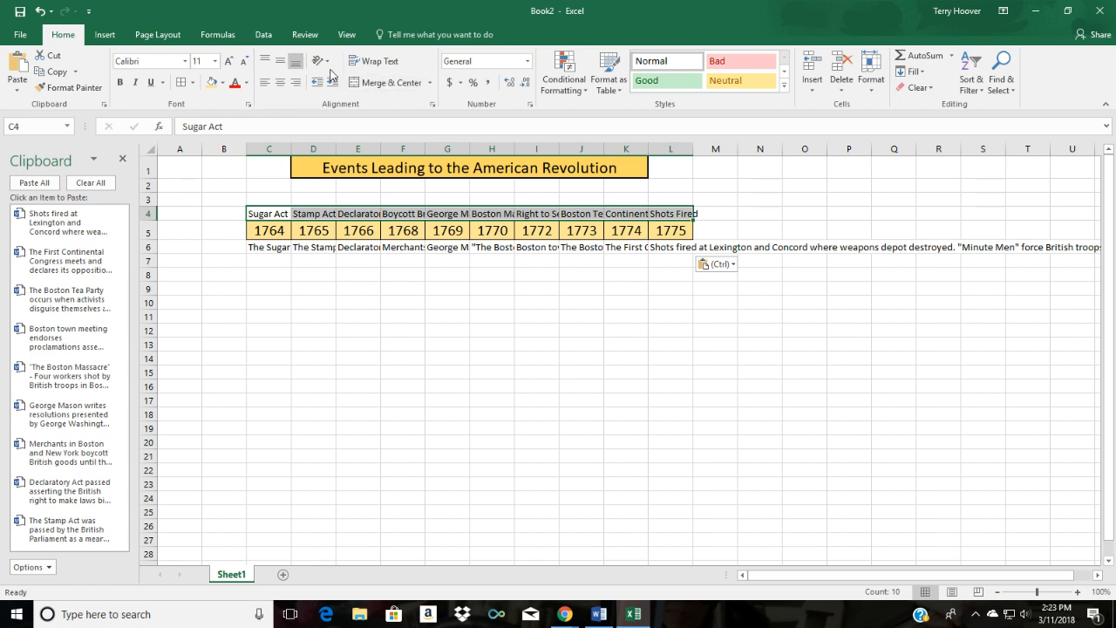
left_click(318, 60)
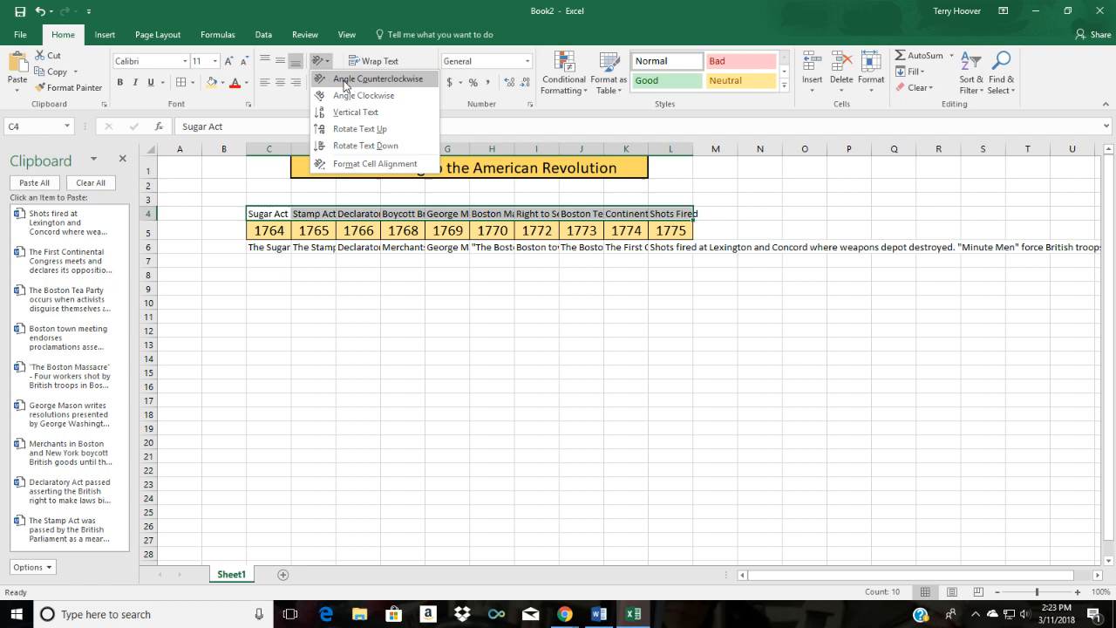
left_click(373, 80)
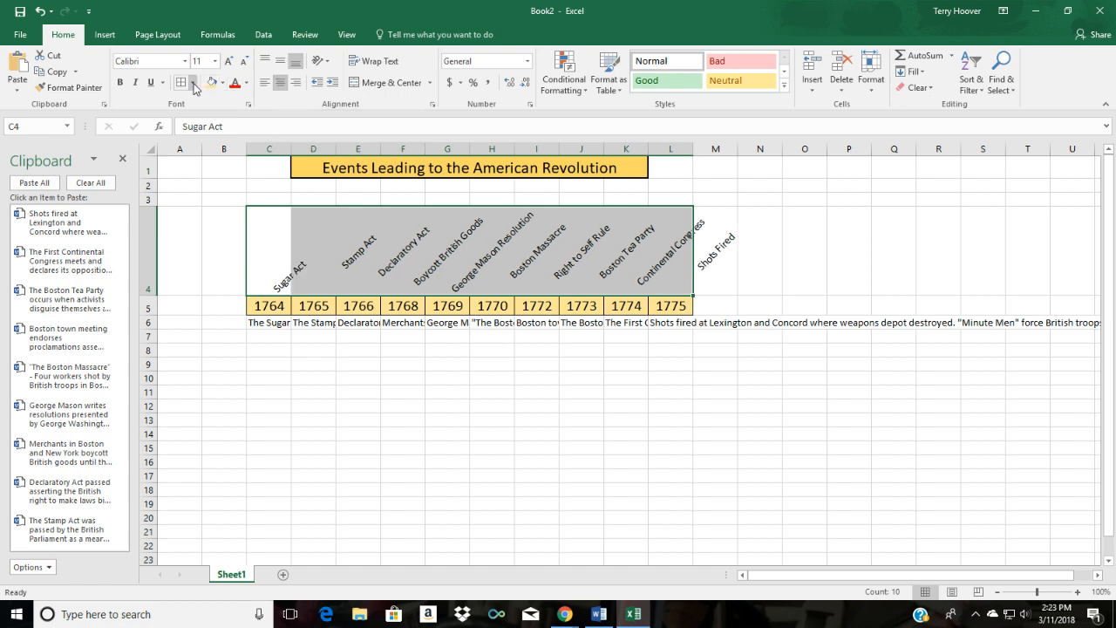
- Bring up the fill colours to give the event-name cells a gold fill
left_click(181, 82)
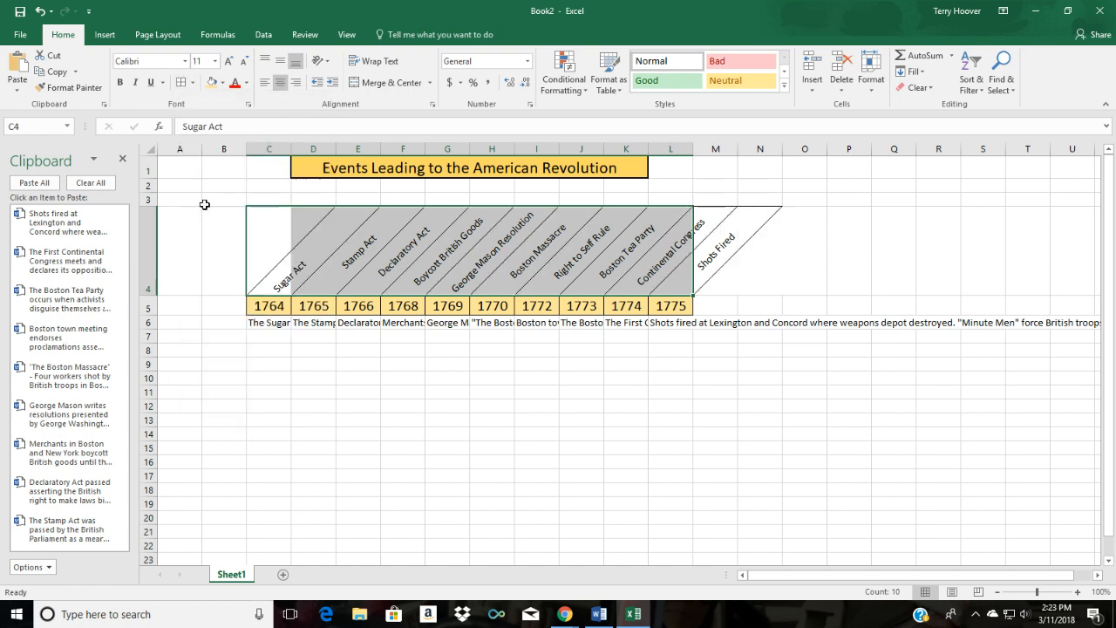
left_click(222, 87)
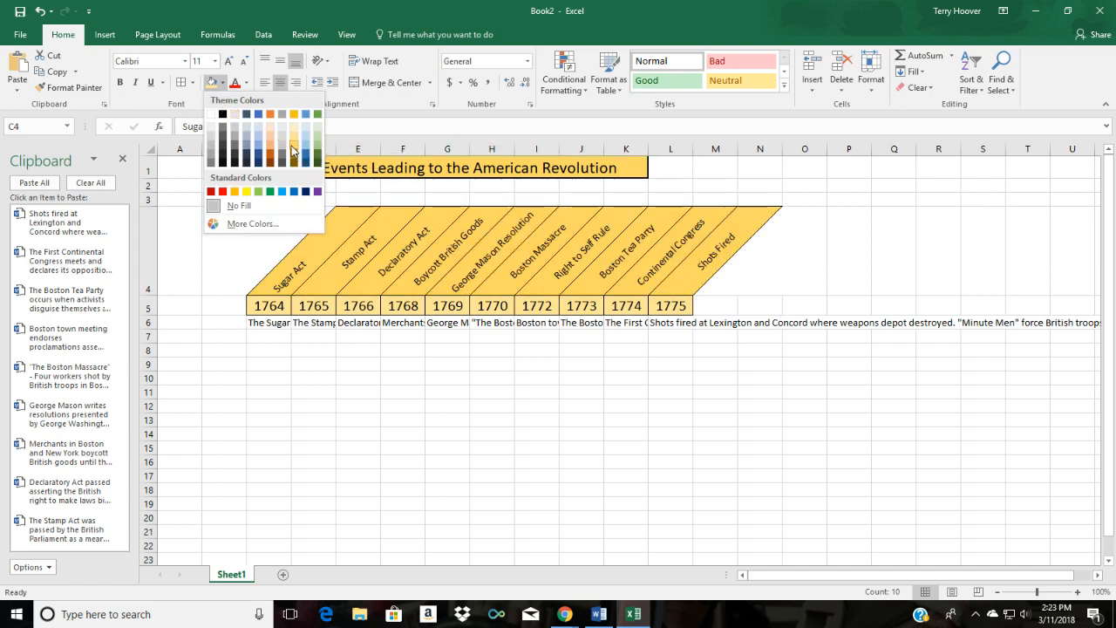
mouse_move(293, 150)
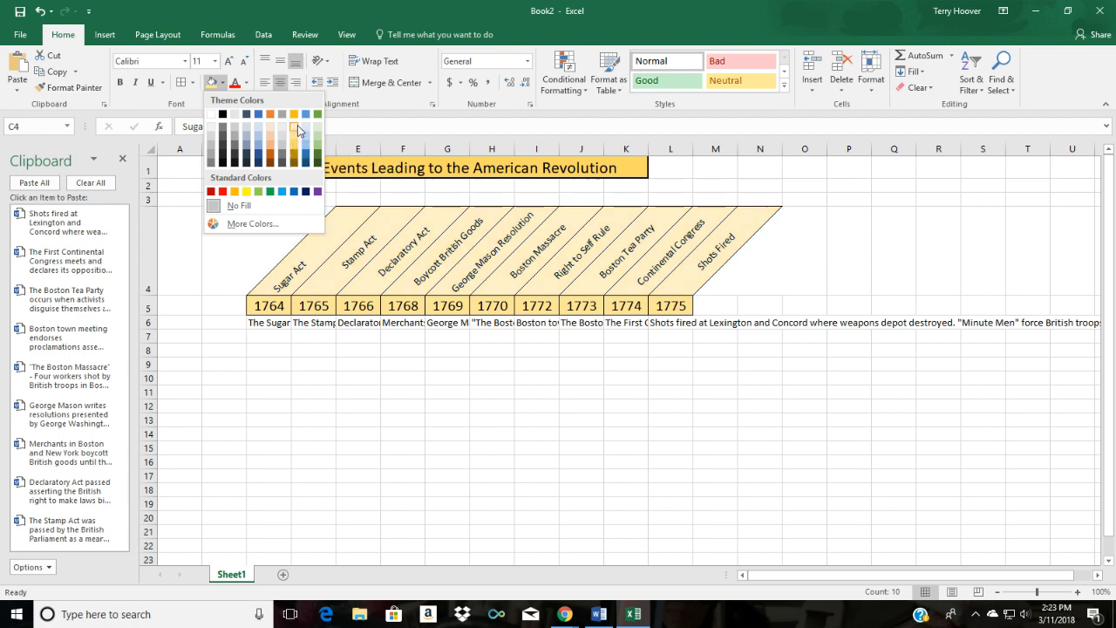
mouse_move(293, 157)
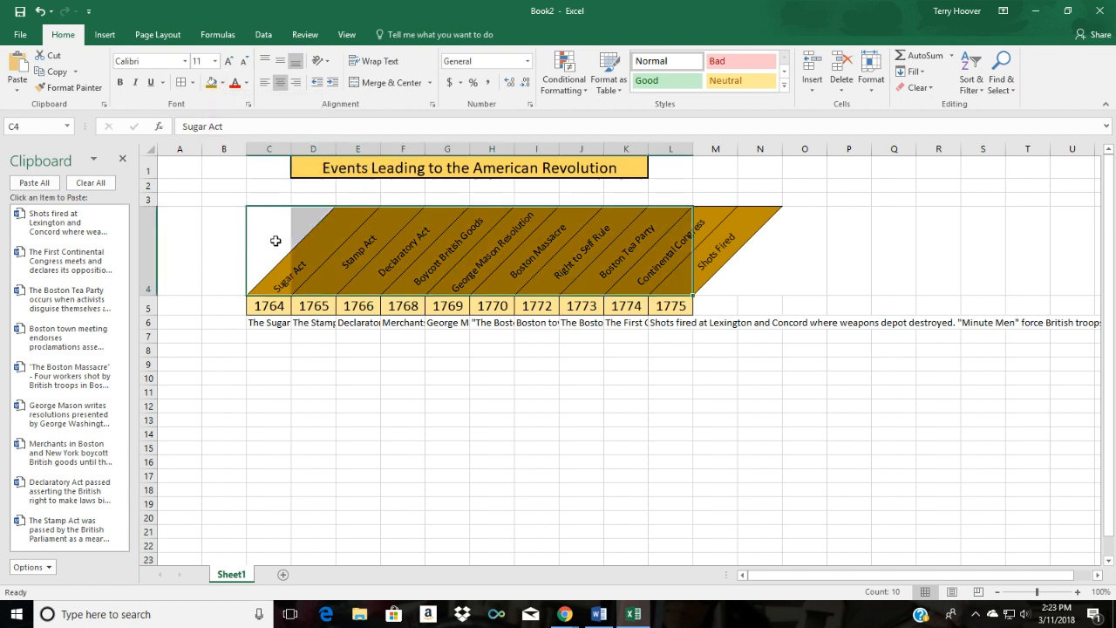
- Rotate the descriptions to read upward, wrap them, shrink the font and fill the cells gold
left_click(269, 321)
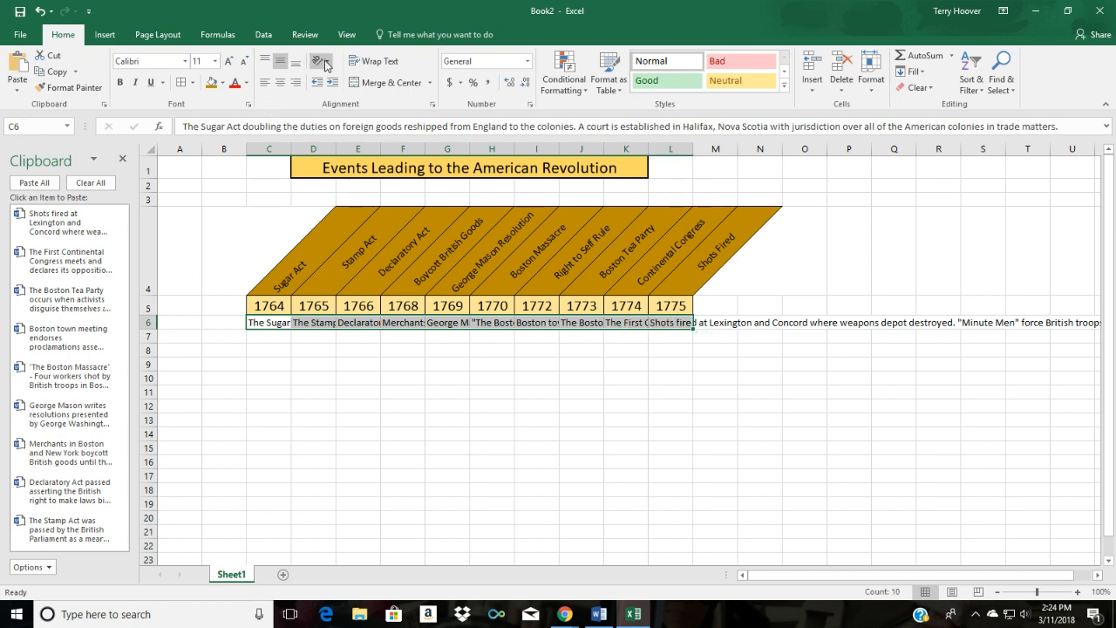
mouse_move(324, 61)
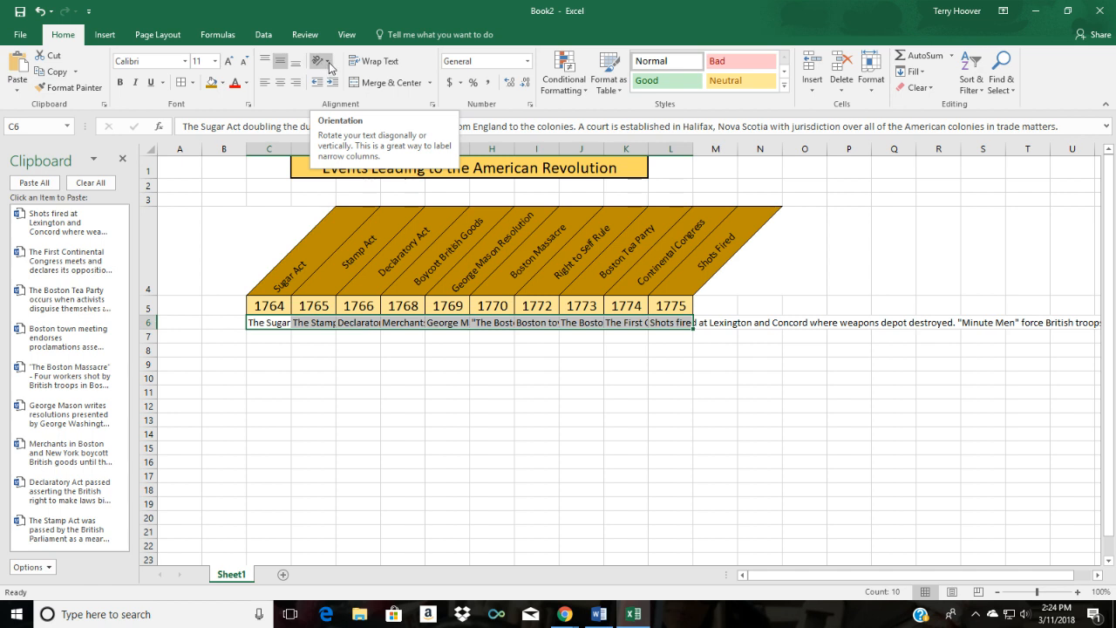
left_click(319, 61)
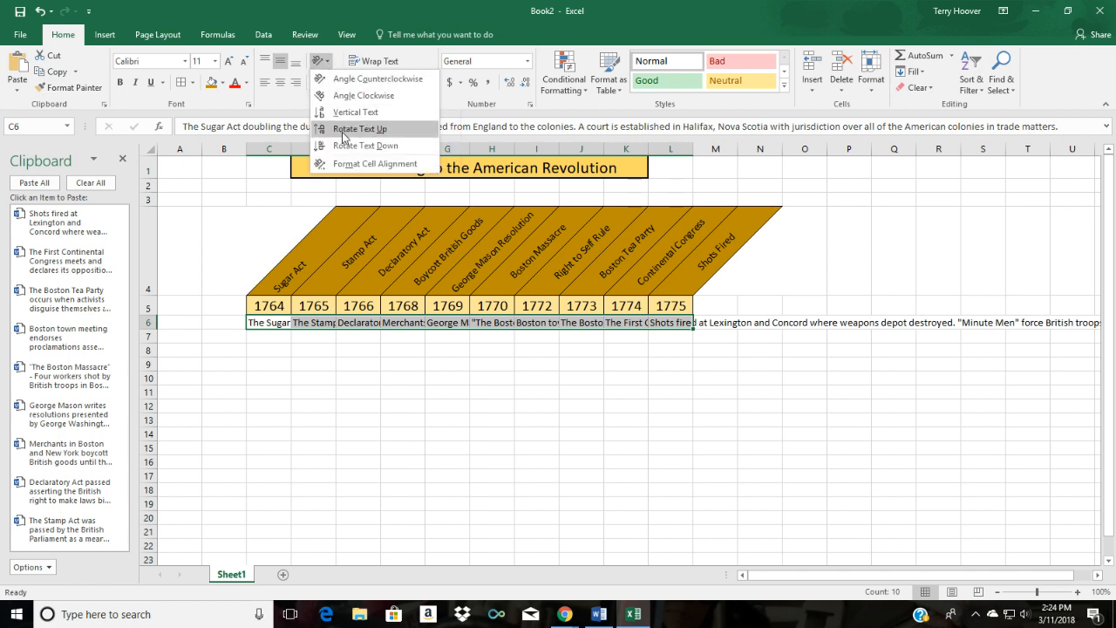
left_click(352, 129)
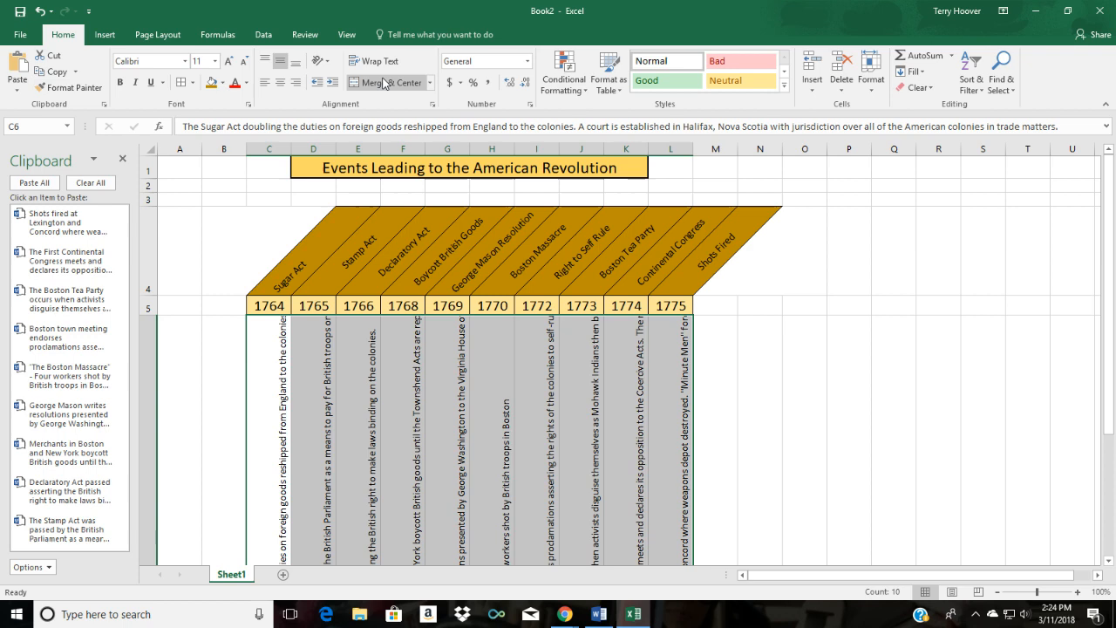
mouse_move(370, 60)
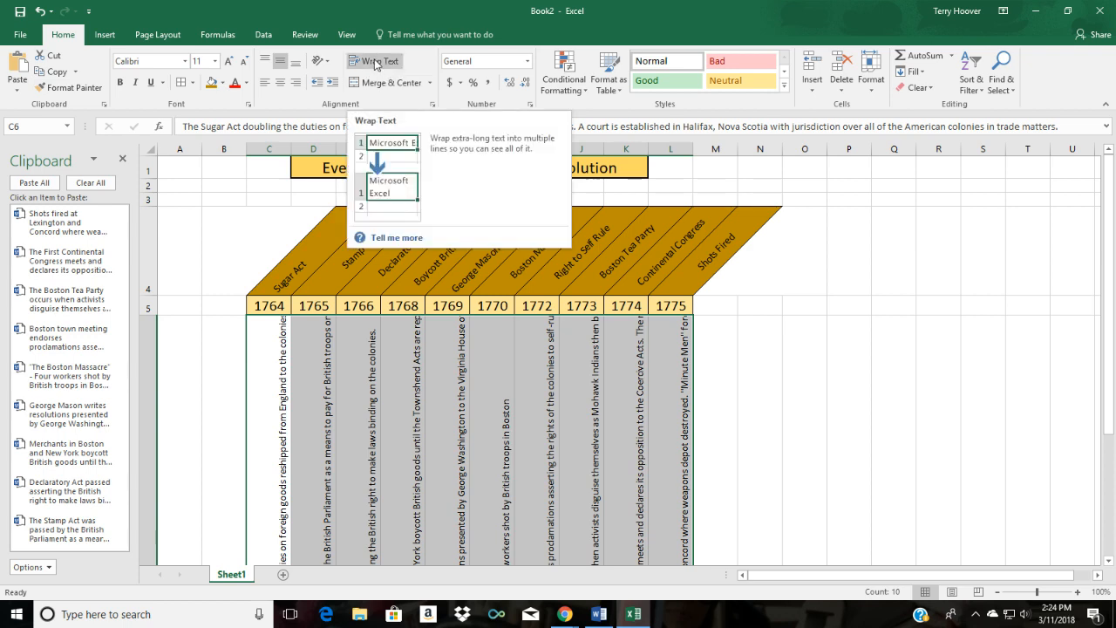
left_click(375, 59)
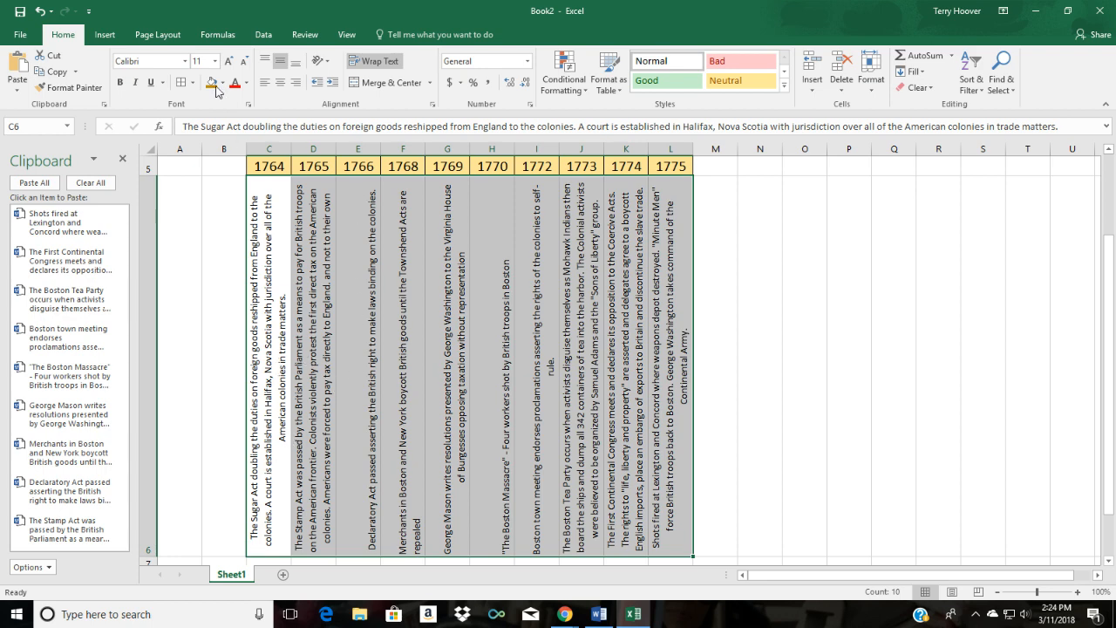
left_click(206, 63)
type("8")
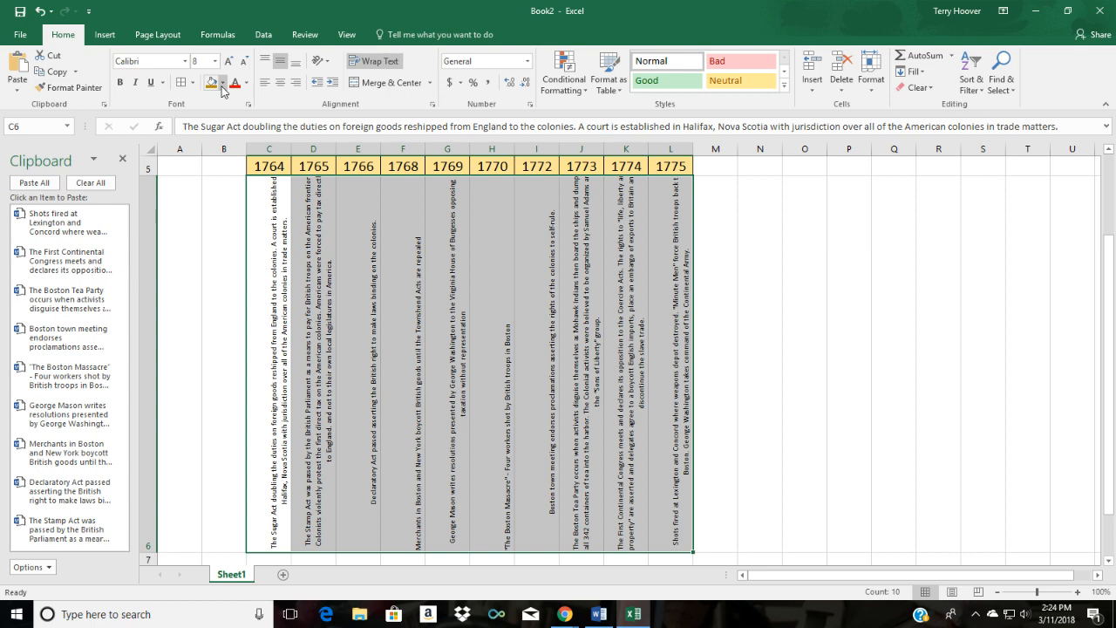
left_click(223, 84)
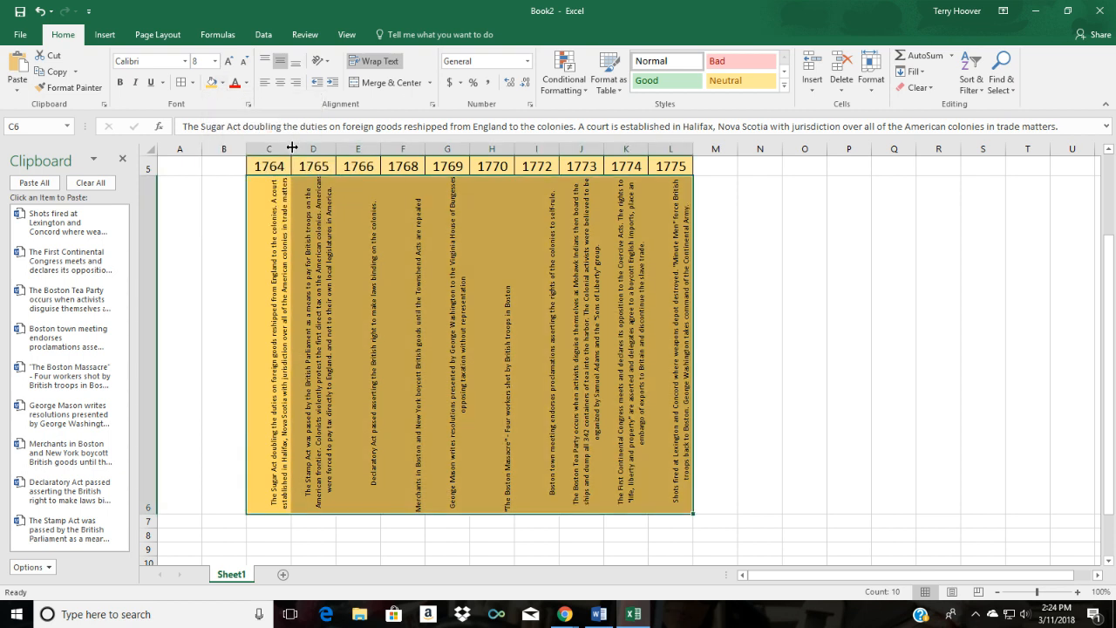
mouse_move(178, 356)
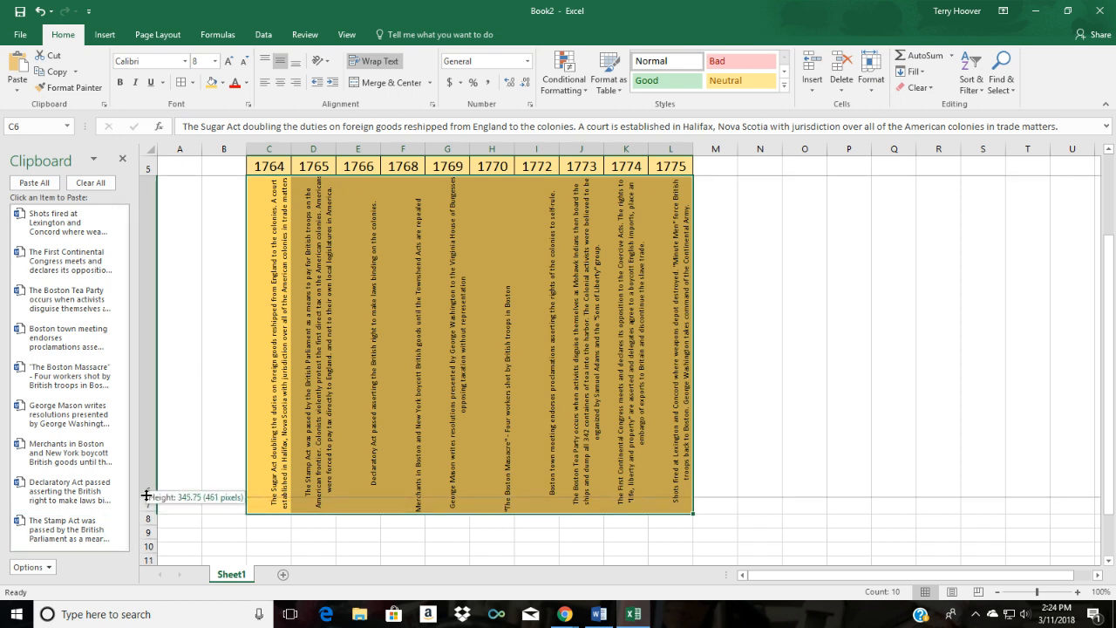
- Adjust the description row height so the rotated text fits in tall cells
left_click_drag(147, 495, 147, 478)
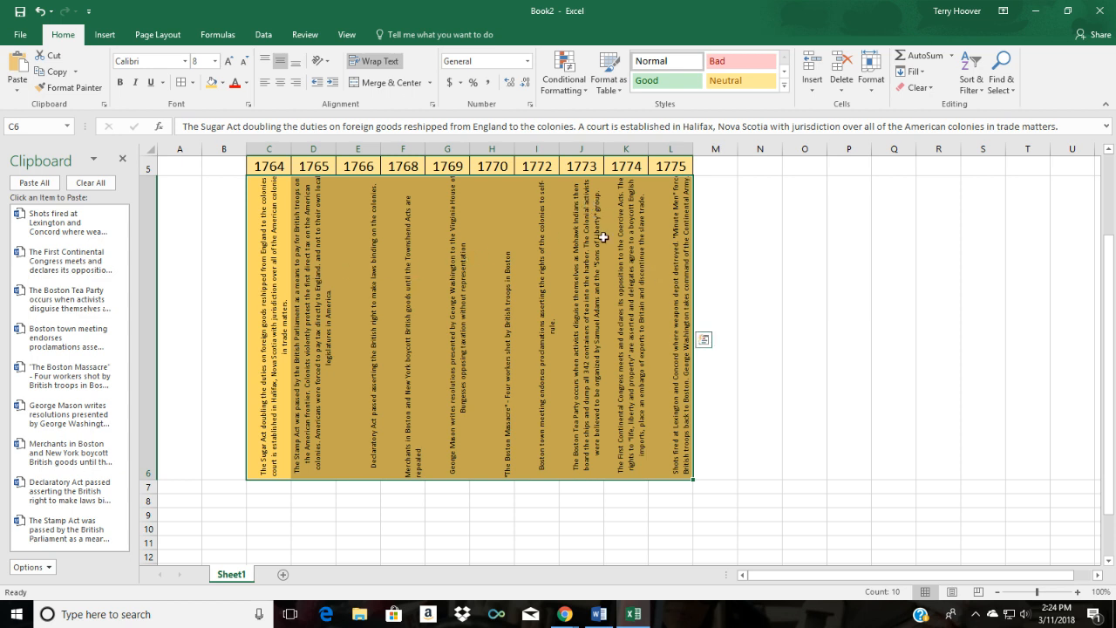
mouse_move(605, 288)
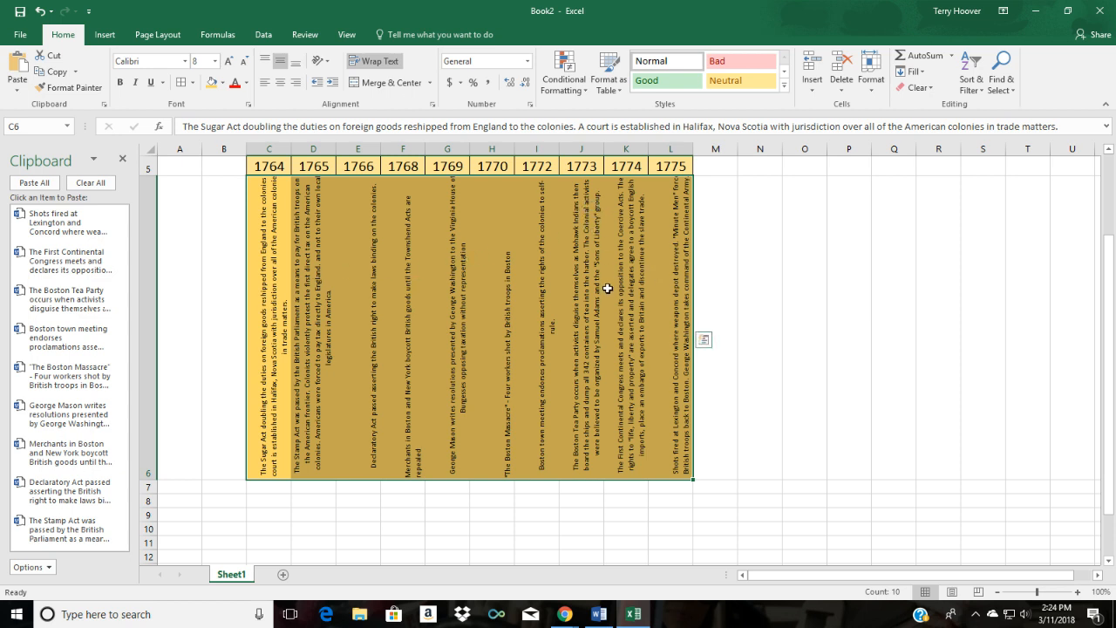
left_click_drag(150, 475, 150, 464)
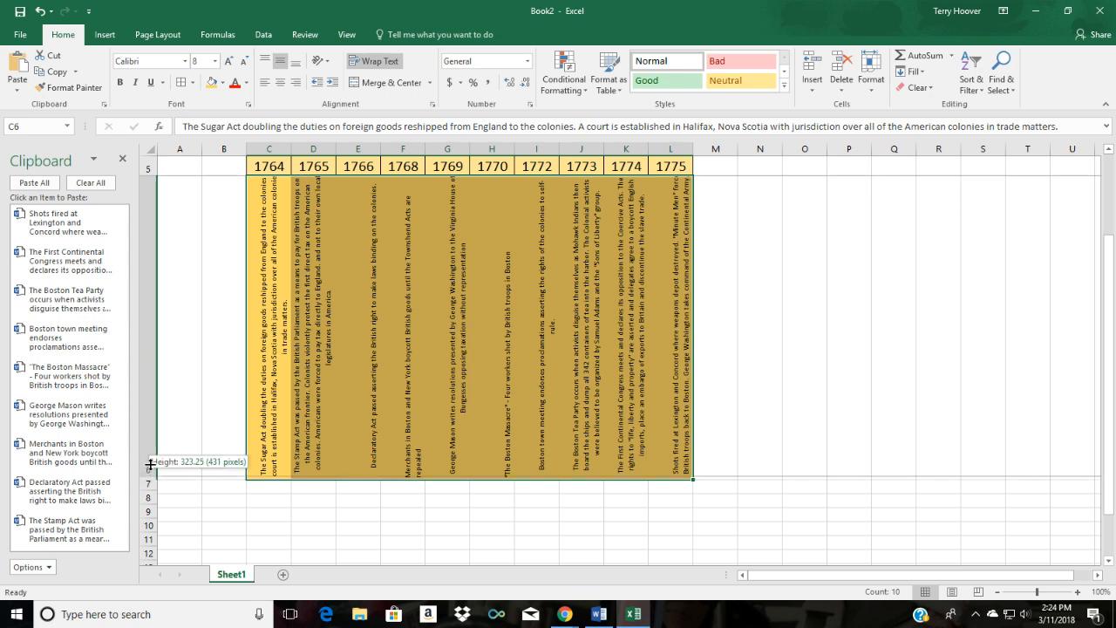
left_click_drag(150, 462, 150, 450)
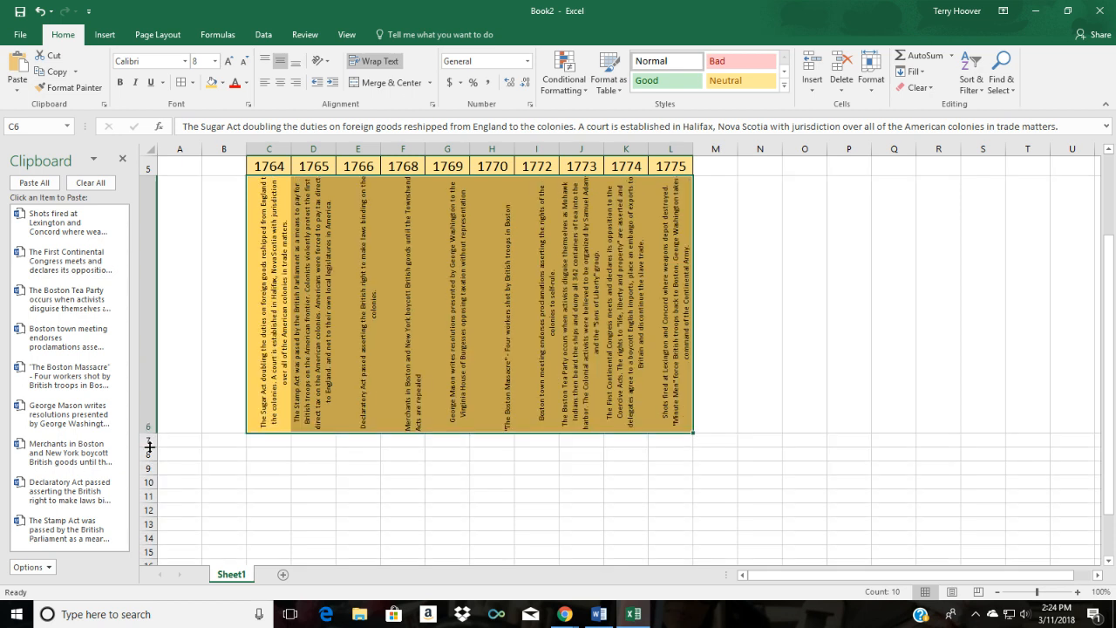
left_click_drag(148, 436, 149, 445)
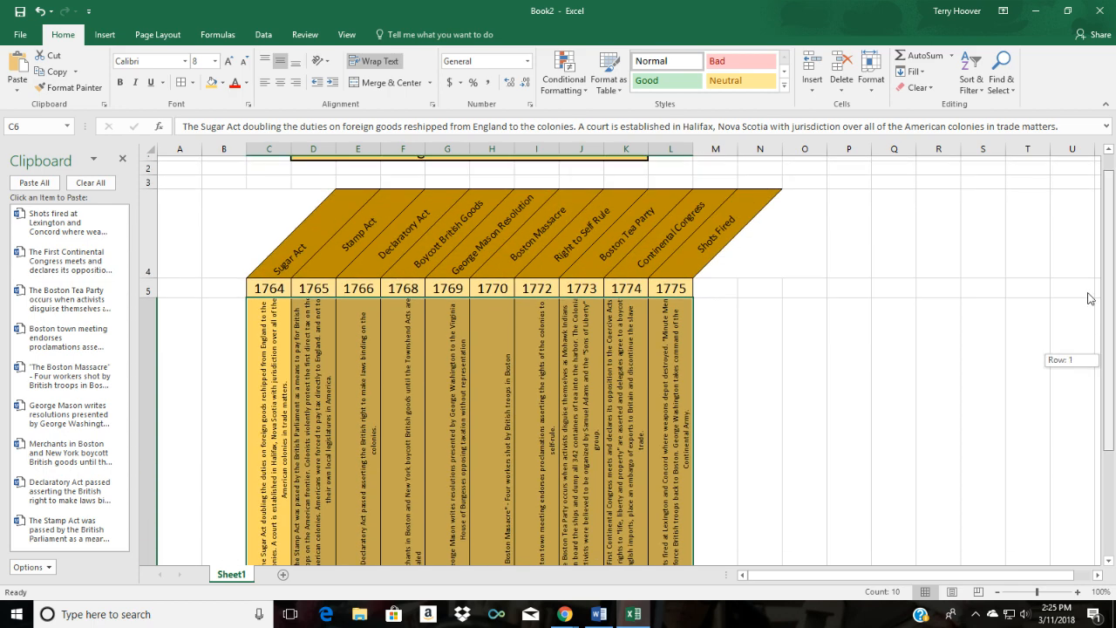
scroll("up", 3)
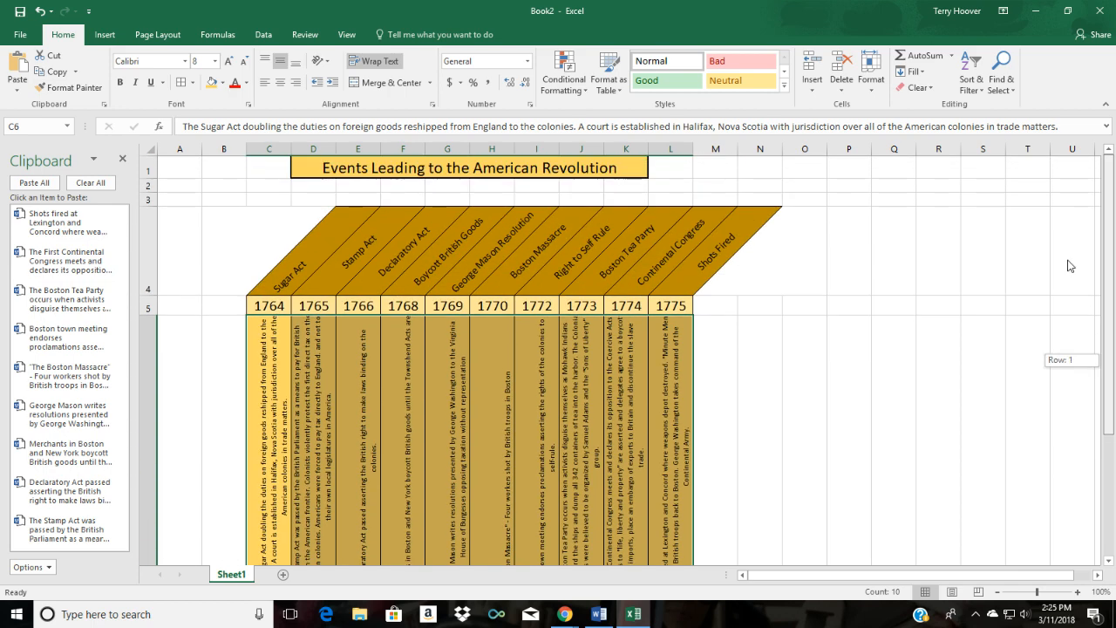
mouse_move(1078, 286)
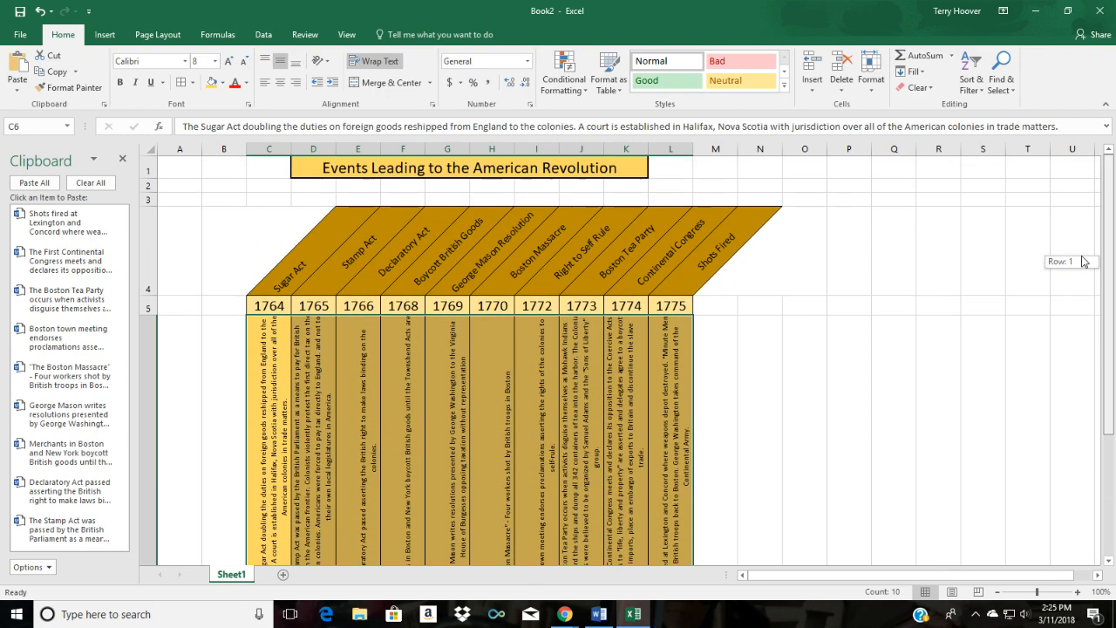
mouse_move(1068, 269)
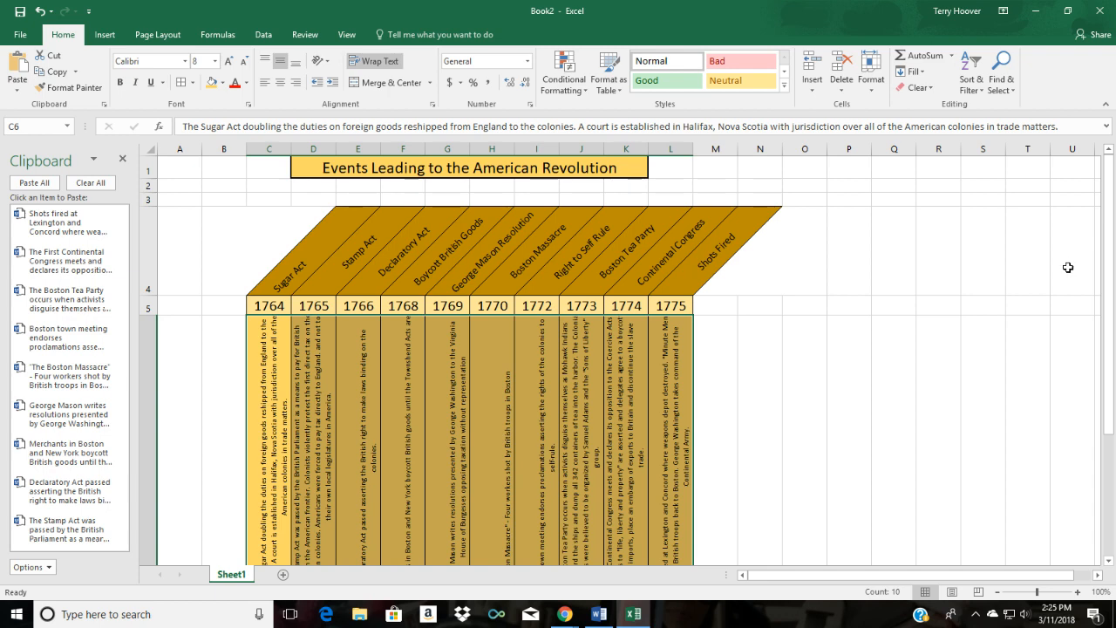